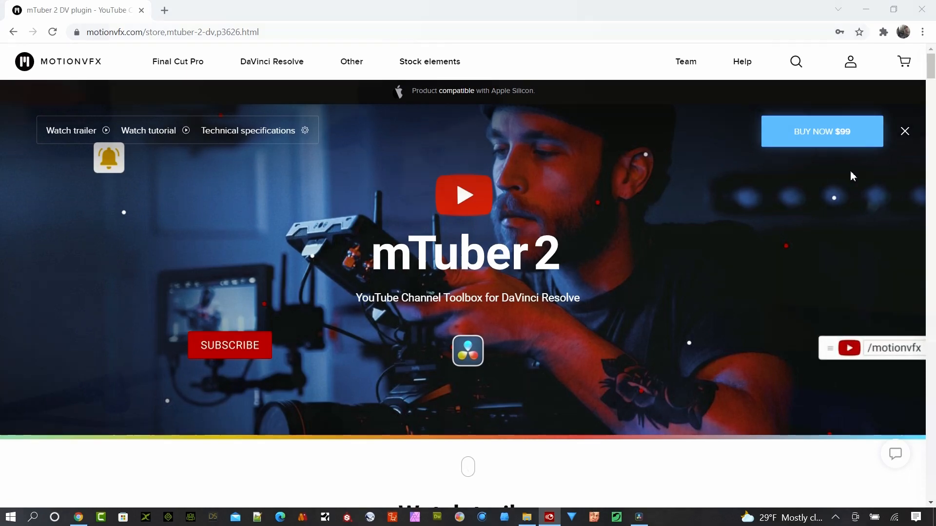
Start the asteroid field preview video on the MotionVFX page.
{"action": "left_click", "coordinate": [464, 195]}
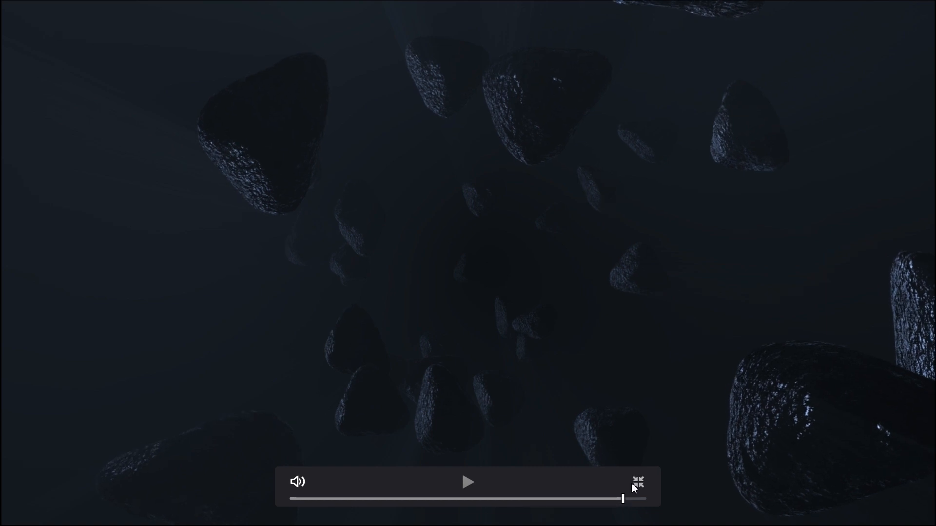
Exit the full-screen video to return to the Fusion composition.
{"action": "left_click", "coordinate": [638, 481]}
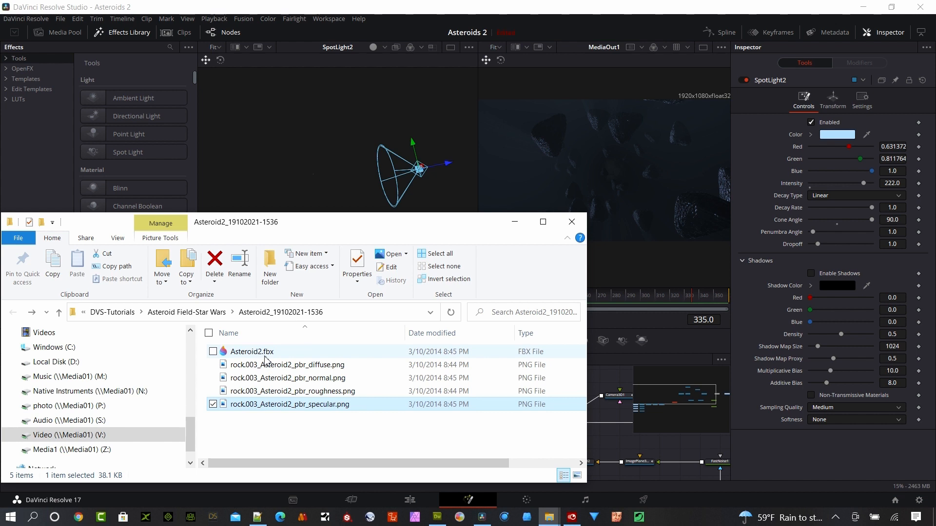
{"action": "mouse_move", "coordinate": [250, 351]}
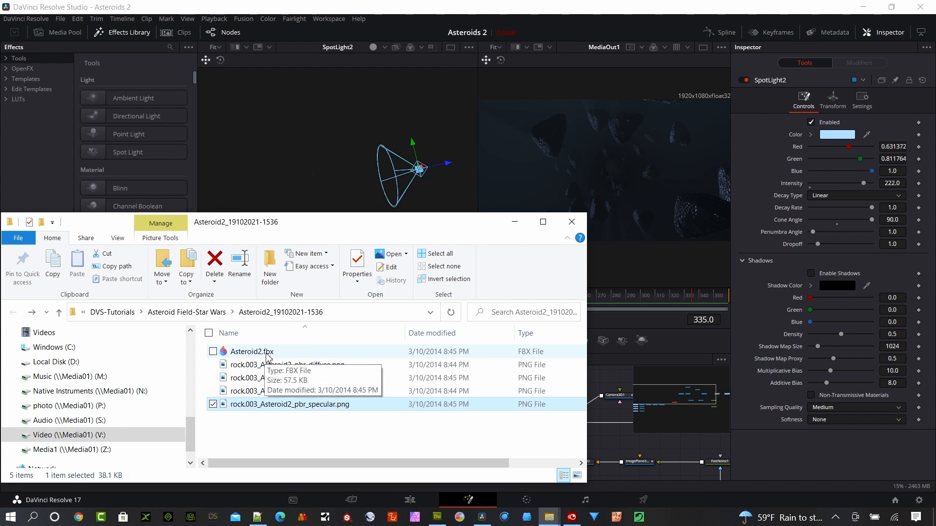
{"action": "mouse_move", "coordinate": [363, 379]}
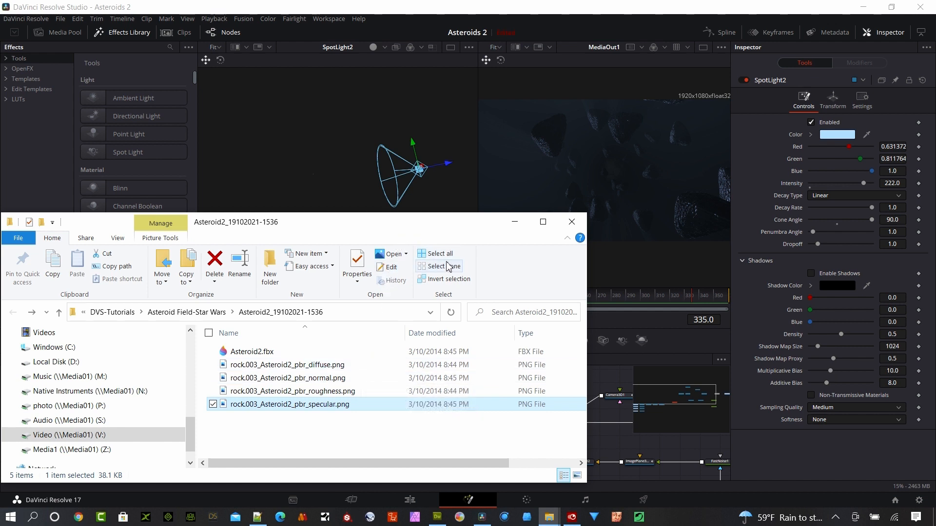
{"action": "mouse_move", "coordinate": [258, 357]}
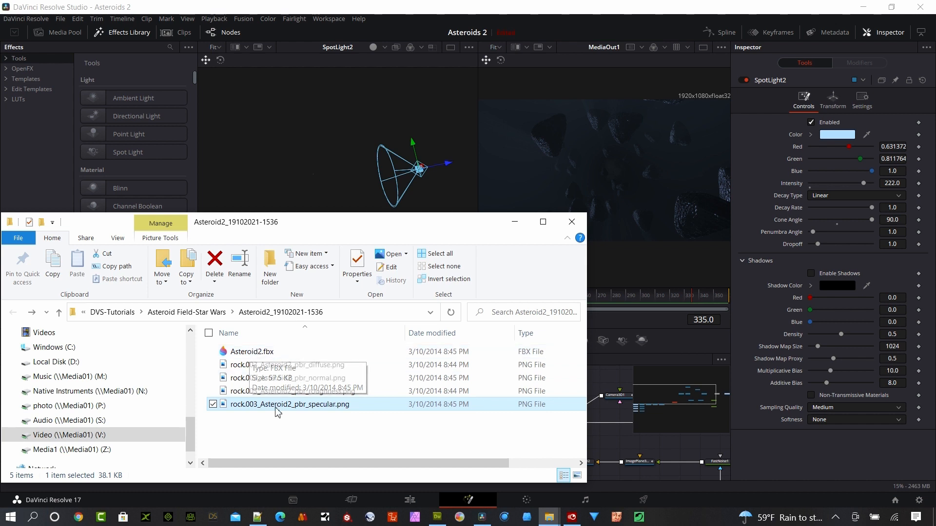
{"action": "mouse_move", "coordinate": [310, 428]}
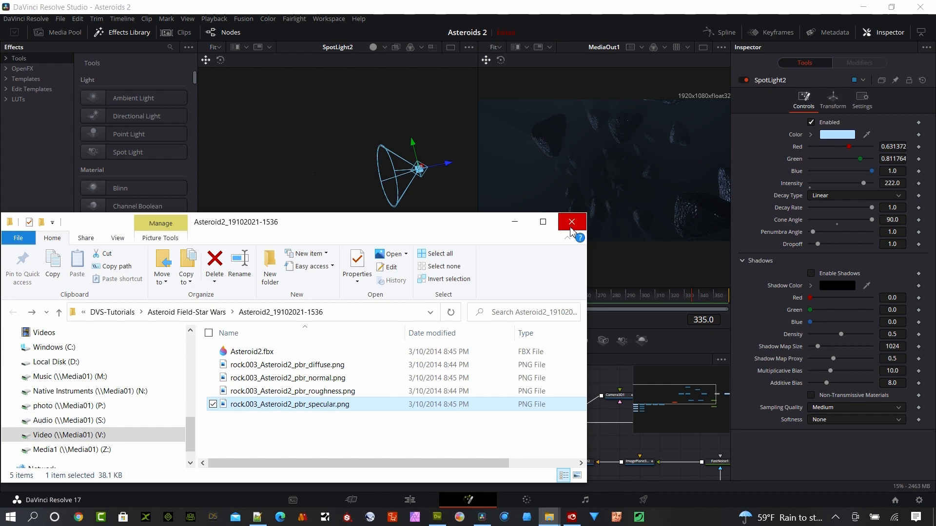
{"action": "mouse_move", "coordinate": [571, 221]}
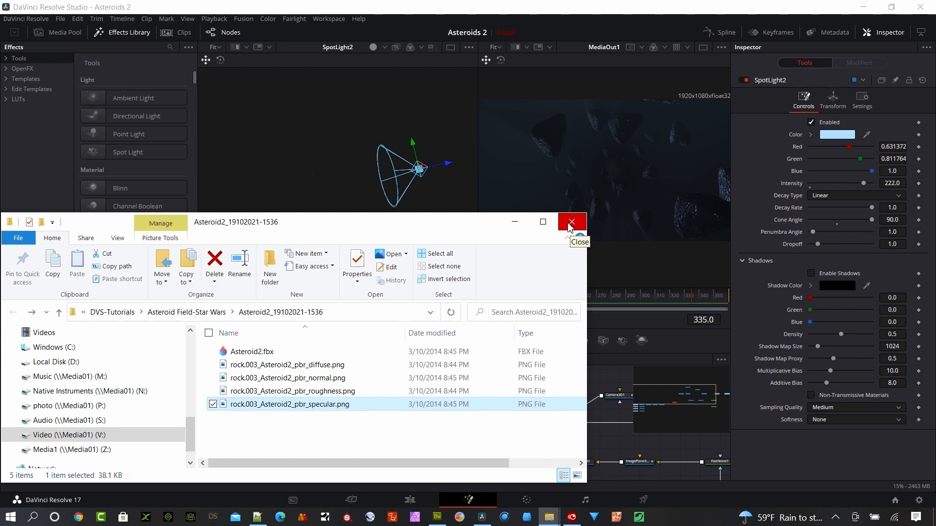
Close the Asteroid2 folder window showing the FBX model and PNG textures.
{"action": "left_click", "coordinate": [570, 223]}
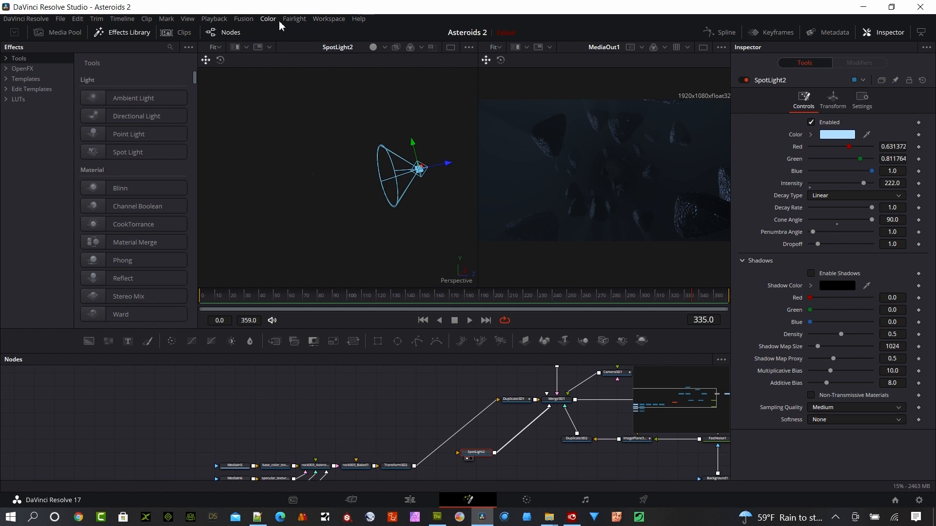
Import an FBX Scene from the Fusion menu, choosing Asteroid2.fbx in the Open File dialog.
{"action": "left_click", "coordinate": [242, 18]}
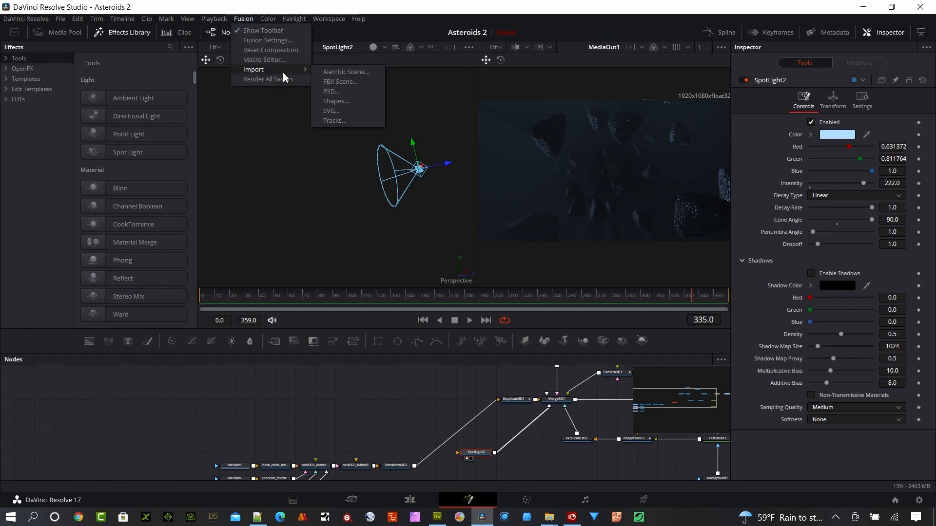
{"action": "left_click", "coordinate": [341, 82]}
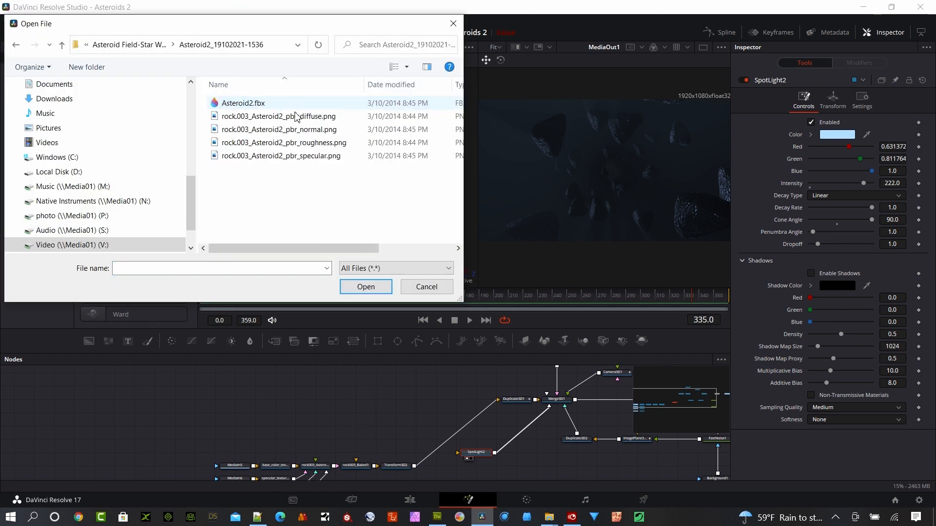
{"action": "left_click", "coordinate": [243, 103]}
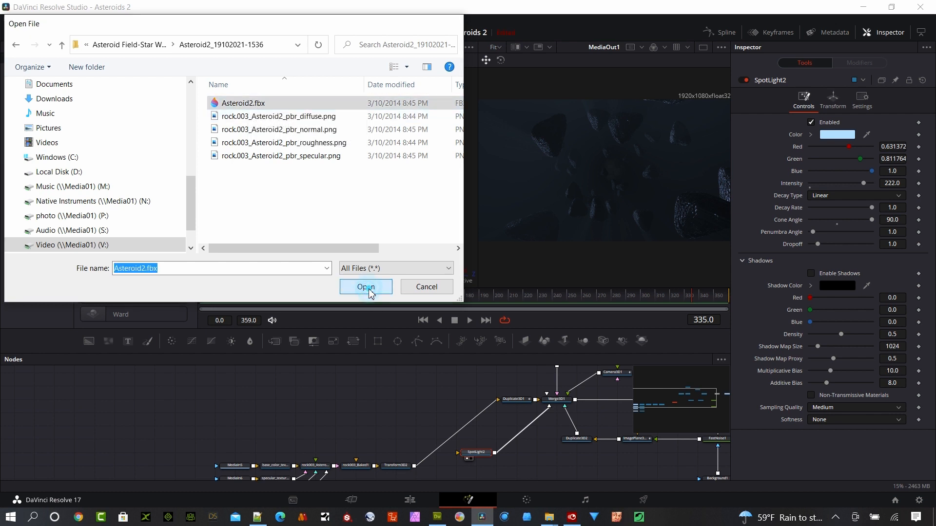
{"action": "left_click", "coordinate": [365, 288]}
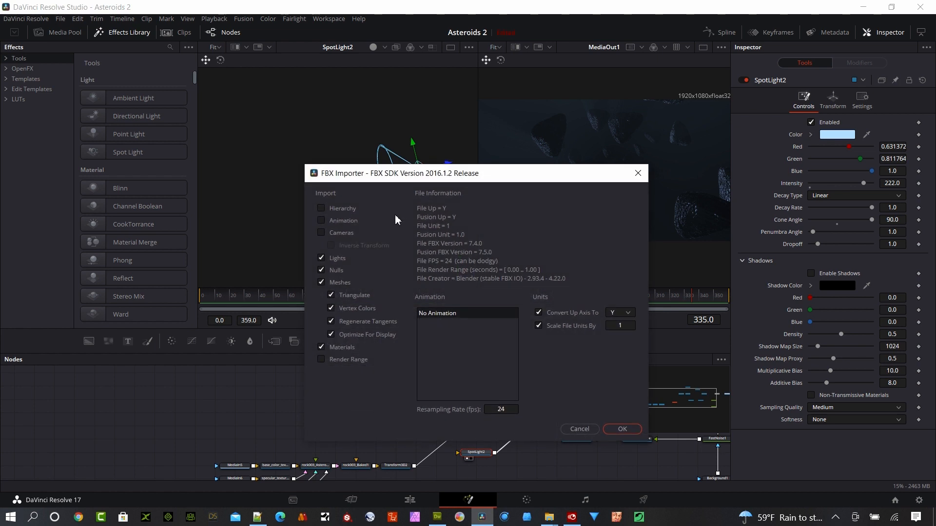
{"action": "mouse_move", "coordinate": [343, 336]}
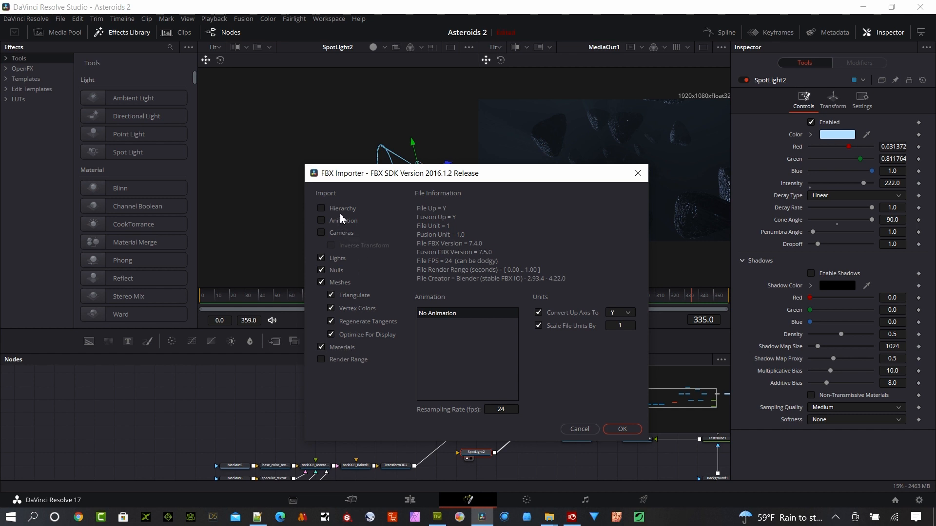
{"action": "mouse_move", "coordinate": [339, 220]}
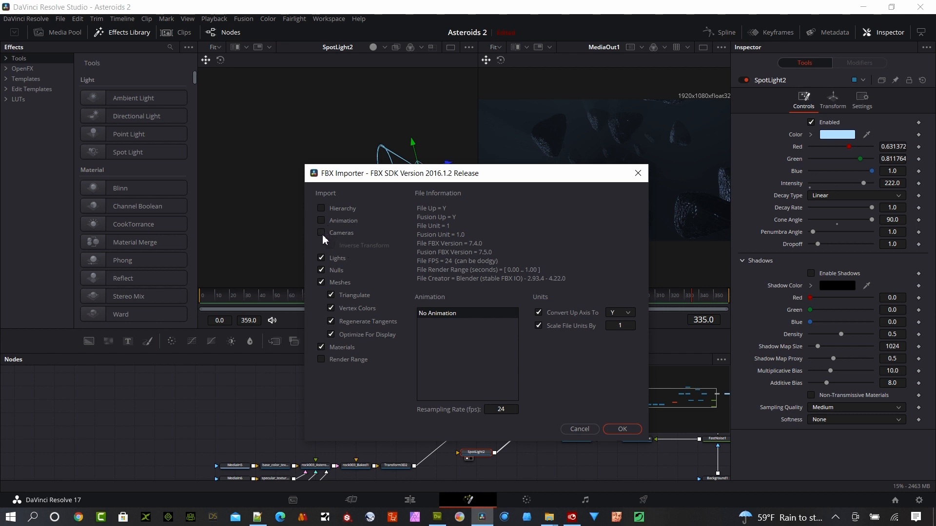
{"action": "mouse_move", "coordinate": [332, 243]}
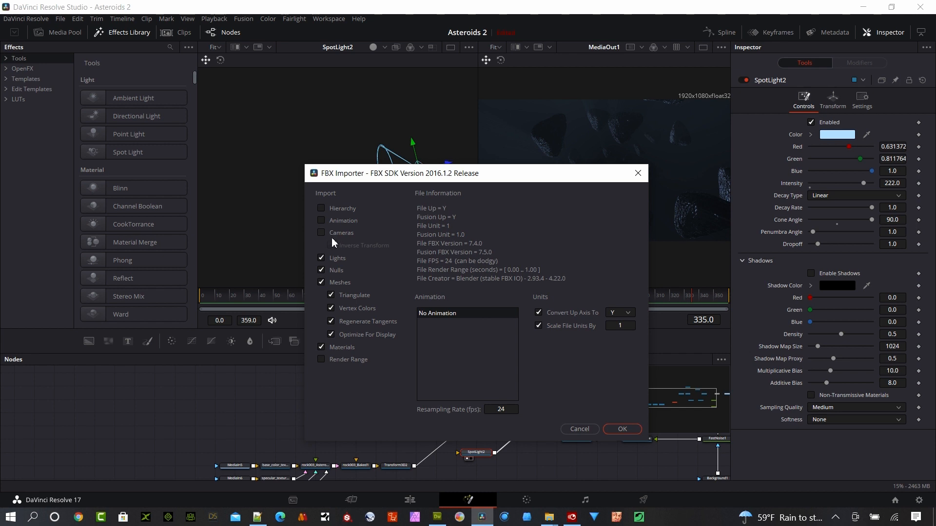
{"action": "mouse_move", "coordinate": [341, 275]}
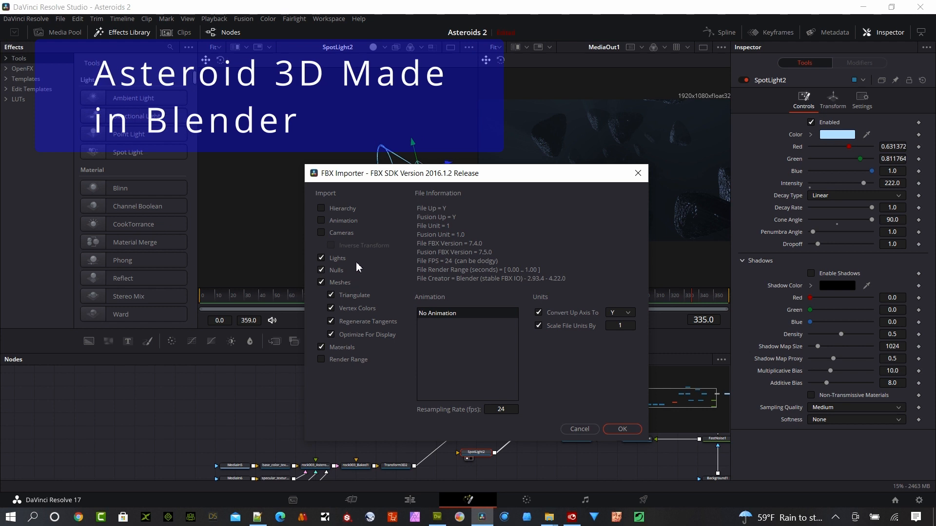
{"action": "mouse_move", "coordinate": [359, 268]}
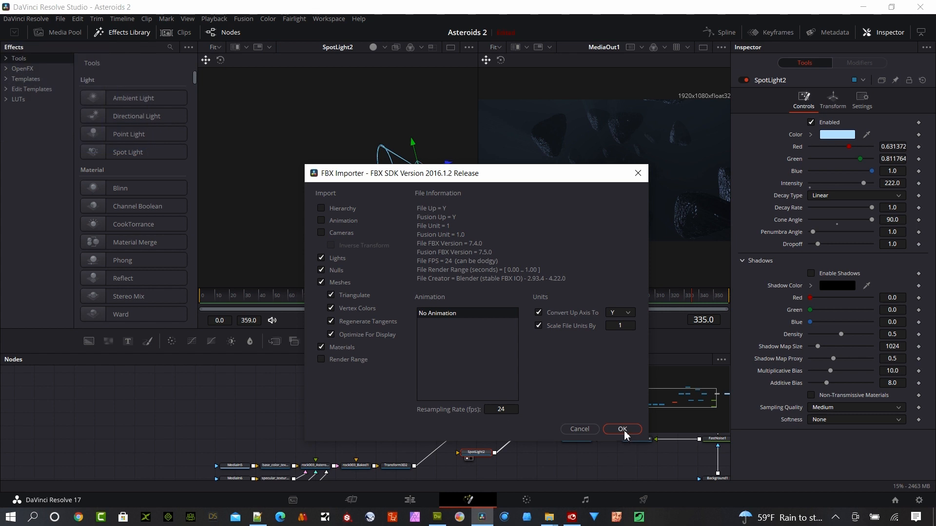
{"action": "mouse_move", "coordinate": [575, 418]}
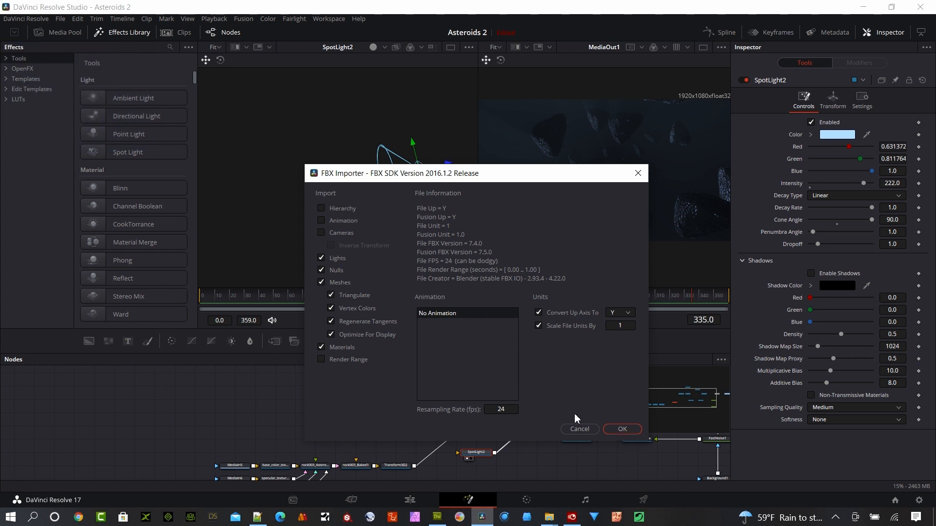
Confirm the FBX Importer with Lights, Nulls, Meshes and Materials, no Hierarchy, Animation or Cameras.
{"action": "left_click", "coordinate": [501, 409]}
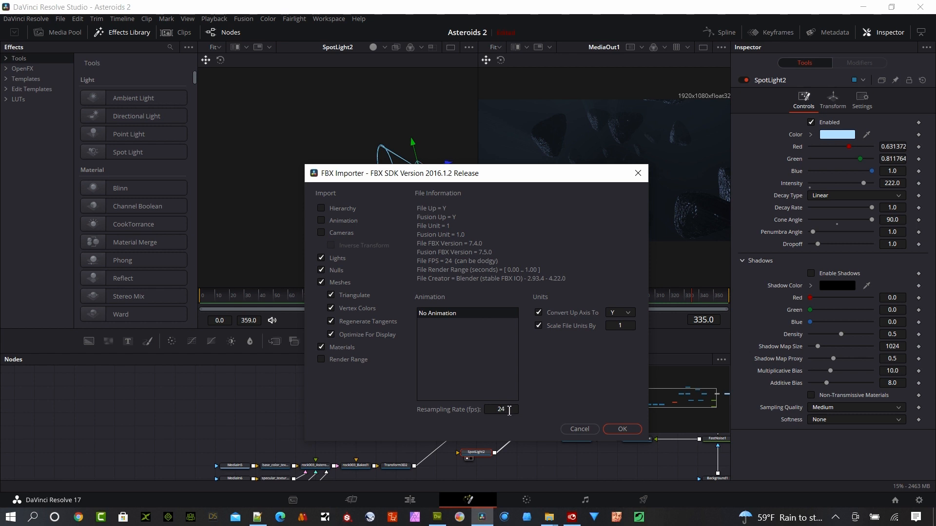
{"action": "mouse_move", "coordinate": [638, 433]}
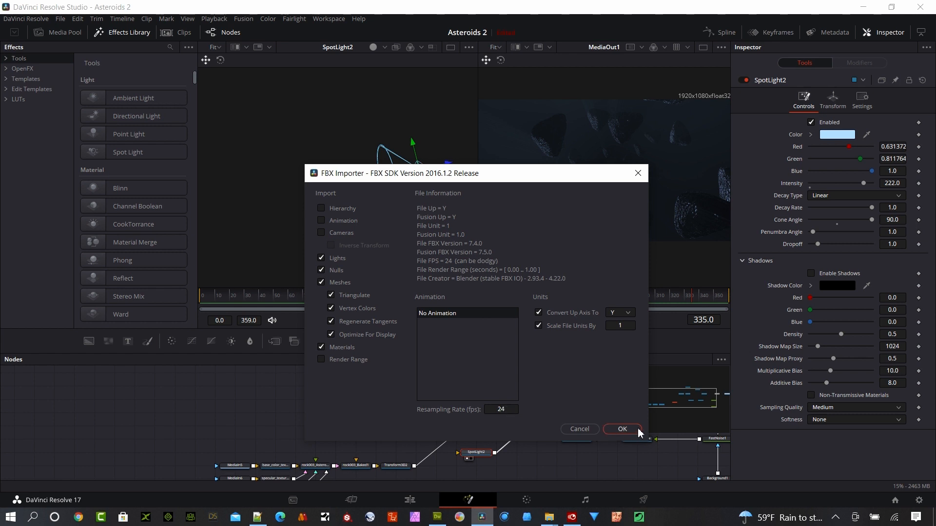
{"action": "left_click", "coordinate": [621, 429]}
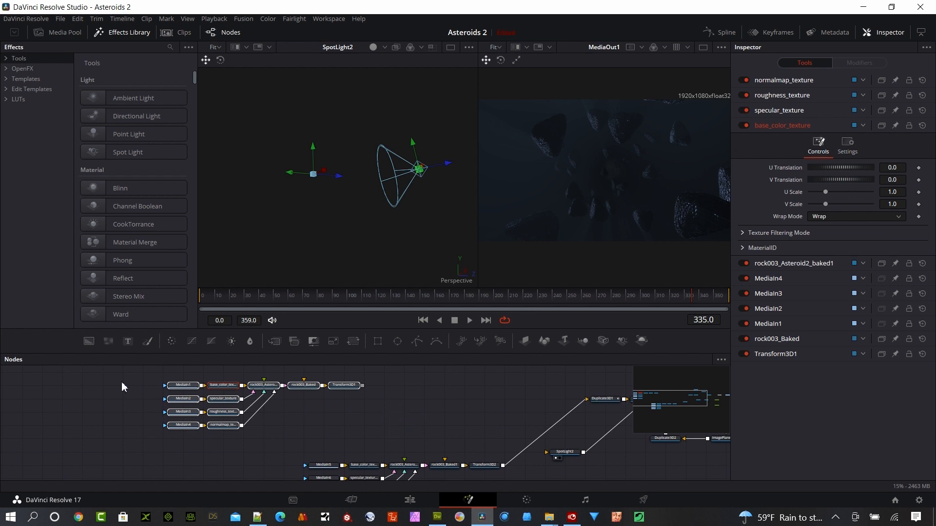
Delete the newly imported unconnected asteroid nodes and select Transform3D2 feeding Duplicate3D1.
{"action": "key", "text": "backspace"}
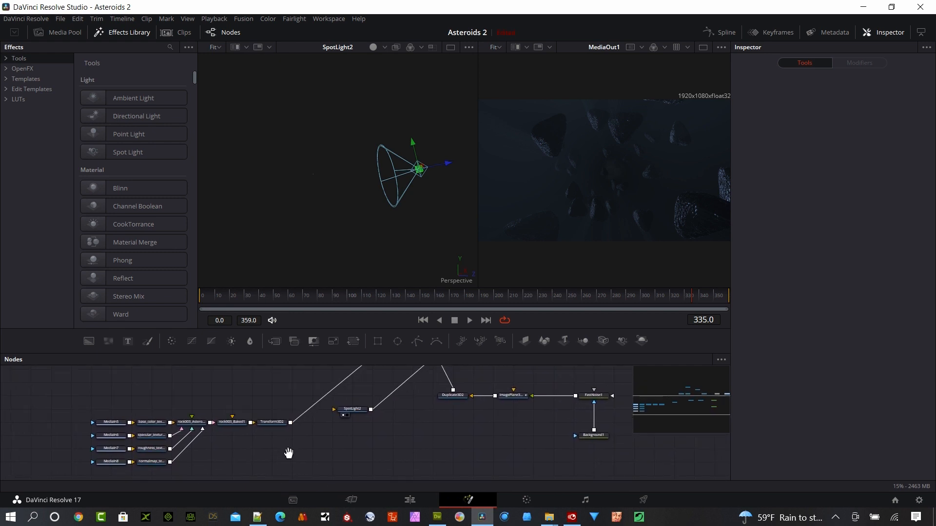
{"action": "left_click", "coordinate": [271, 422]}
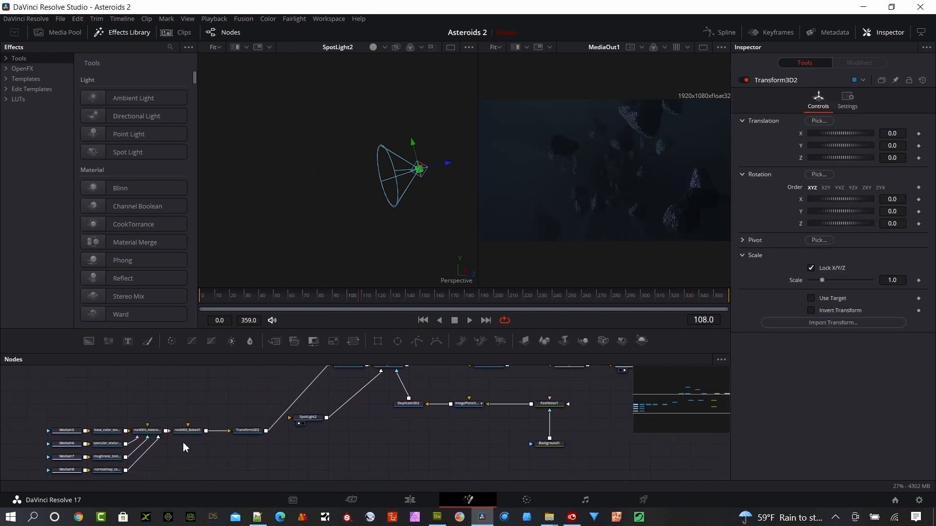
{"action": "left_click", "coordinate": [246, 430]}
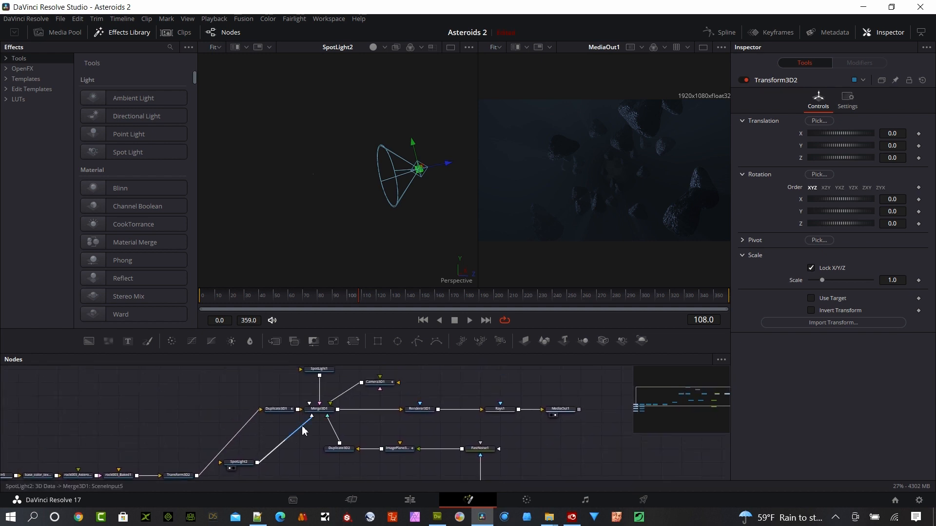
Select Duplicate3D1 and show its Jitter settings for the 44 asteroid copies.
{"action": "left_click", "coordinate": [218, 409]}
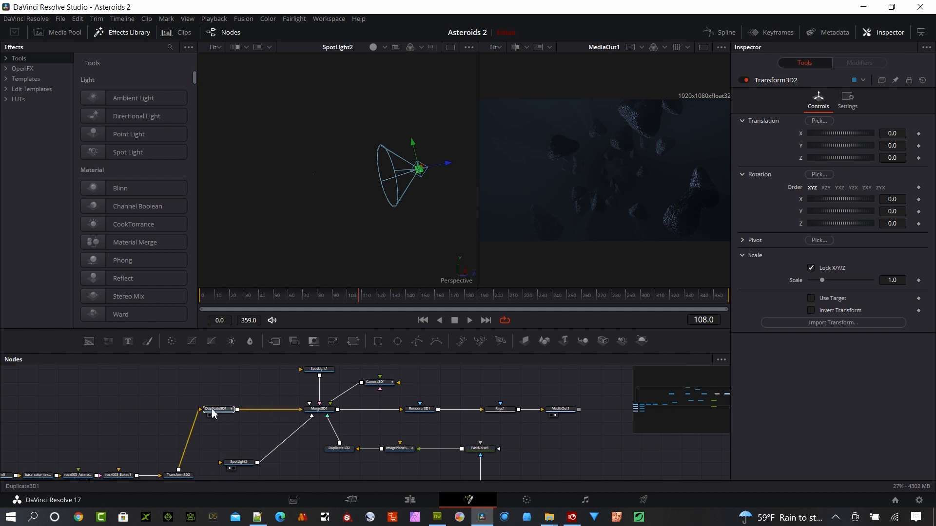
{"action": "left_click", "coordinate": [217, 410]}
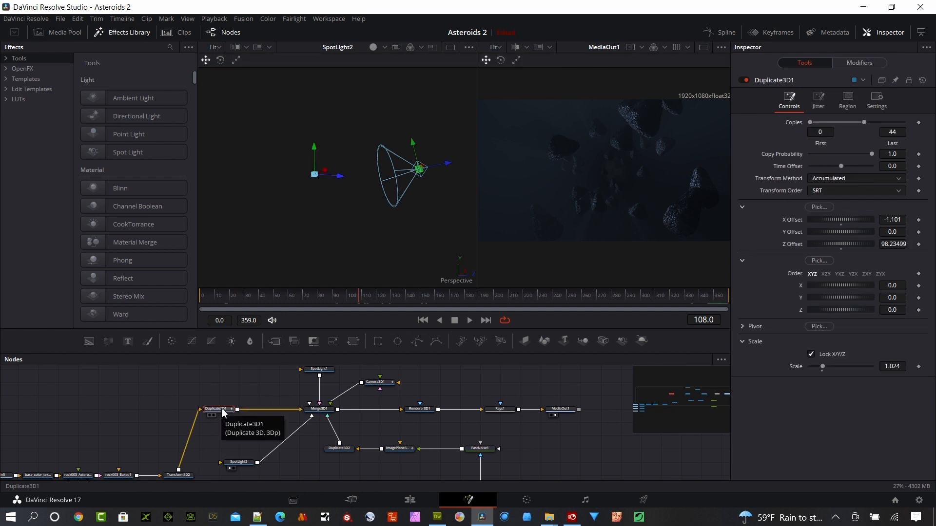
{"action": "left_click", "coordinate": [220, 410]}
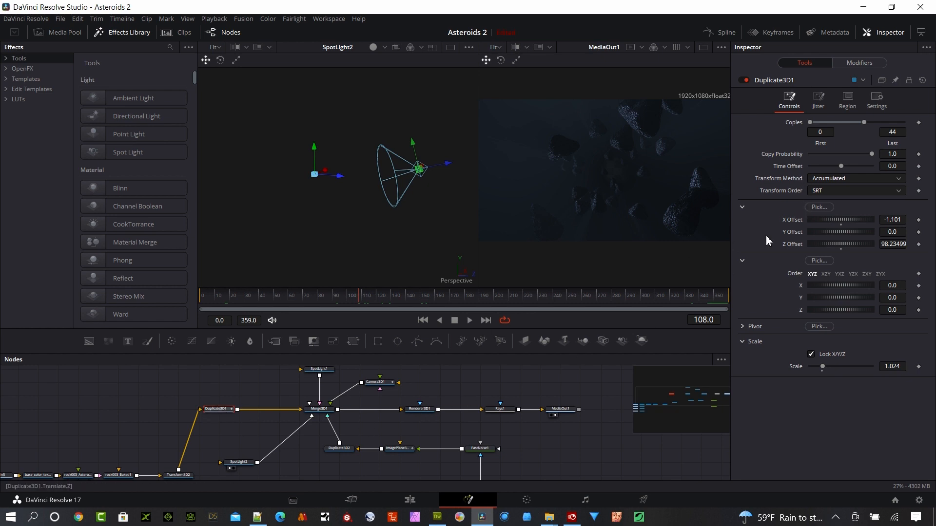
{"action": "left_click", "coordinate": [893, 132]}
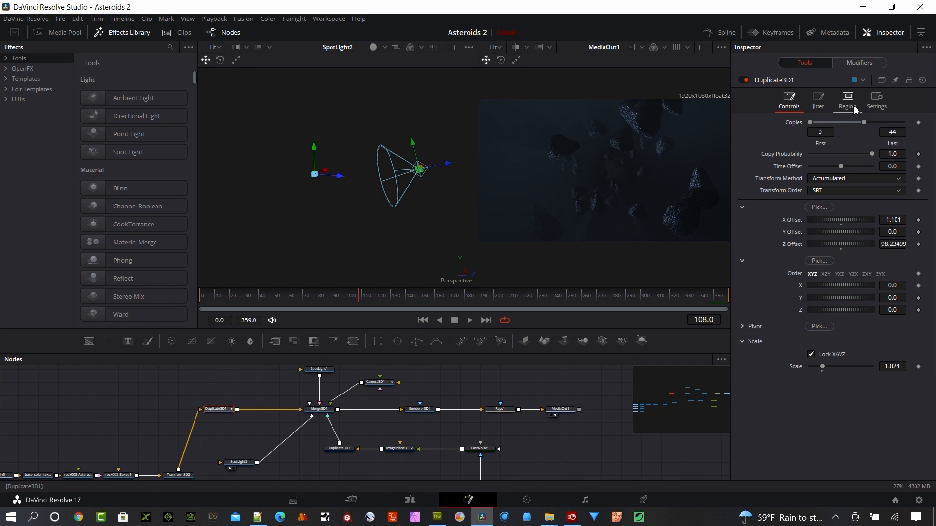
{"action": "left_click", "coordinate": [818, 100]}
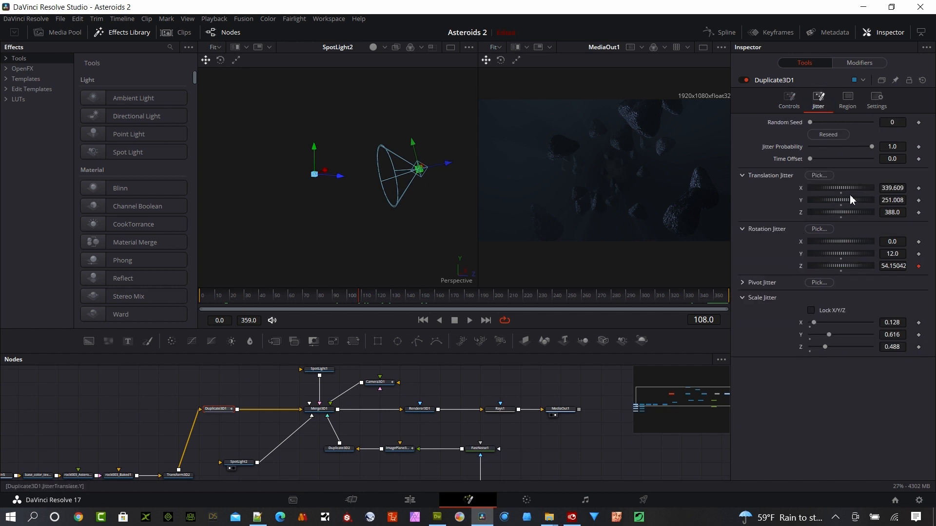
{"action": "mouse_move", "coordinate": [813, 261]}
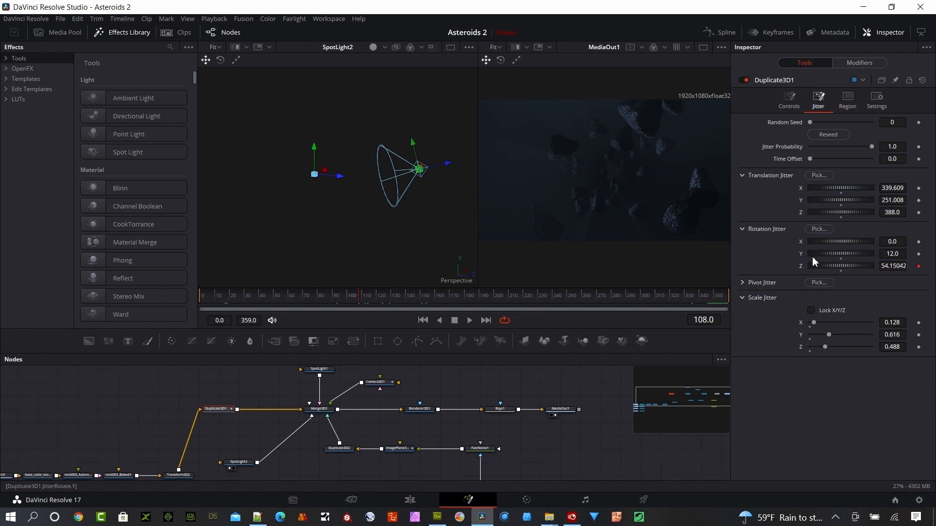
{"action": "mouse_move", "coordinate": [842, 200]}
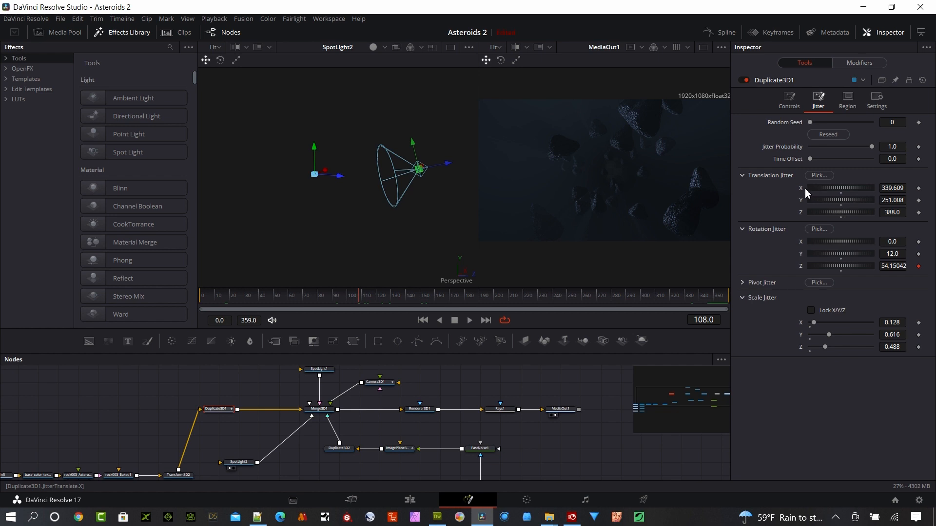
{"action": "mouse_move", "coordinate": [836, 193]}
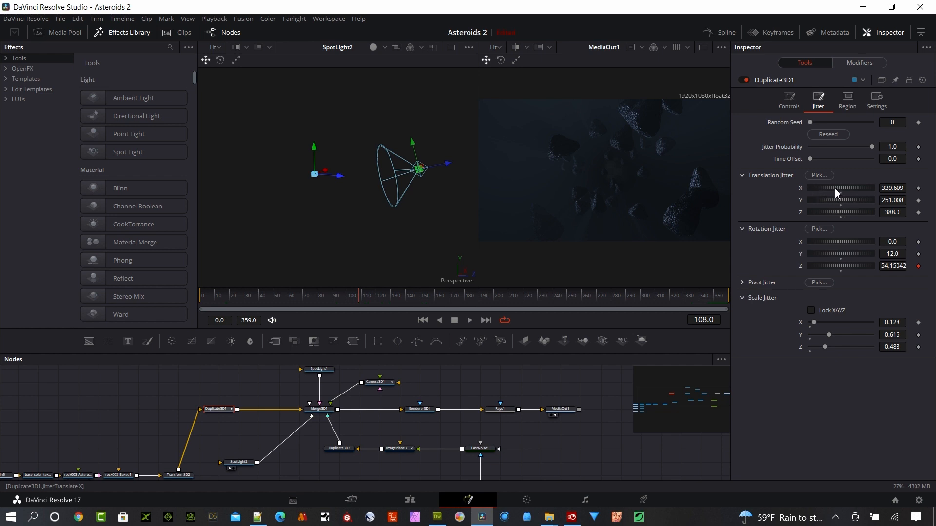
{"action": "mouse_move", "coordinate": [808, 206]}
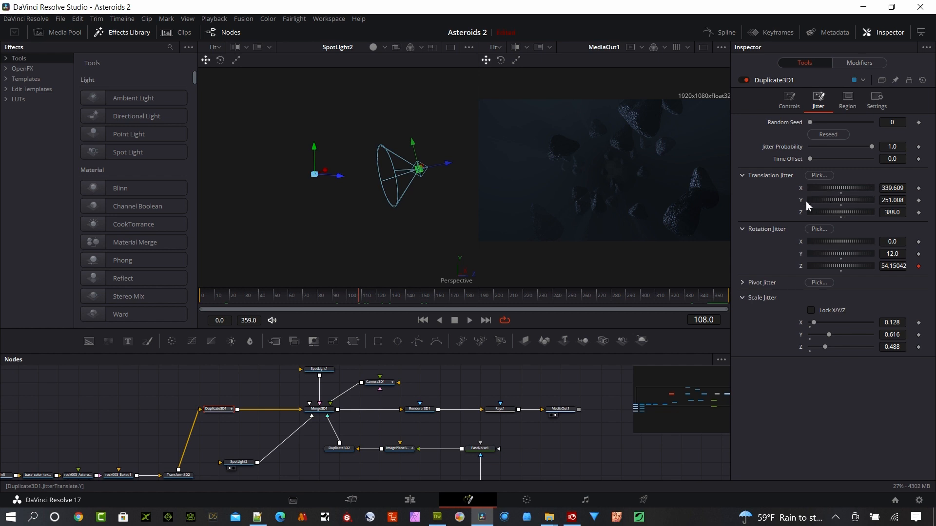
{"action": "mouse_move", "coordinate": [848, 218]}
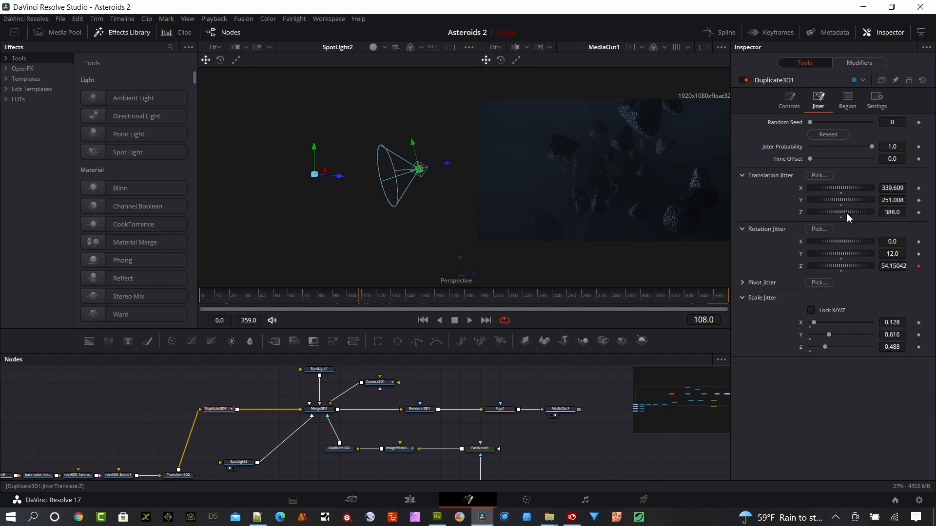
{"action": "mouse_move", "coordinate": [486, 389]}
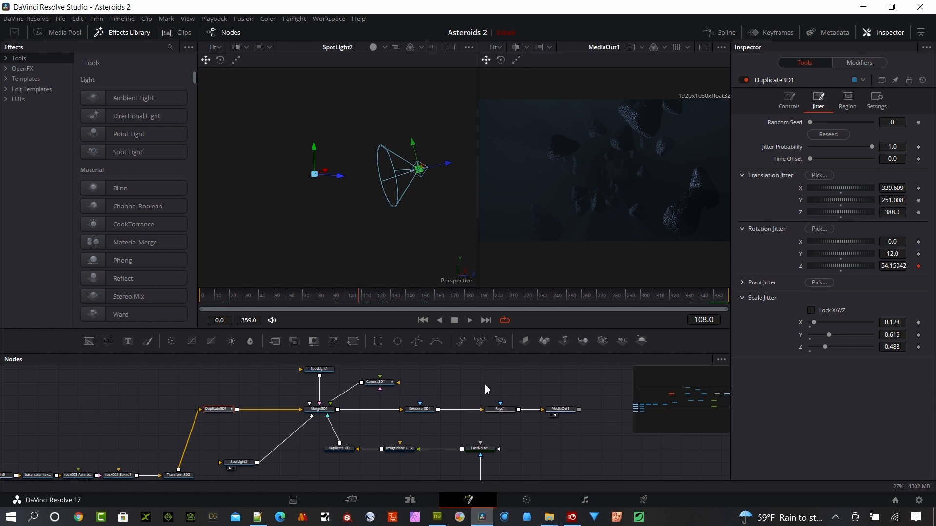
View Merge3D1 and set the Duplicate3D2 cloud-plane duplicator to Pass Through, leaving only asteroids.
{"action": "left_click", "coordinate": [319, 409]}
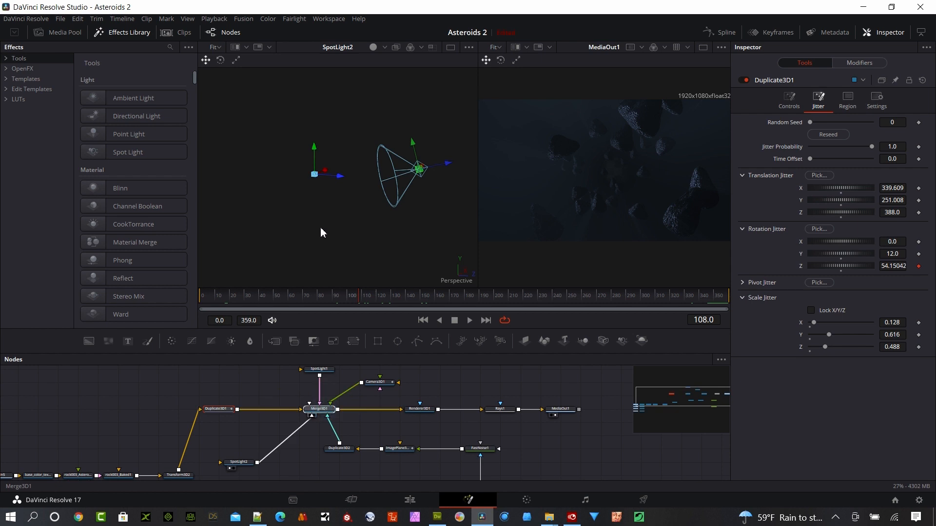
{"action": "left_click", "coordinate": [318, 409]}
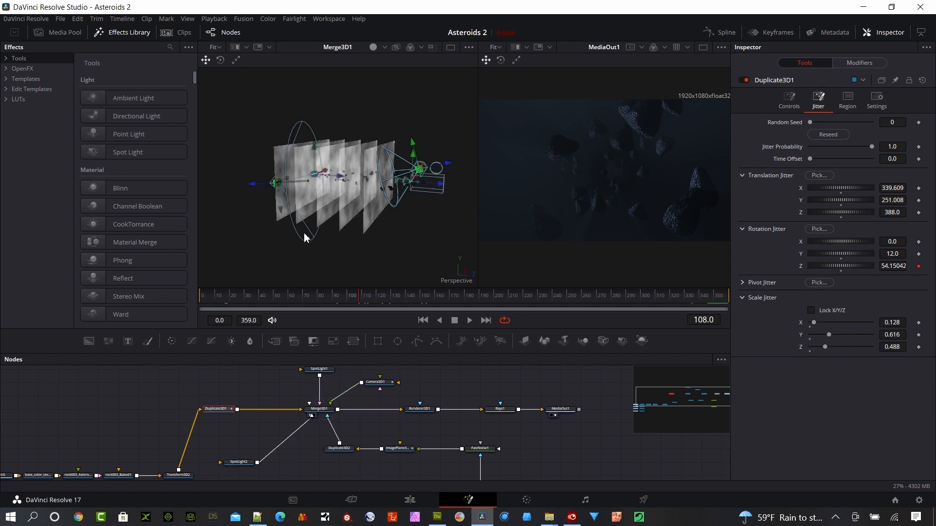
{"action": "left_click", "coordinate": [337, 449]}
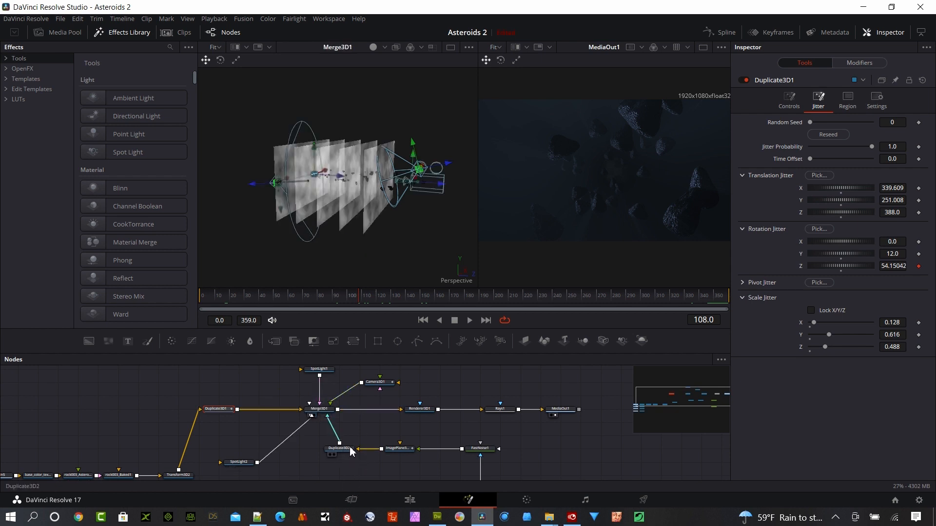
{"action": "right_click", "coordinate": [337, 448]}
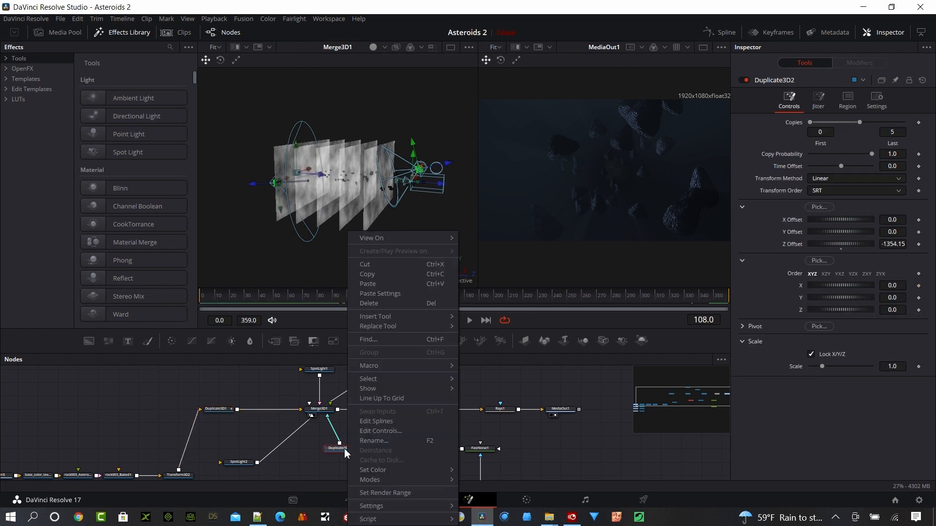
{"action": "left_click", "coordinate": [369, 479]}
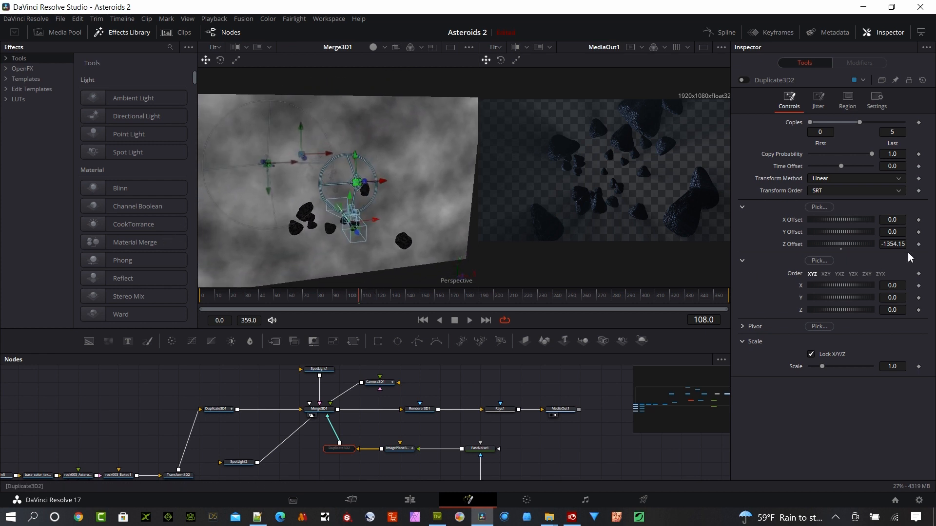
{"action": "left_click", "coordinate": [318, 409]}
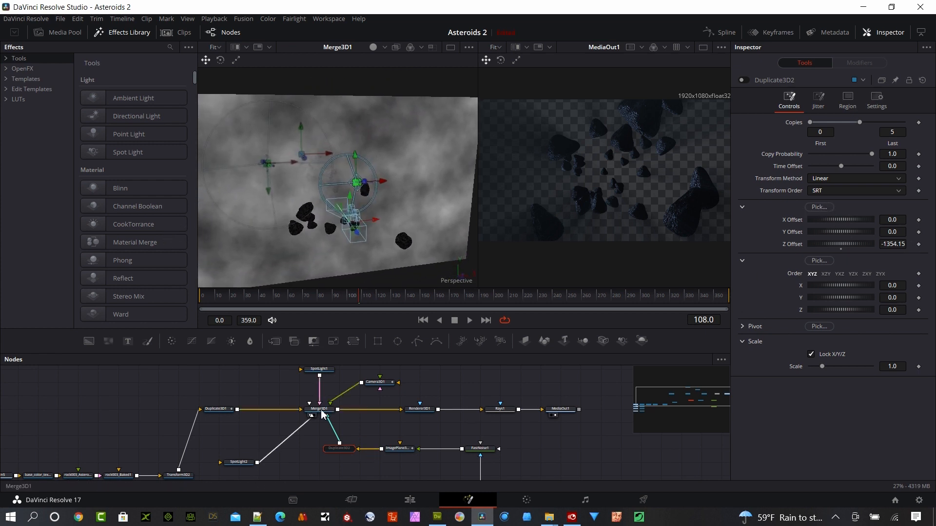
Show Duplicate3D1's Jitter settings with its keyframed Rotation Jitter Z.
{"action": "left_click", "coordinate": [817, 99]}
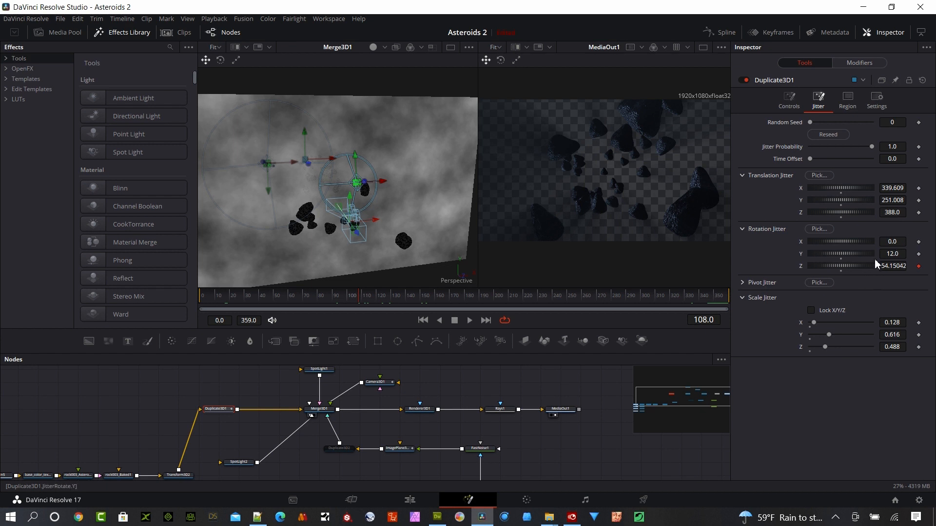
{"action": "mouse_move", "coordinate": [876, 262]}
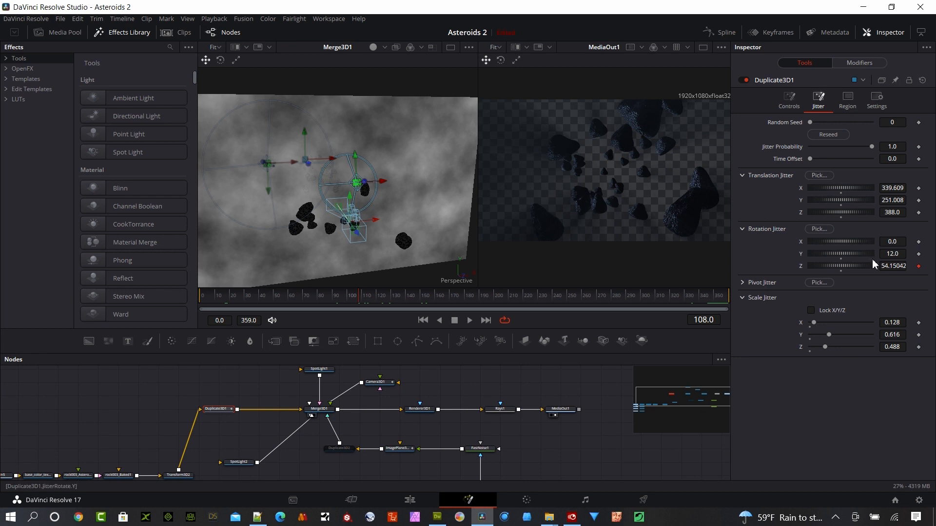
{"action": "mouse_move", "coordinate": [835, 262]}
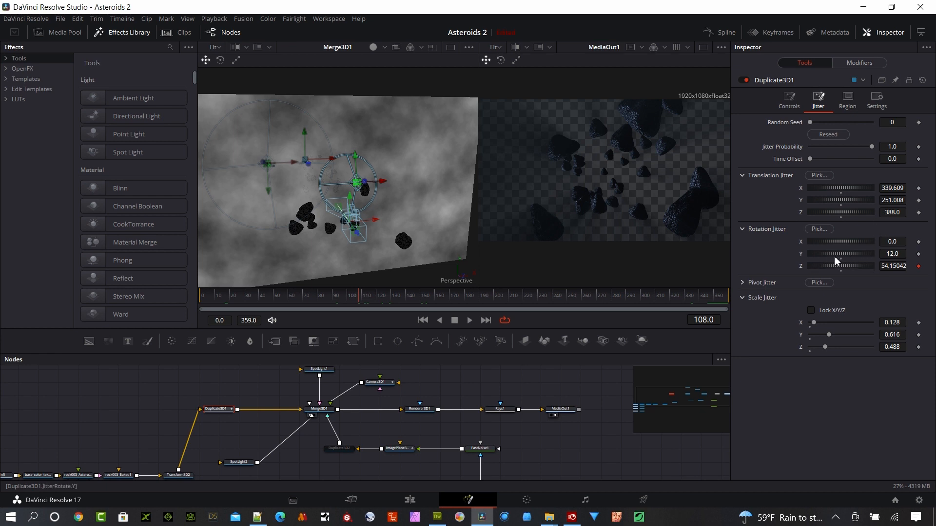
{"action": "mouse_move", "coordinate": [570, 154]}
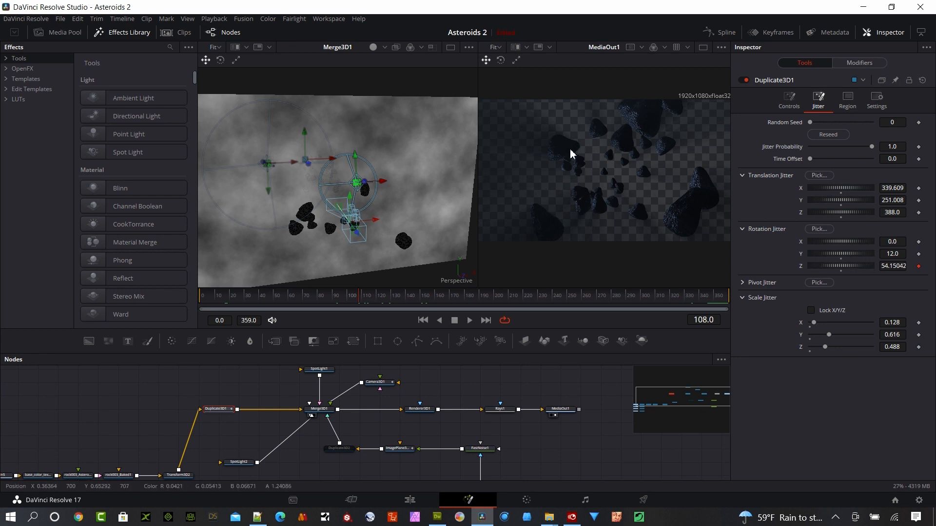
{"action": "mouse_move", "coordinate": [668, 209]}
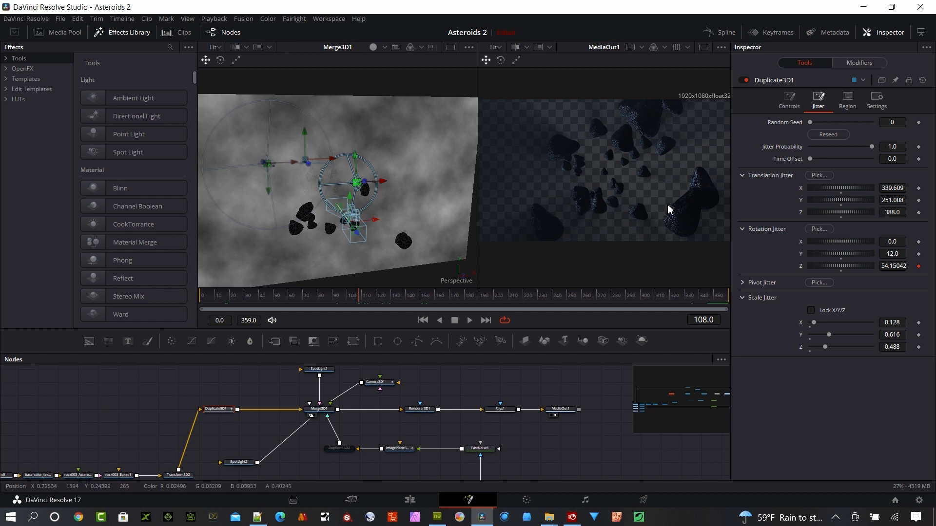
{"action": "mouse_move", "coordinate": [815, 259]}
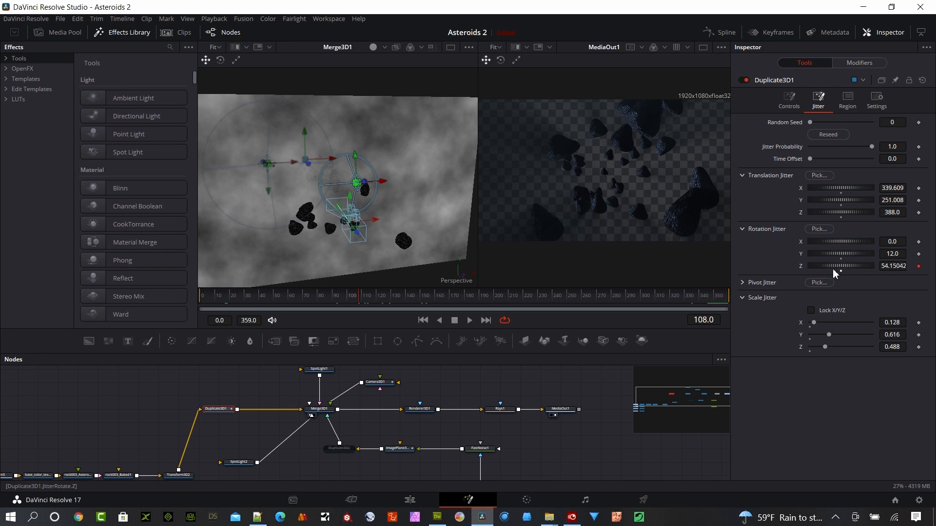
{"action": "mouse_move", "coordinate": [827, 268]}
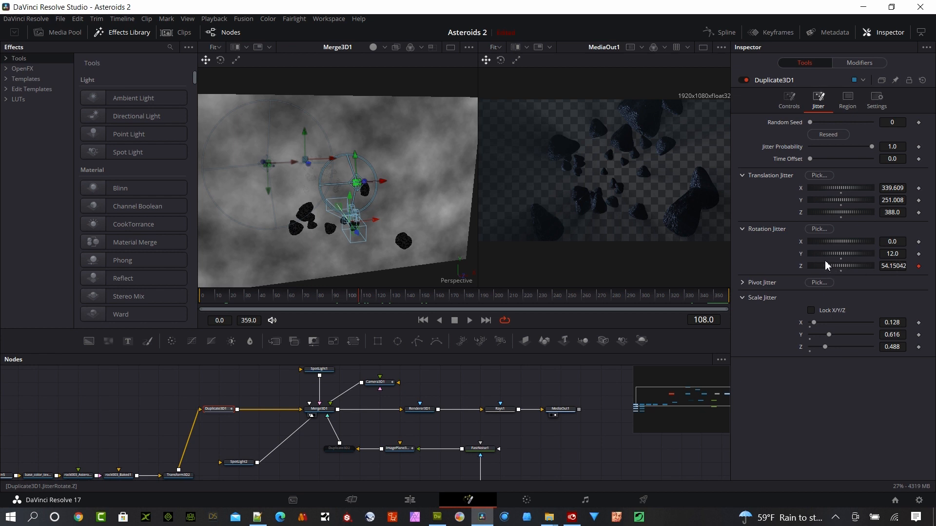
{"action": "mouse_move", "coordinate": [622, 176]}
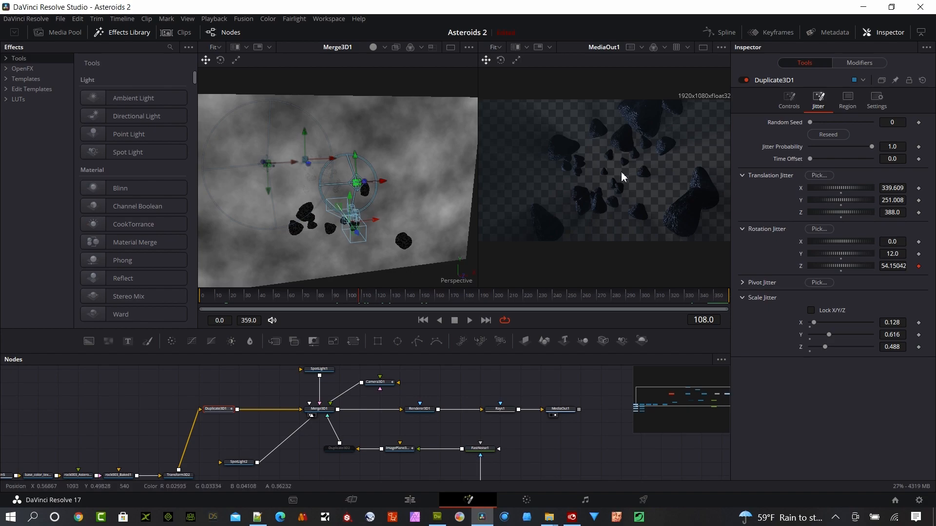
{"action": "mouse_move", "coordinate": [443, 493]}
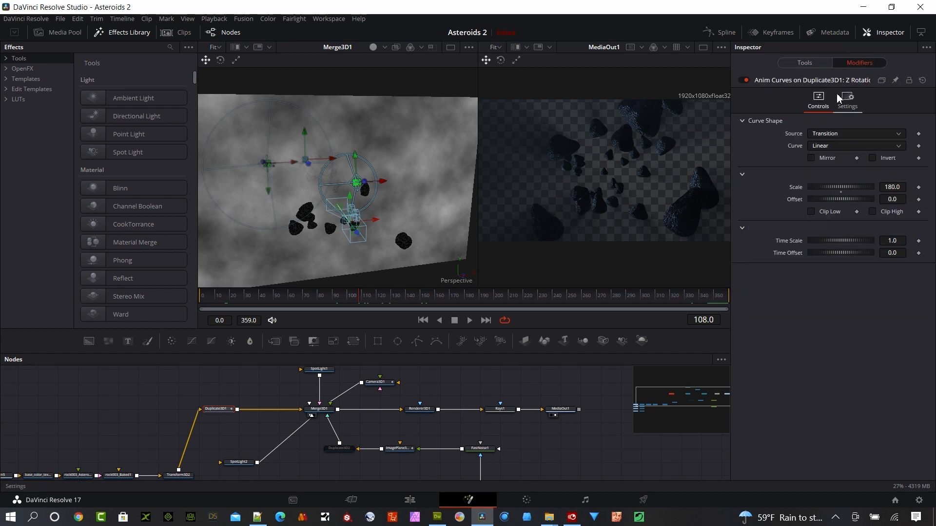
{"action": "mouse_move", "coordinate": [766, 125]}
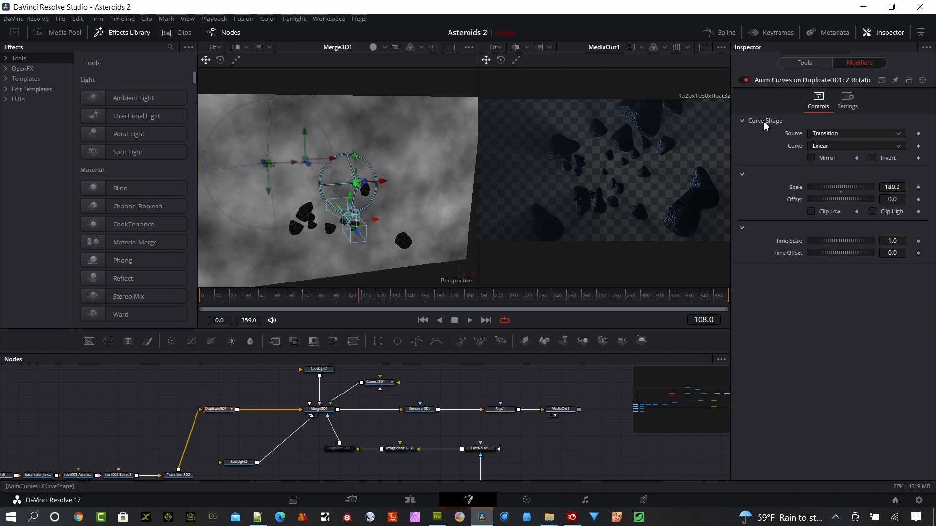
{"action": "mouse_move", "coordinate": [822, 195]}
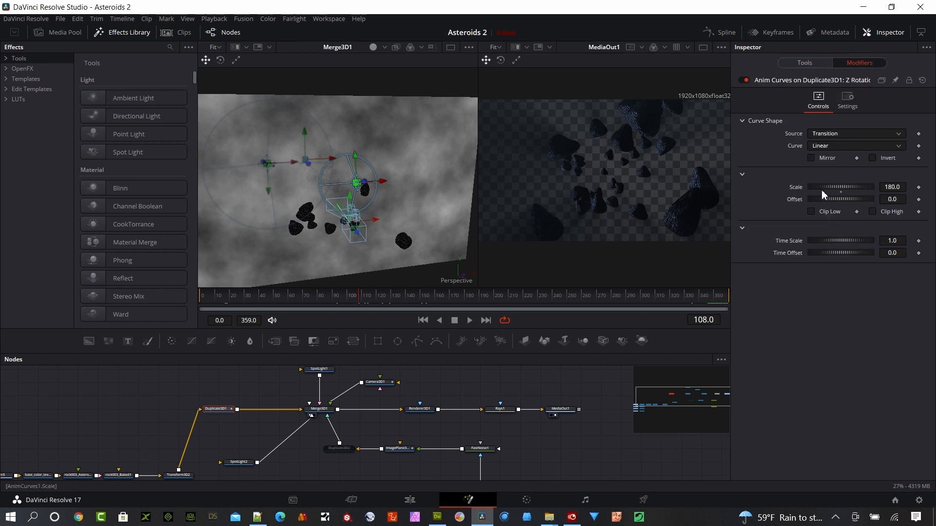
{"action": "mouse_move", "coordinate": [848, 249]}
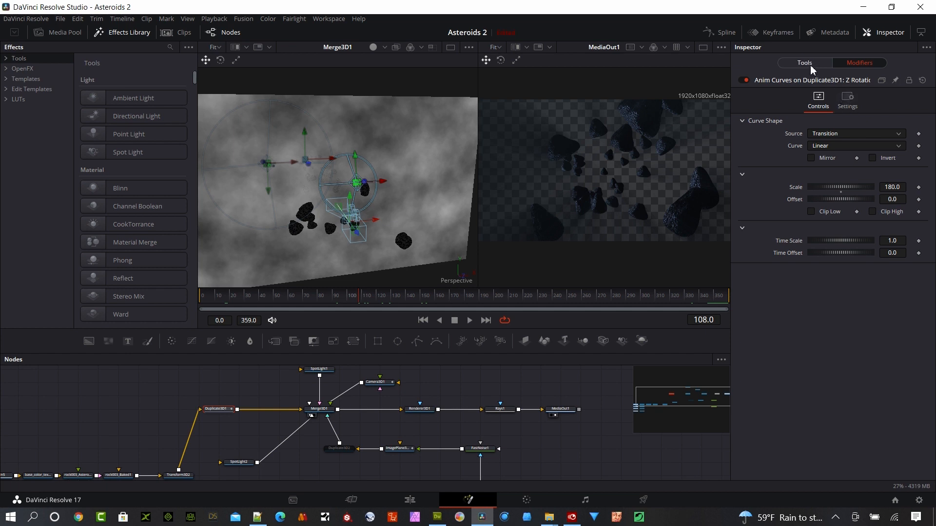
Return from the Anim Curves modifier on Z Rotation to Duplicate3D1's Tools settings.
{"action": "left_click", "coordinate": [818, 99]}
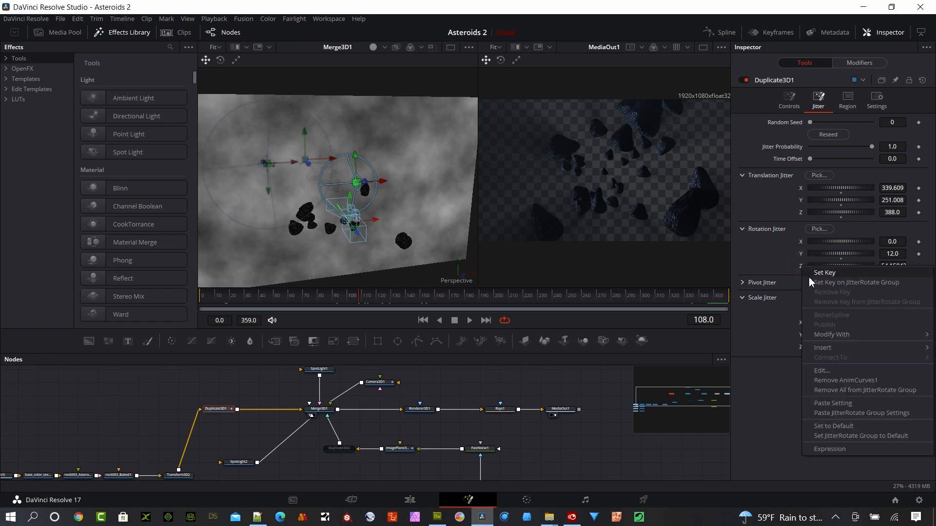
{"action": "mouse_move", "coordinate": [844, 350]}
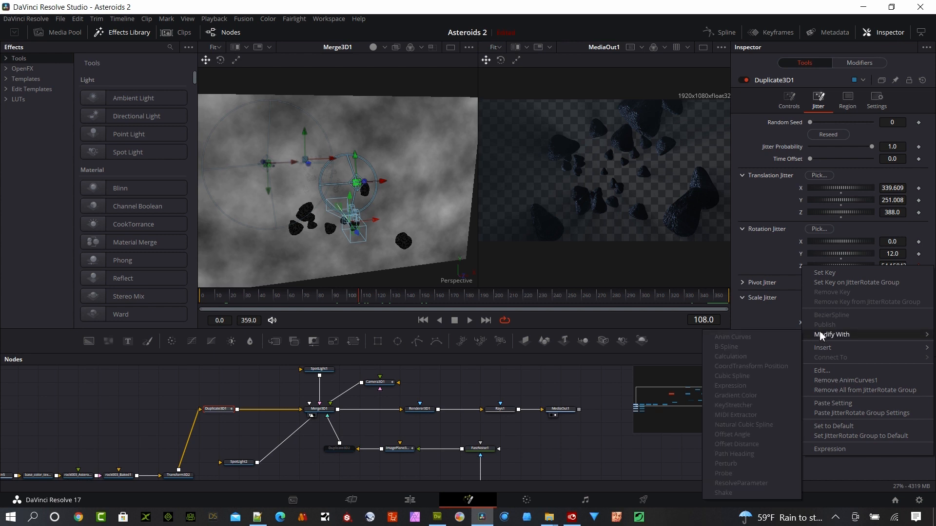
{"action": "mouse_move", "coordinate": [840, 382]}
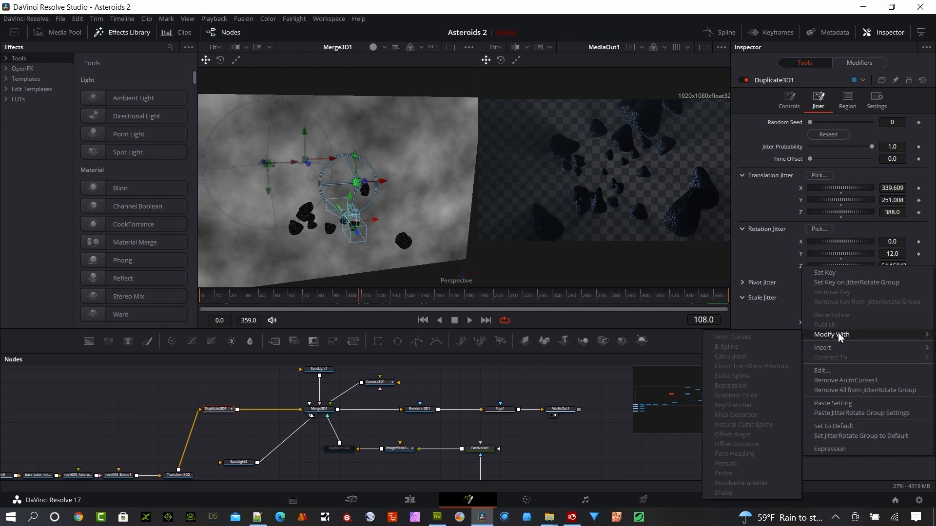
{"action": "mouse_move", "coordinate": [811, 313]}
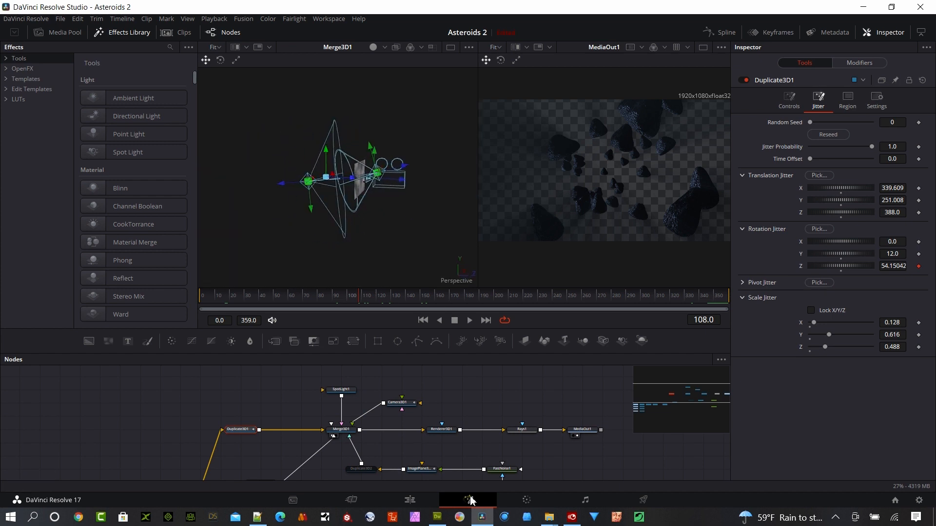
{"action": "mouse_move", "coordinate": [361, 469]}
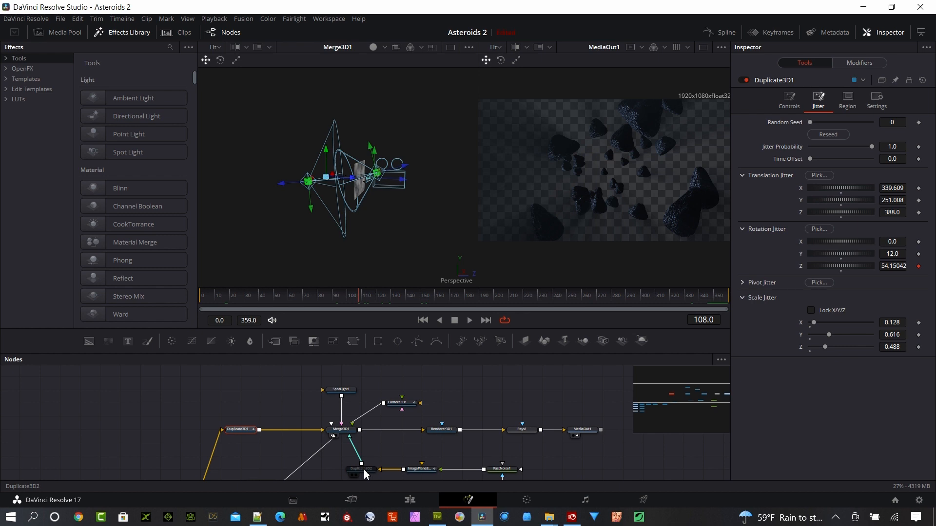
Bring up Duplicate3D2's controls showing five copies at about -1354 Z offset.
{"action": "right_click", "coordinate": [361, 468]}
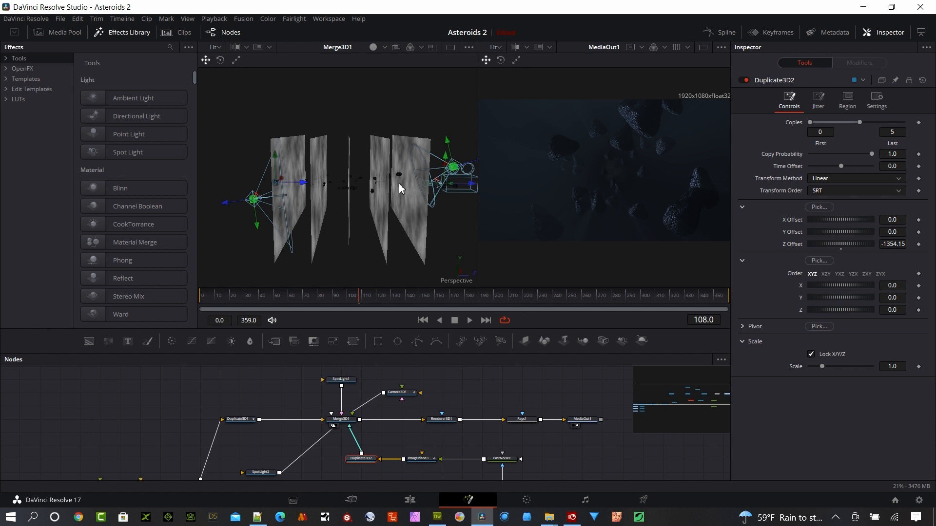
{"action": "mouse_move", "coordinate": [464, 188]}
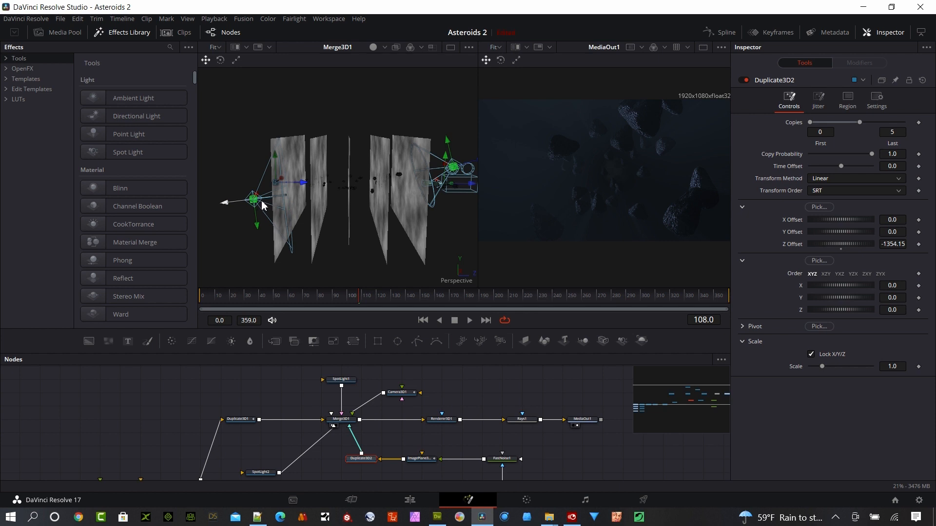
{"action": "mouse_move", "coordinate": [281, 206]}
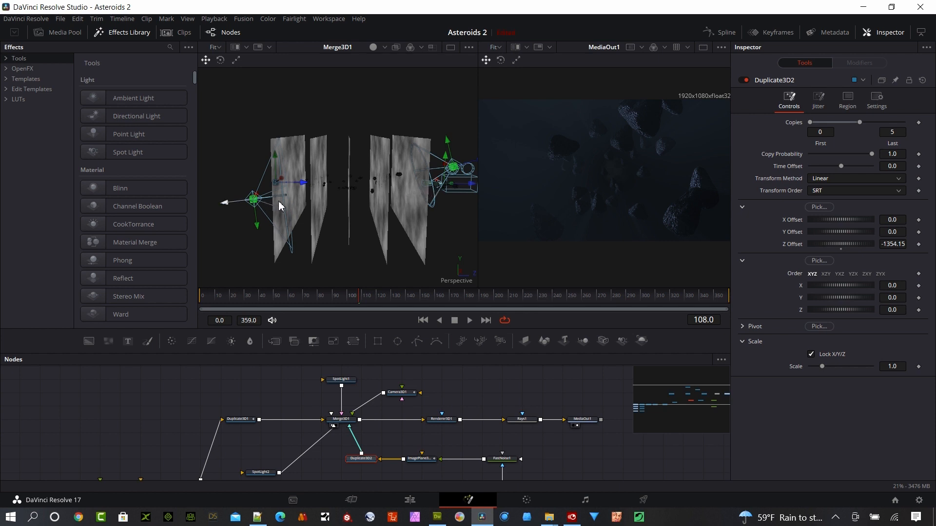
{"action": "mouse_move", "coordinate": [546, 146]}
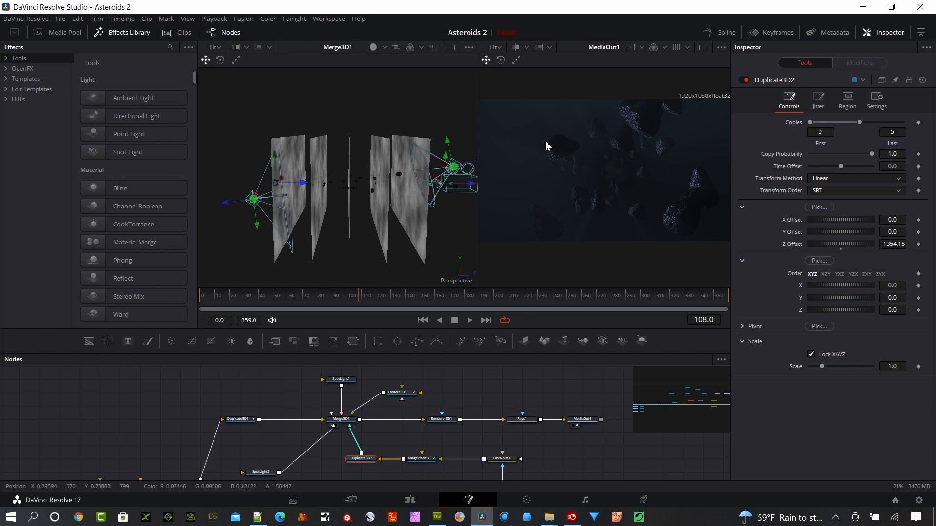
{"action": "mouse_move", "coordinate": [273, 237]}
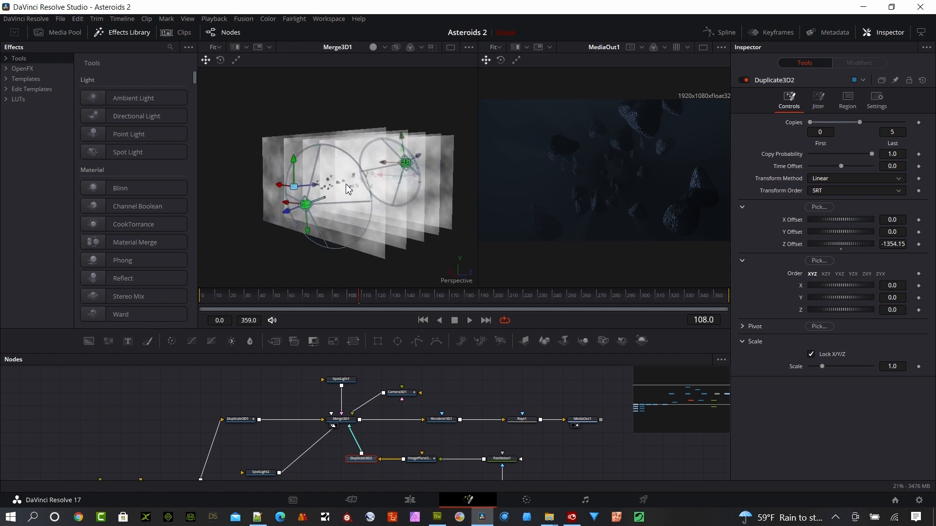
{"action": "mouse_move", "coordinate": [292, 205]}
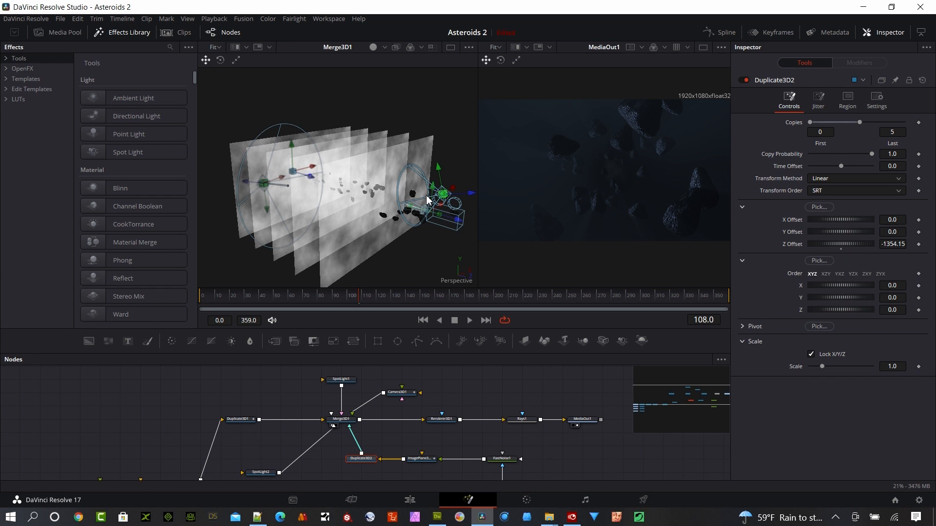
{"action": "mouse_move", "coordinate": [638, 130]}
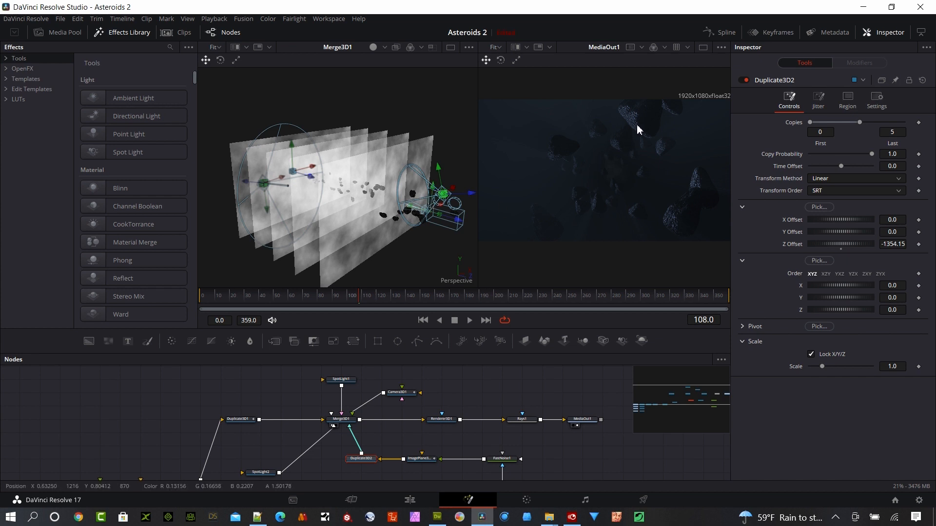
{"action": "mouse_move", "coordinate": [598, 182]}
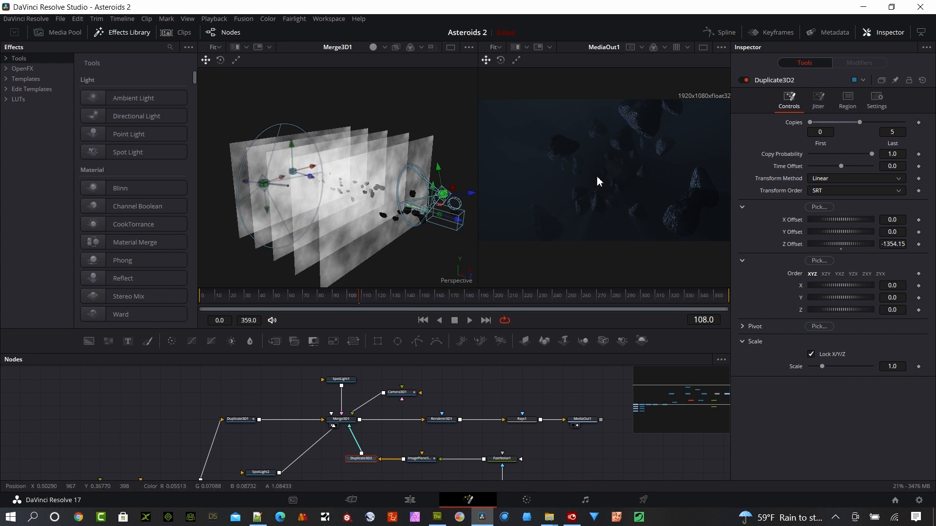
{"action": "mouse_move", "coordinate": [639, 129]}
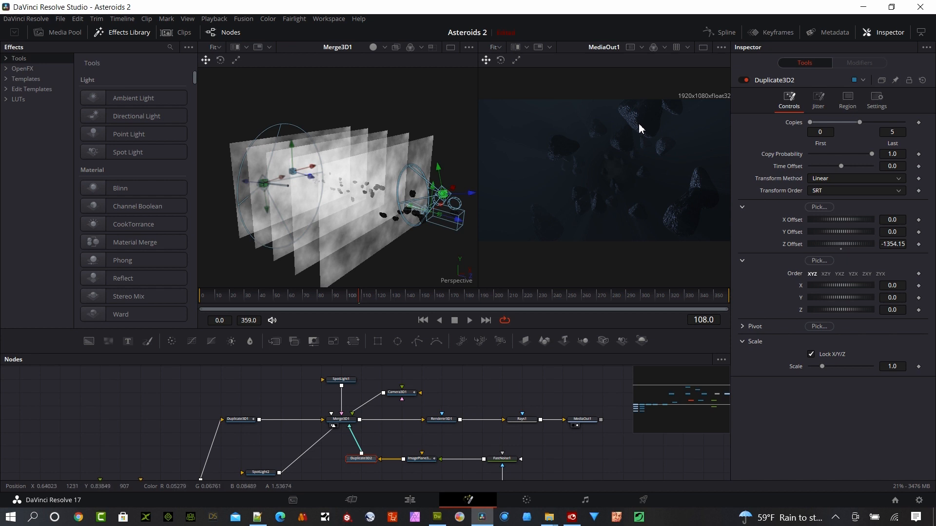
{"action": "mouse_move", "coordinate": [477, 416]}
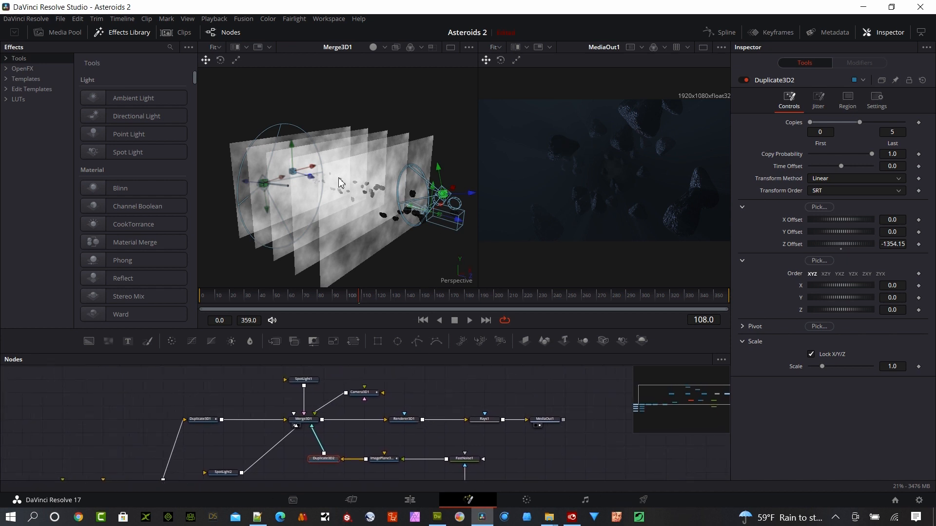
{"action": "mouse_move", "coordinate": [347, 250]}
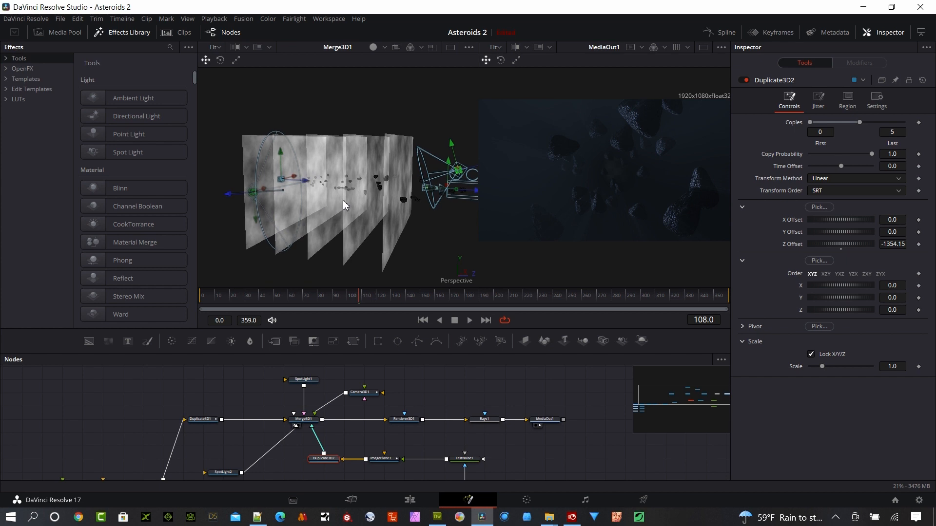
{"action": "mouse_move", "coordinate": [598, 166]}
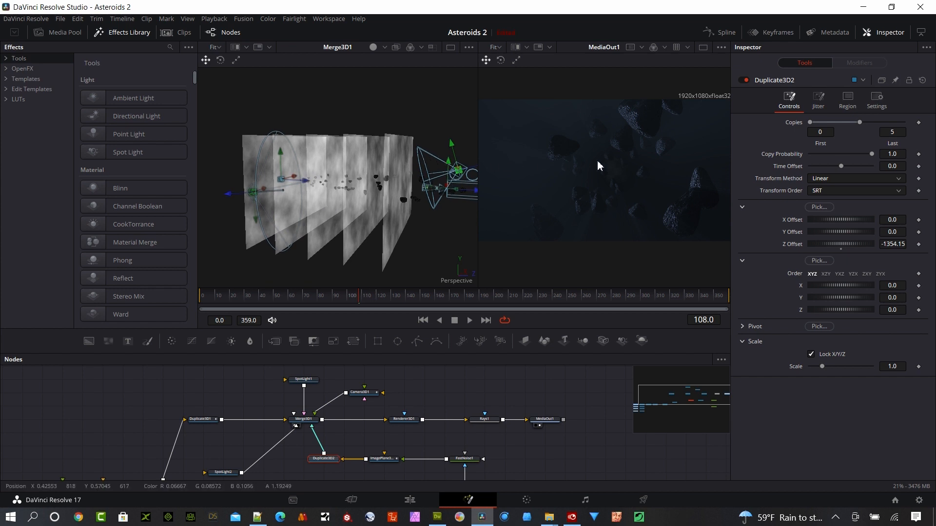
{"action": "mouse_move", "coordinate": [401, 199]}
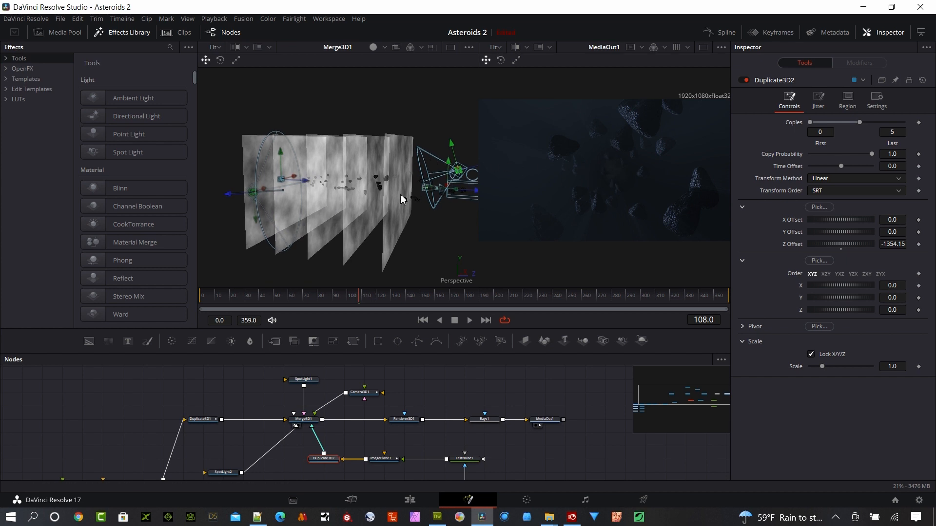
{"action": "mouse_move", "coordinate": [377, 206]}
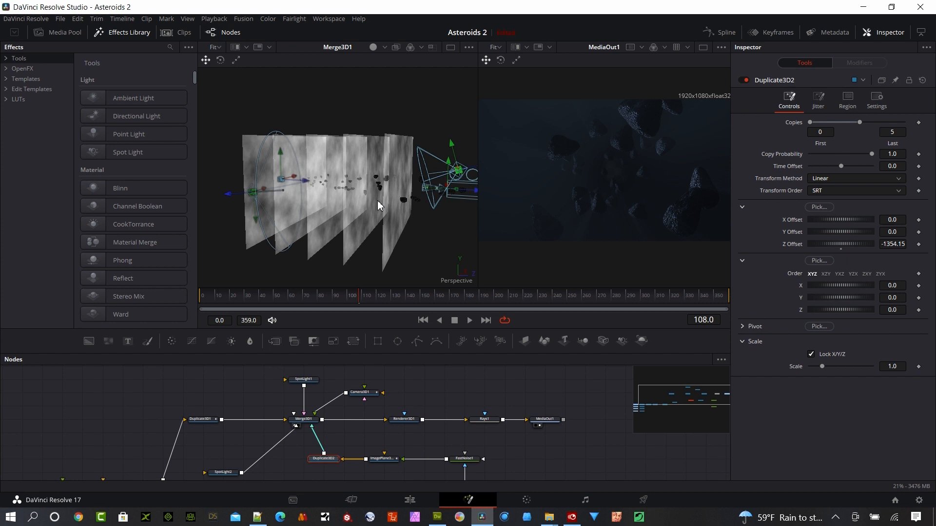
{"action": "key", "text": "ctrl"}
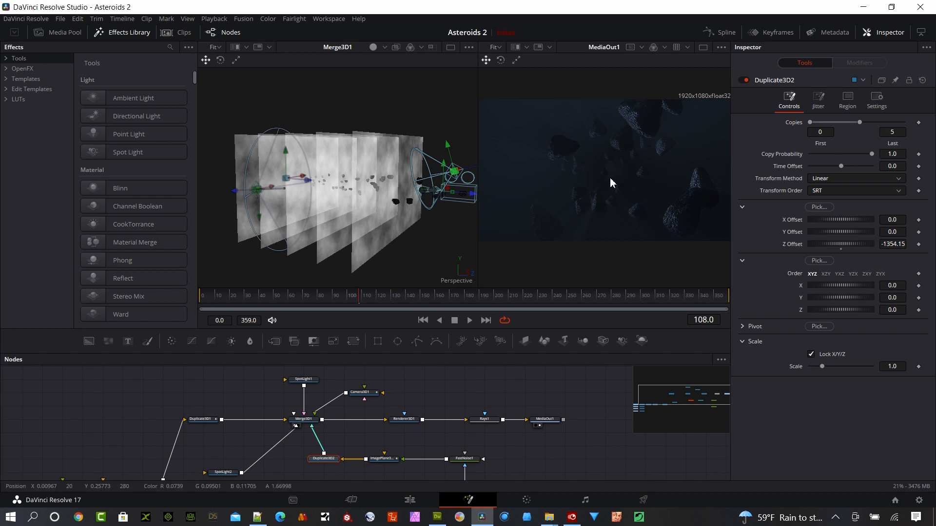
{"action": "mouse_move", "coordinate": [488, 218]}
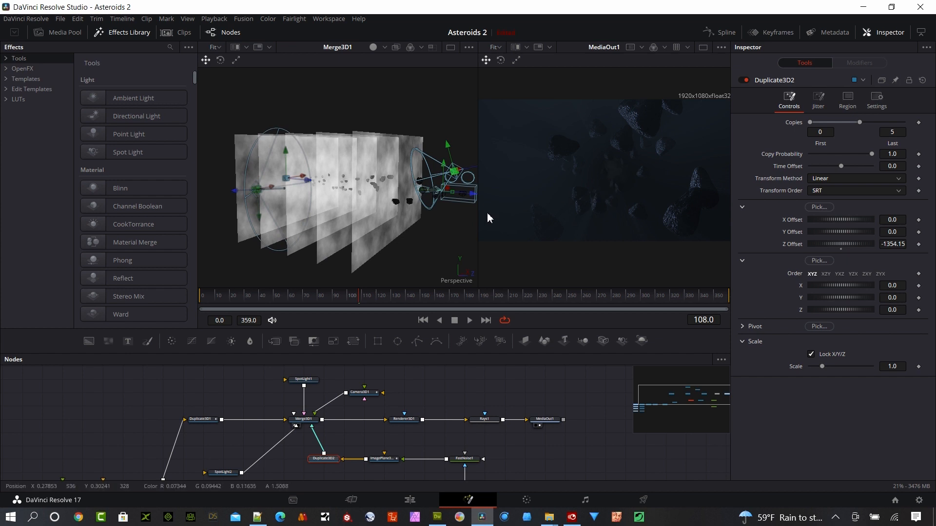
{"action": "mouse_move", "coordinate": [564, 164]}
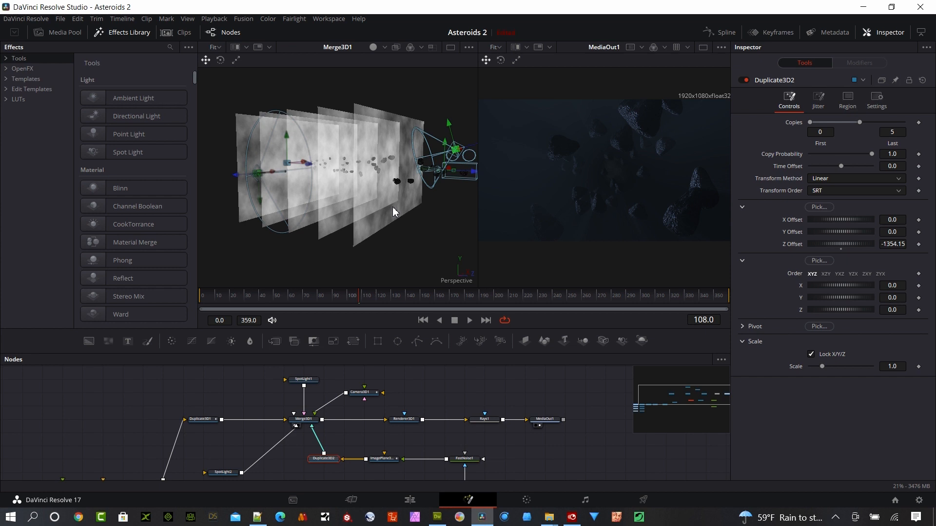
{"action": "mouse_move", "coordinate": [407, 165]}
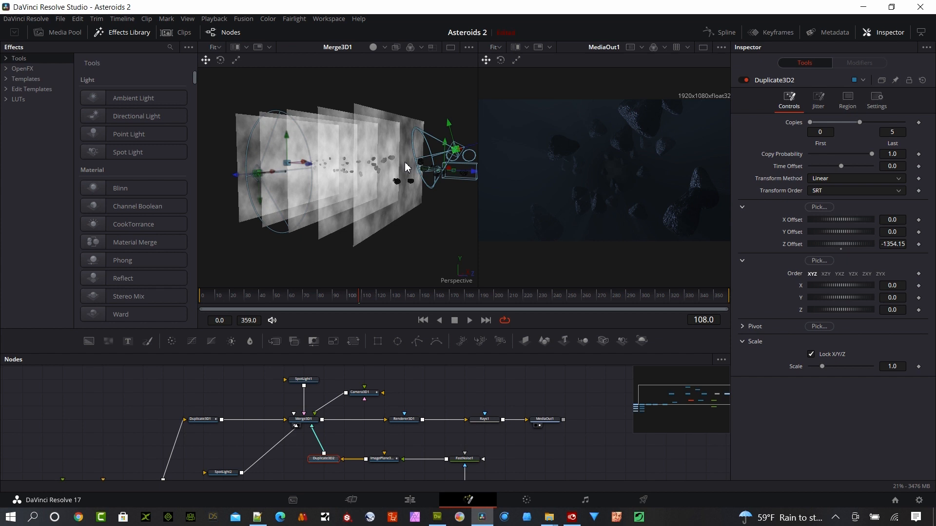
{"action": "mouse_move", "coordinate": [365, 192]}
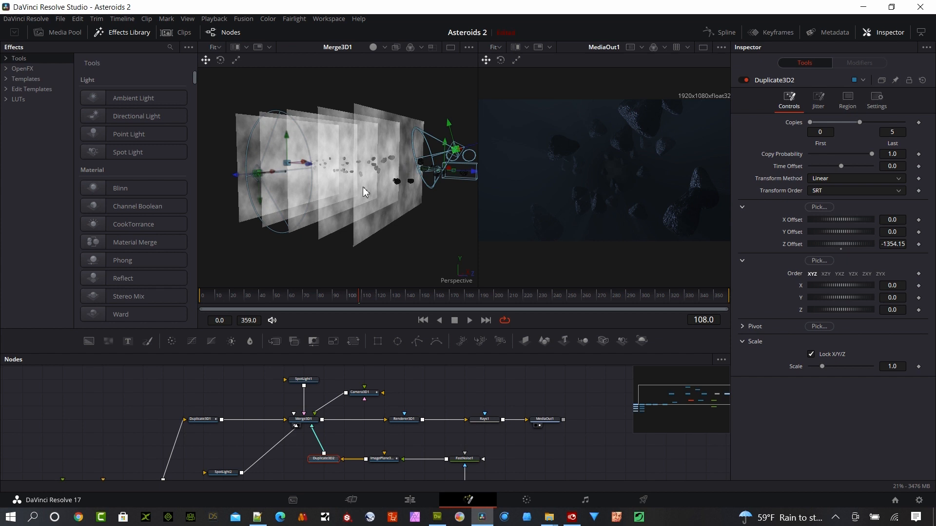
{"action": "mouse_move", "coordinate": [351, 202]}
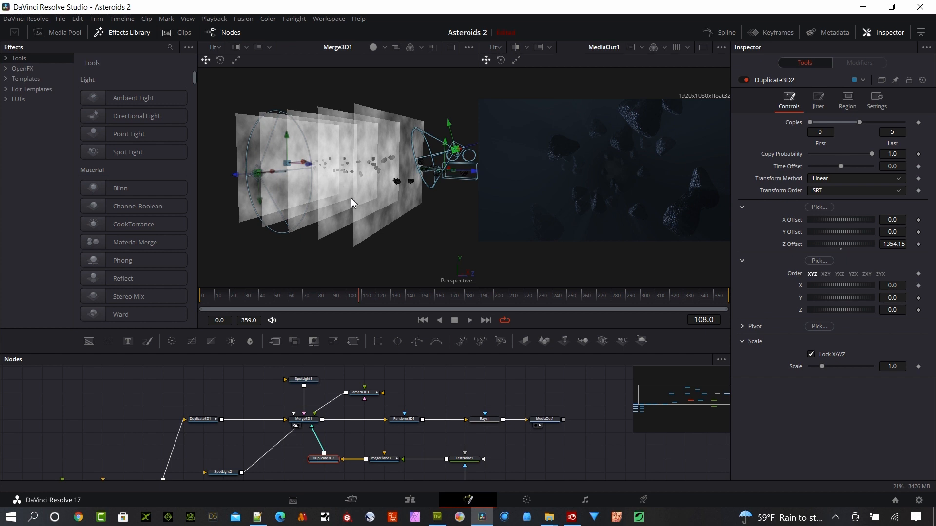
{"action": "mouse_move", "coordinate": [383, 204]}
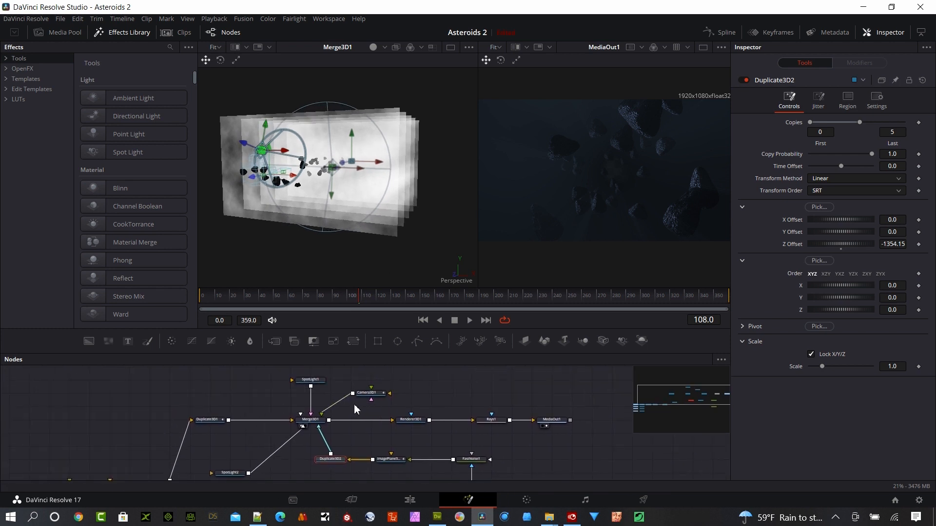
{"action": "left_click", "coordinate": [309, 380]}
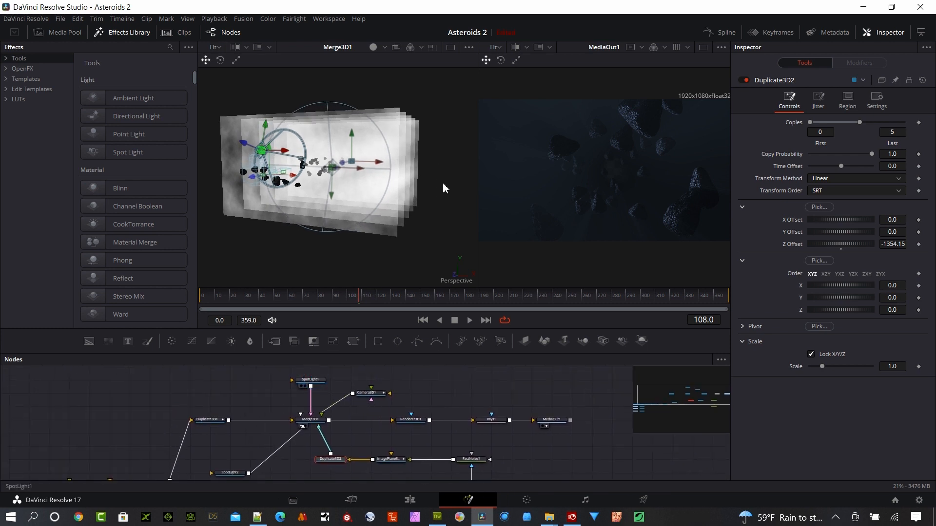
Review SpotLight1's Transform position and rotation, then its light Controls, unchanged.
{"action": "left_click", "coordinate": [309, 383]}
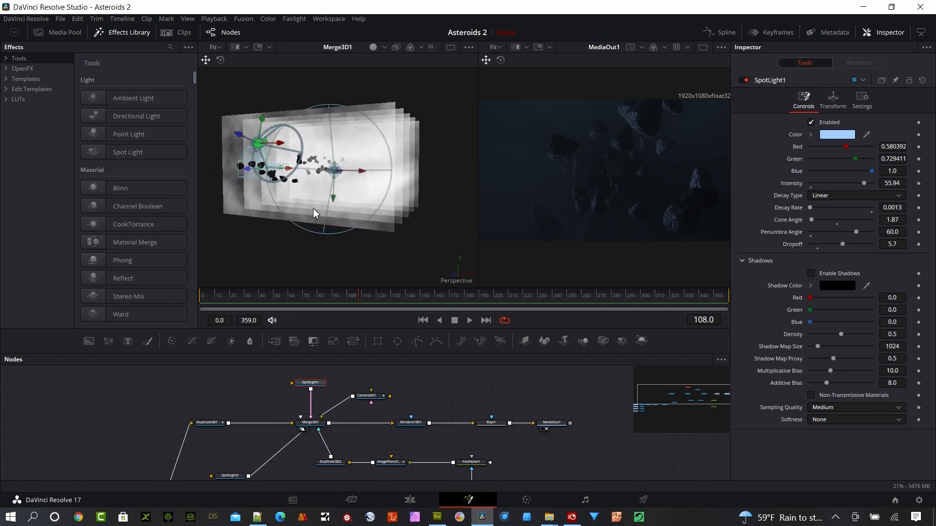
{"action": "left_click", "coordinate": [832, 99]}
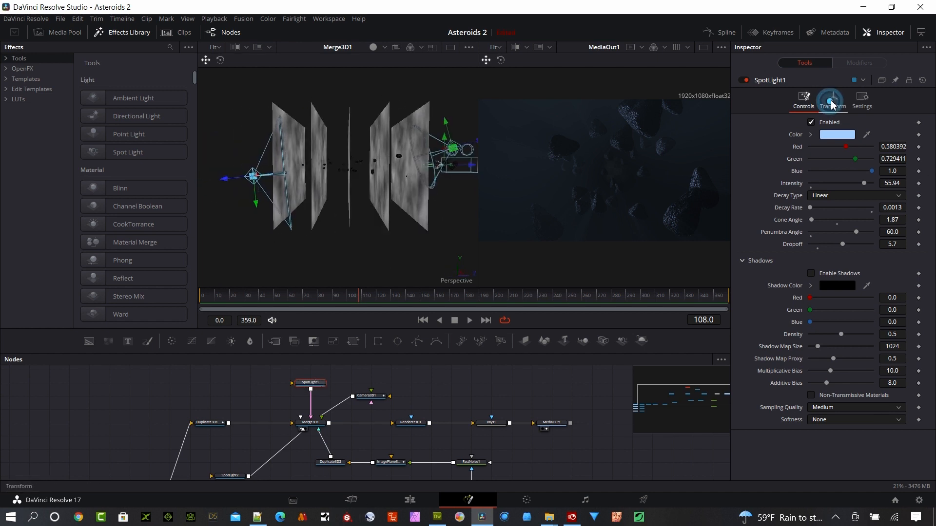
{"action": "left_click", "coordinate": [832, 98]}
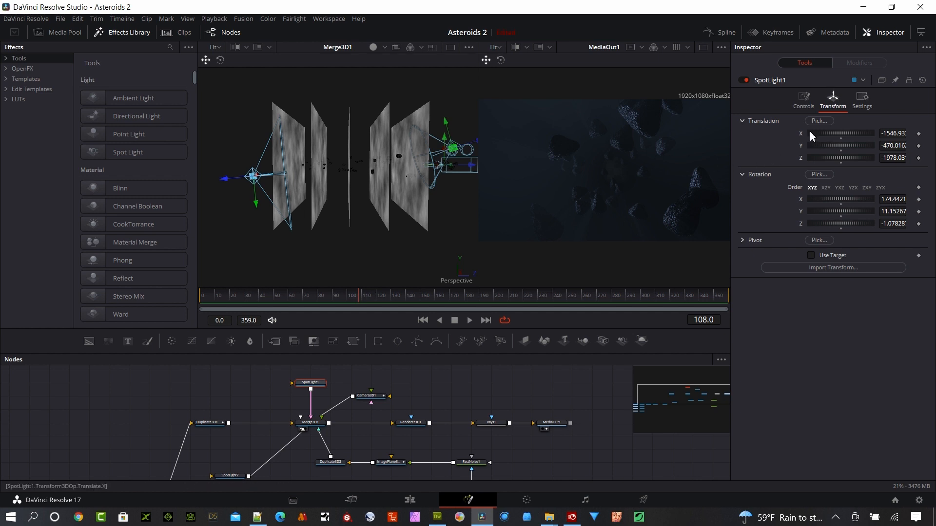
{"action": "left_click", "coordinate": [803, 98]}
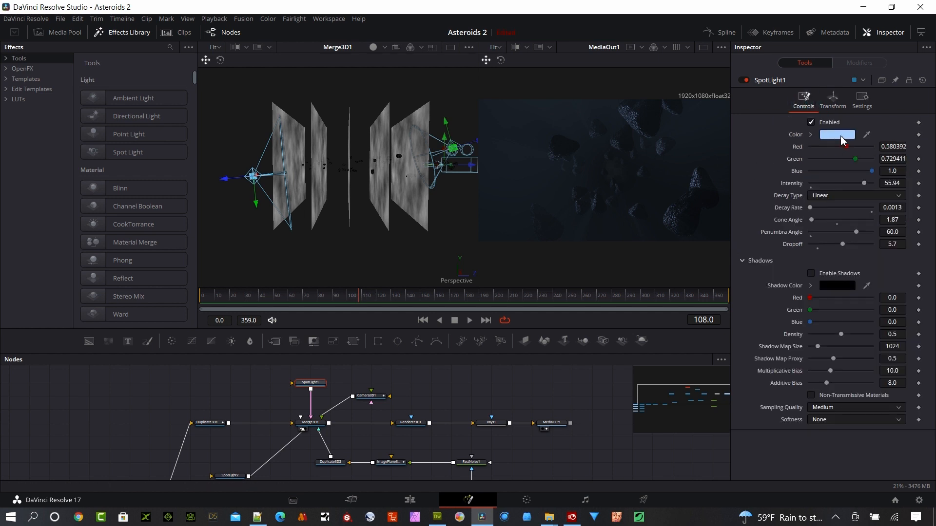
{"action": "mouse_move", "coordinate": [558, 148]}
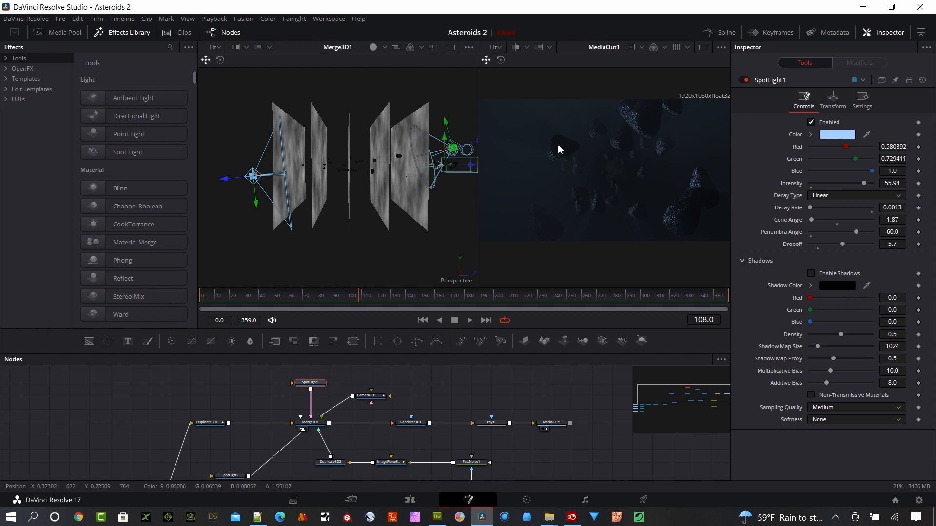
{"action": "mouse_move", "coordinate": [782, 208]}
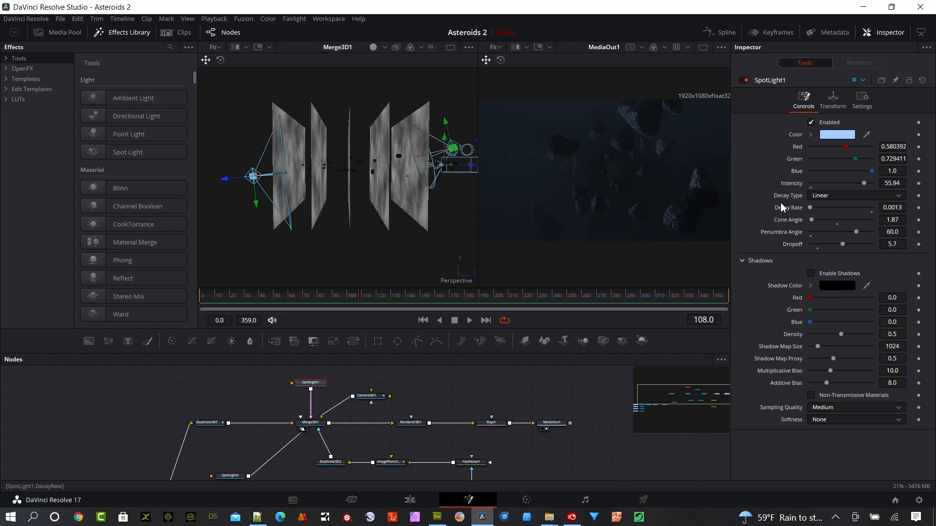
{"action": "mouse_move", "coordinate": [817, 198]}
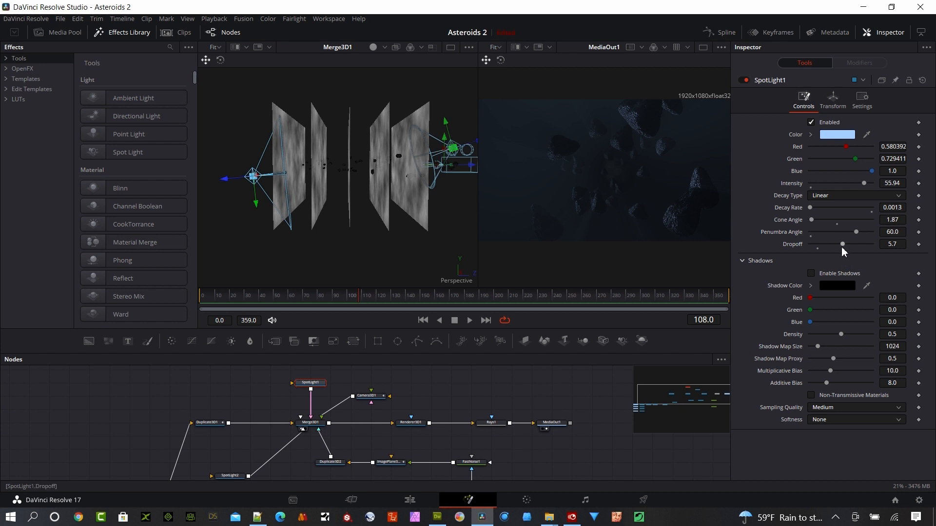
{"action": "mouse_move", "coordinate": [877, 234]}
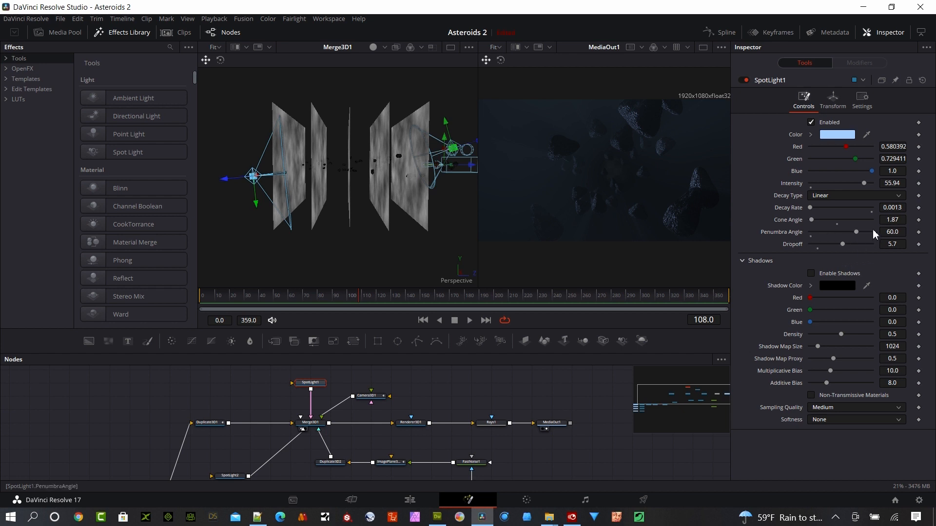
{"action": "mouse_move", "coordinate": [864, 225]}
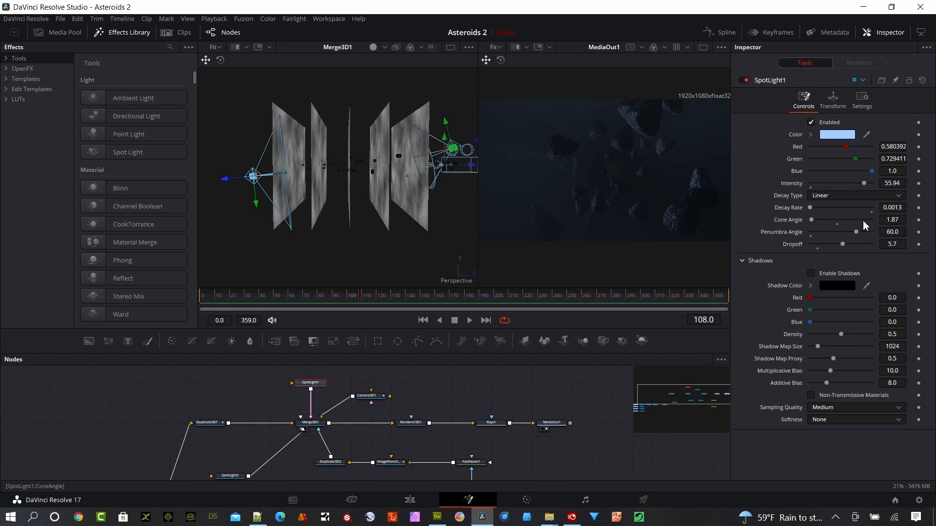
{"action": "mouse_move", "coordinate": [883, 212]}
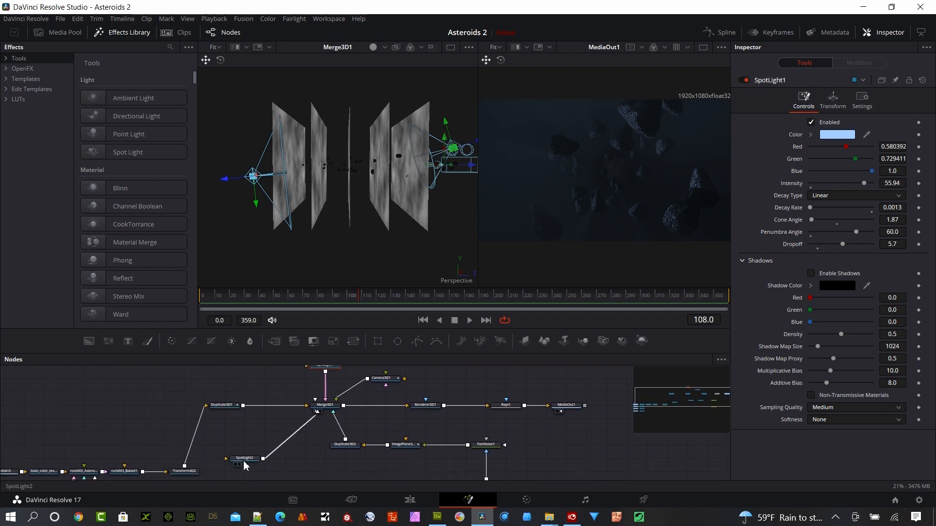
Show SpotLight2's settings: a pale blue spotlight at intensity 222.
{"action": "left_click", "coordinate": [244, 458]}
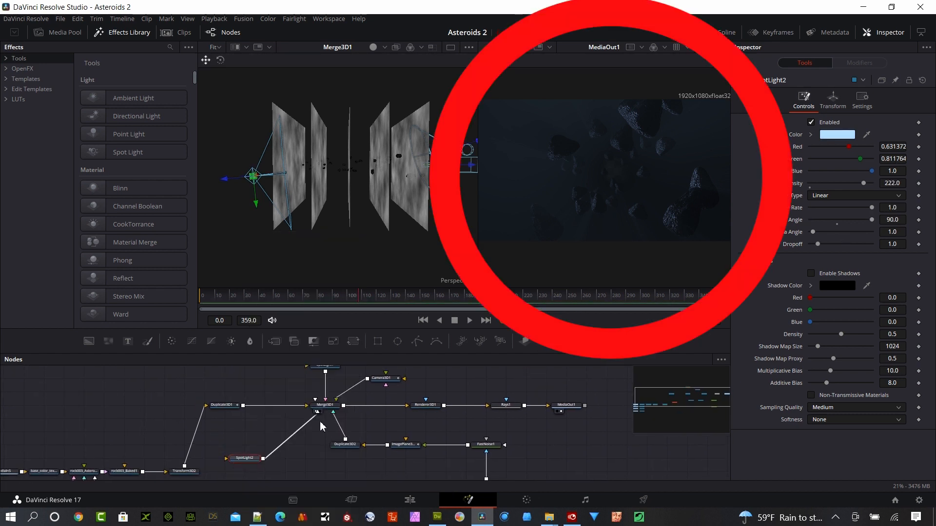
{"action": "left_click", "coordinate": [326, 406]}
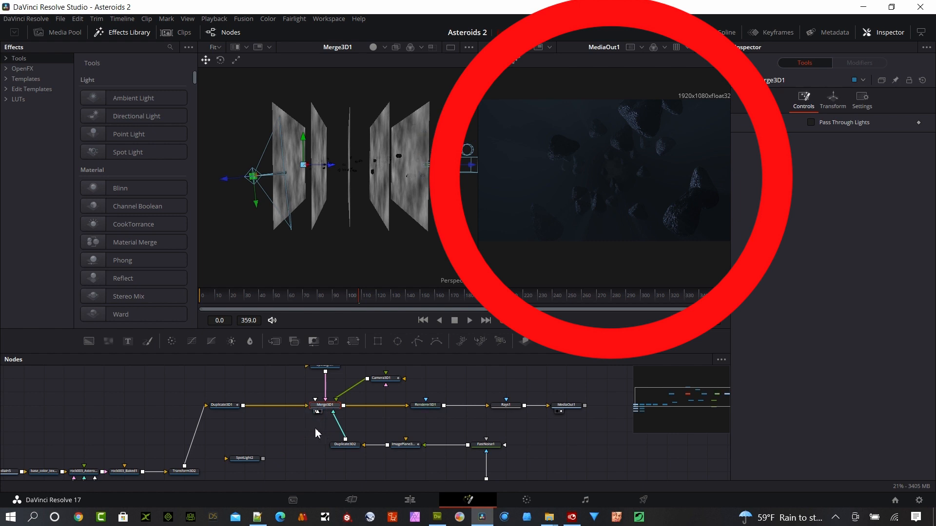
{"action": "left_click", "coordinate": [245, 458]}
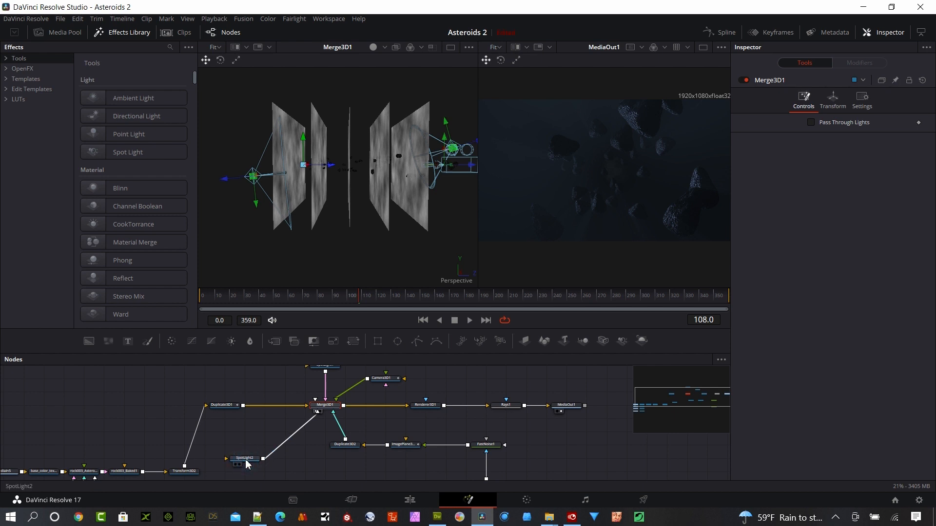
{"action": "left_click", "coordinate": [244, 458]}
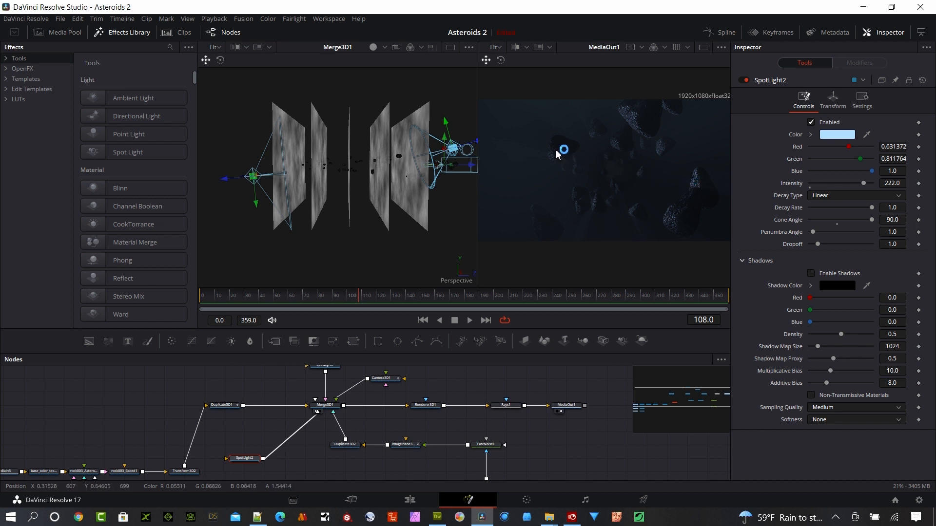
{"action": "mouse_move", "coordinate": [608, 170]}
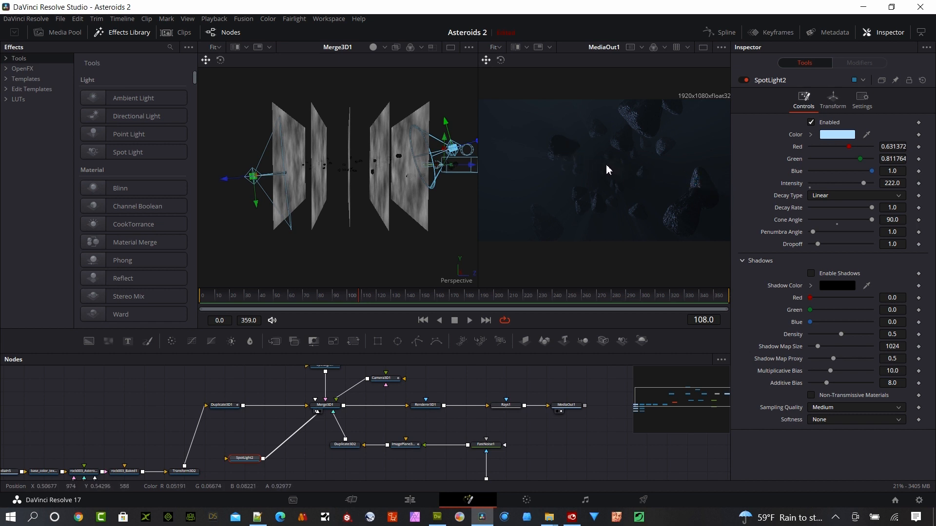
{"action": "mouse_move", "coordinate": [605, 169]}
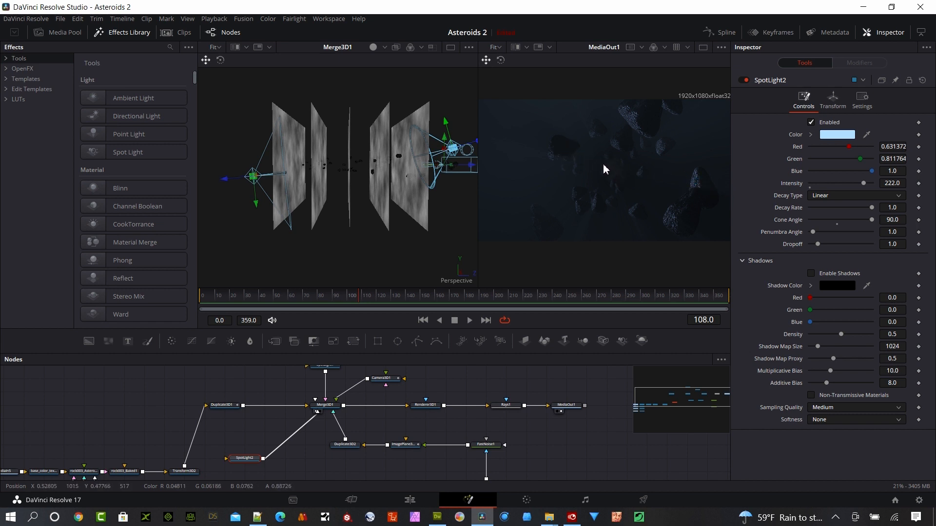
{"action": "mouse_move", "coordinate": [836, 287]}
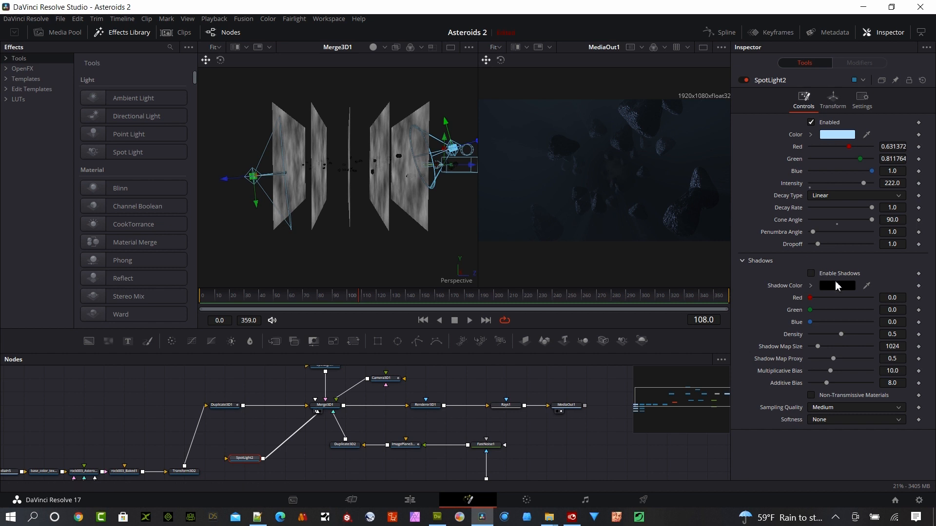
{"action": "mouse_move", "coordinate": [808, 218]}
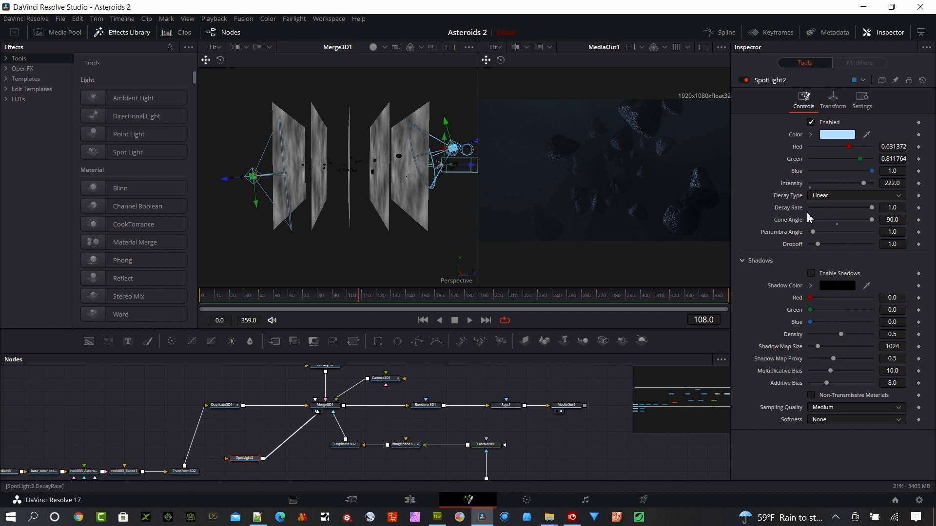
{"action": "mouse_move", "coordinate": [865, 230]}
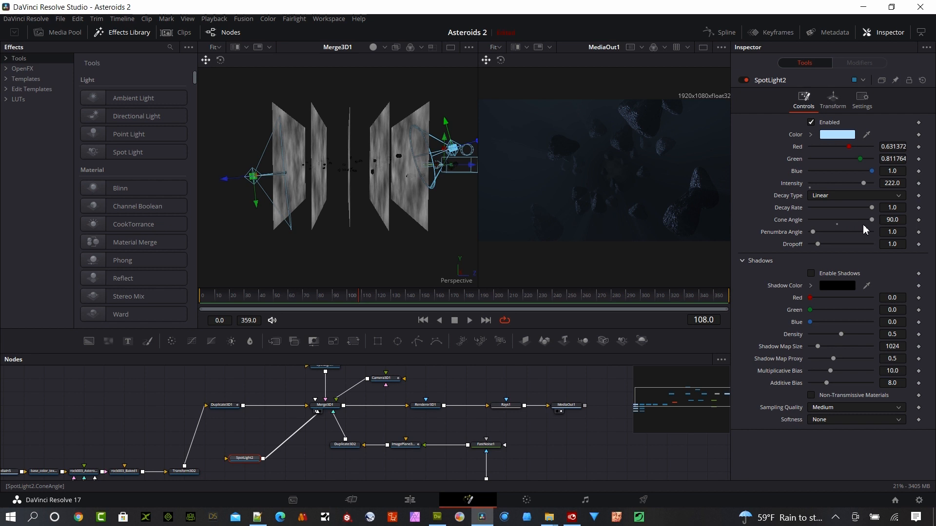
{"action": "mouse_move", "coordinate": [877, 229]}
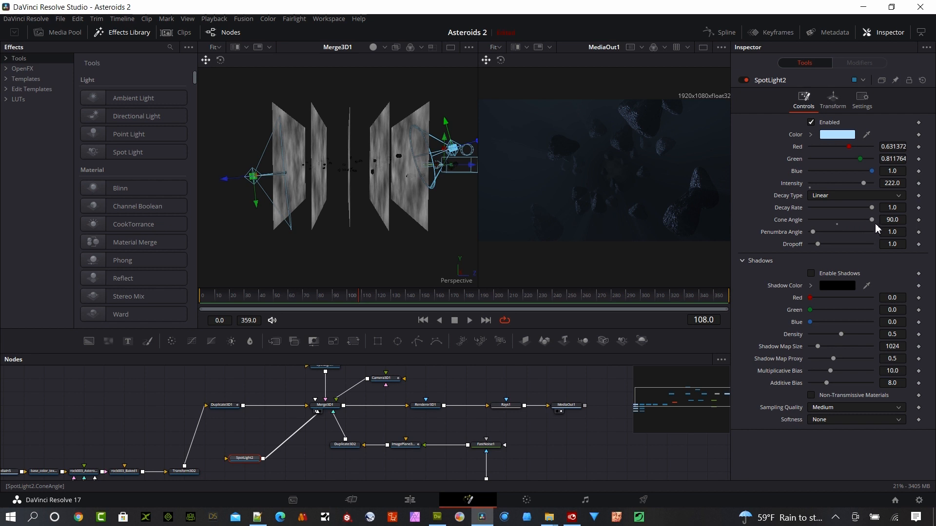
{"action": "mouse_move", "coordinate": [818, 253]}
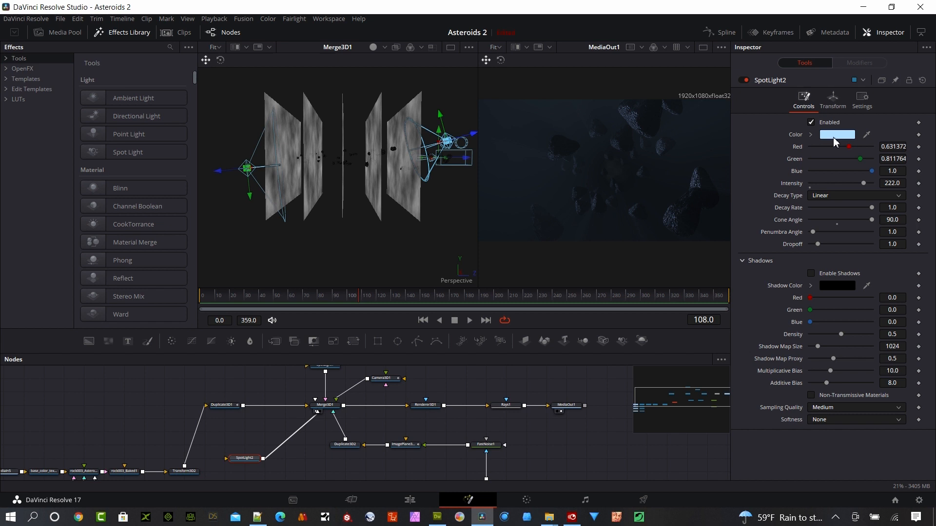
{"action": "mouse_move", "coordinate": [835, 141]}
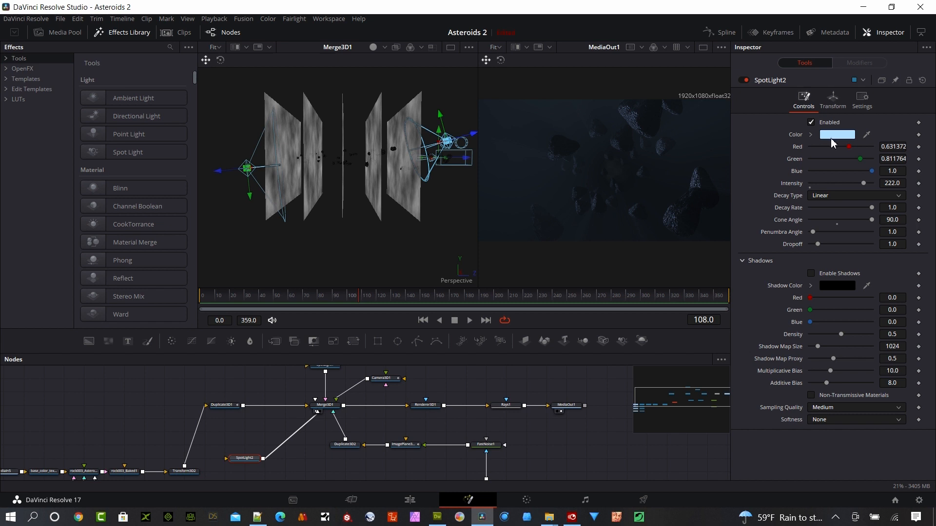
{"action": "mouse_move", "coordinate": [834, 141]}
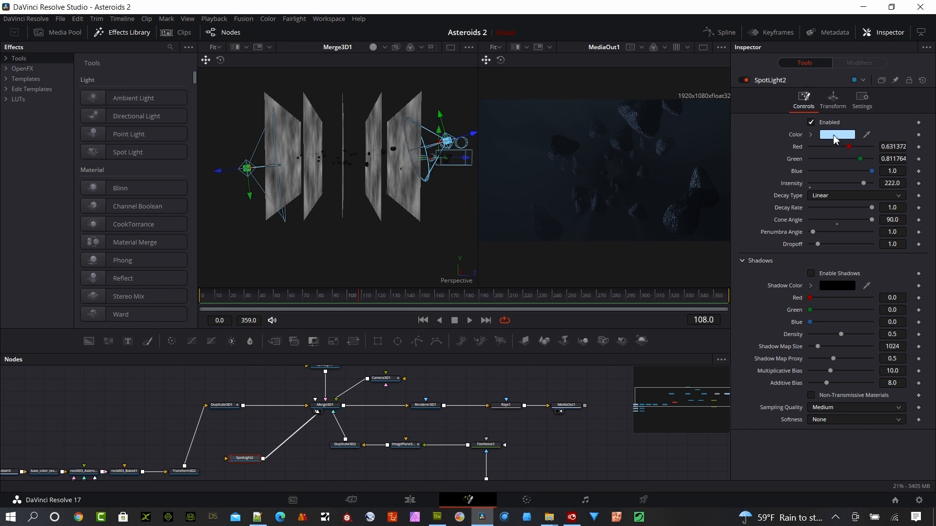
{"action": "mouse_move", "coordinate": [749, 108]}
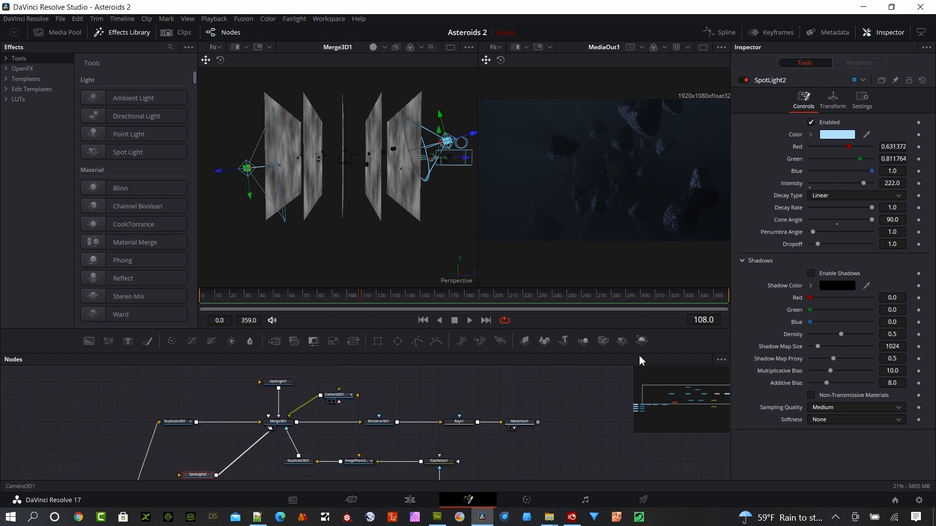
Scrub the timeline through frames 52, 71 and later to preview Camera3D1's fly-in.
{"action": "left_click", "coordinate": [335, 394]}
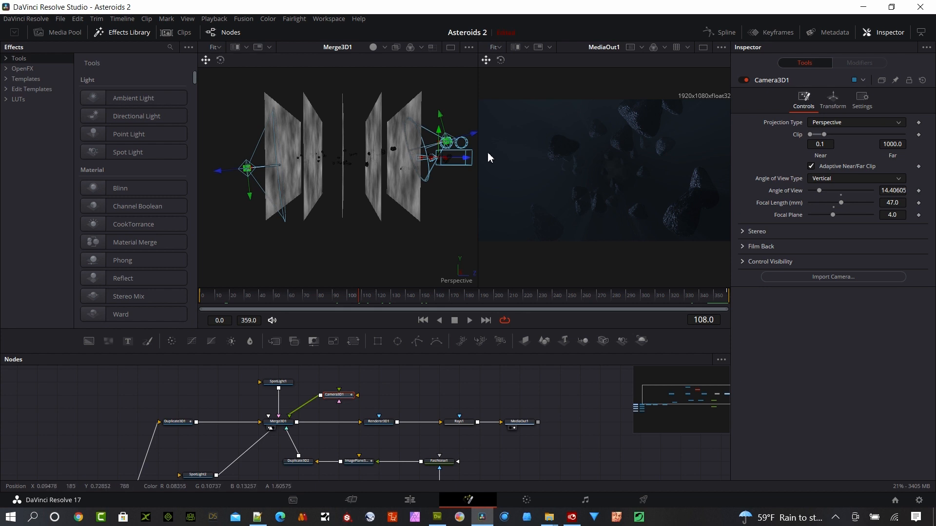
{"action": "left_click", "coordinate": [290, 295]}
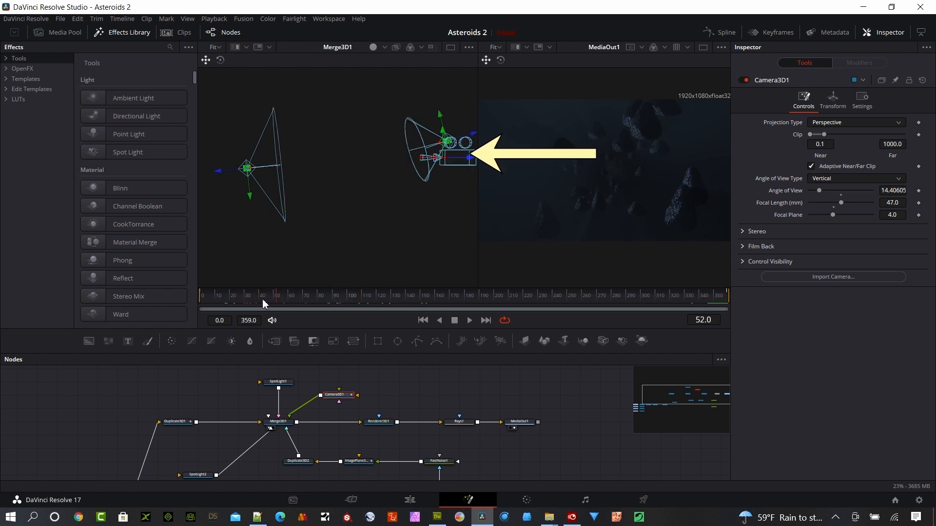
{"action": "left_click", "coordinate": [335, 304]}
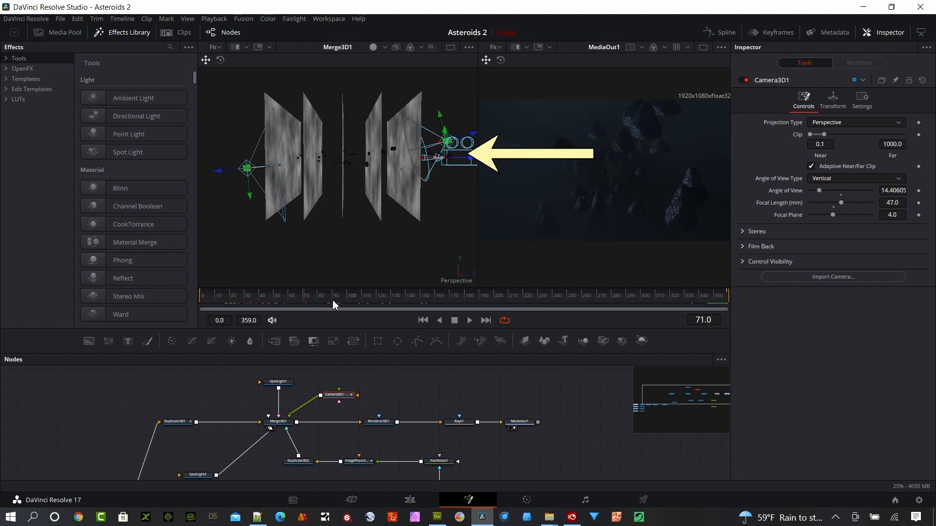
{"action": "left_click", "coordinate": [485, 295]}
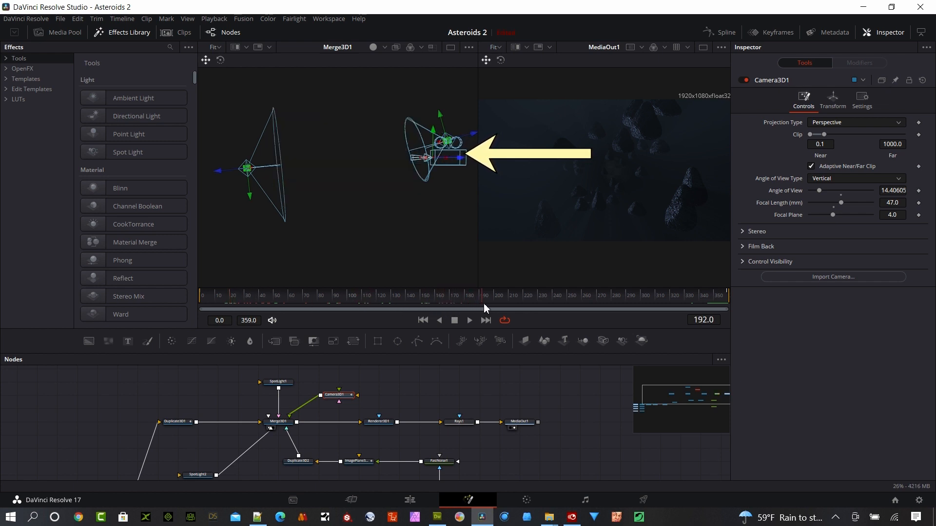
{"action": "left_click", "coordinate": [588, 295]}
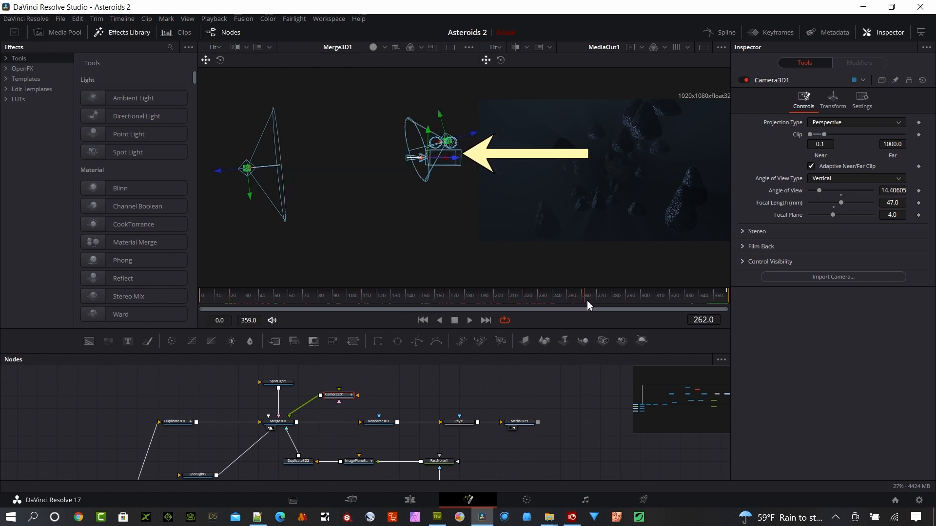
{"action": "left_click", "coordinate": [673, 306]}
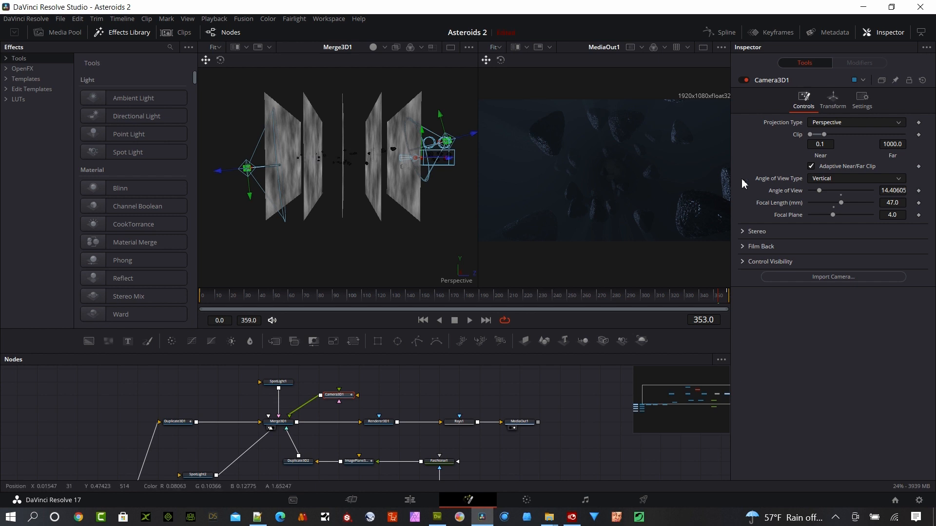
Check Camera3D1's Transform Z translation of about 7086, then its 47 mm lens settings.
{"action": "left_click", "coordinate": [833, 99]}
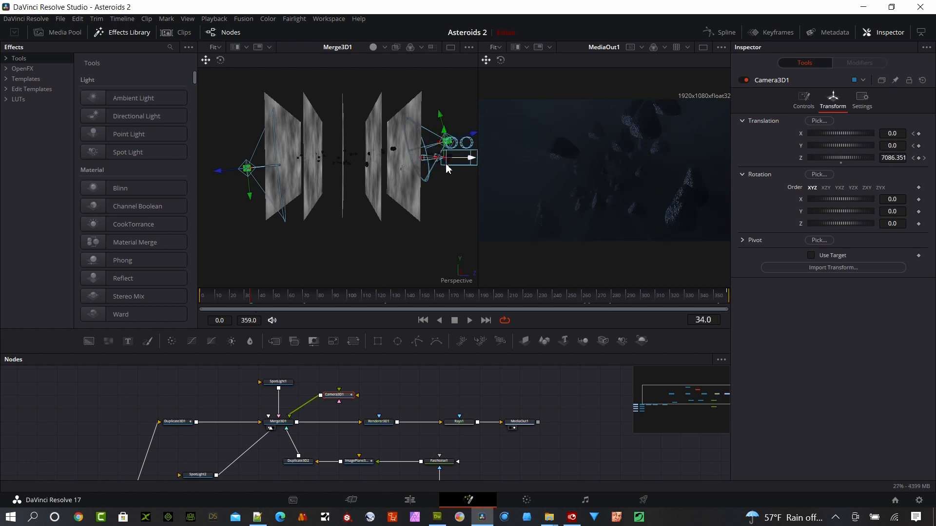
{"action": "mouse_move", "coordinate": [457, 165]}
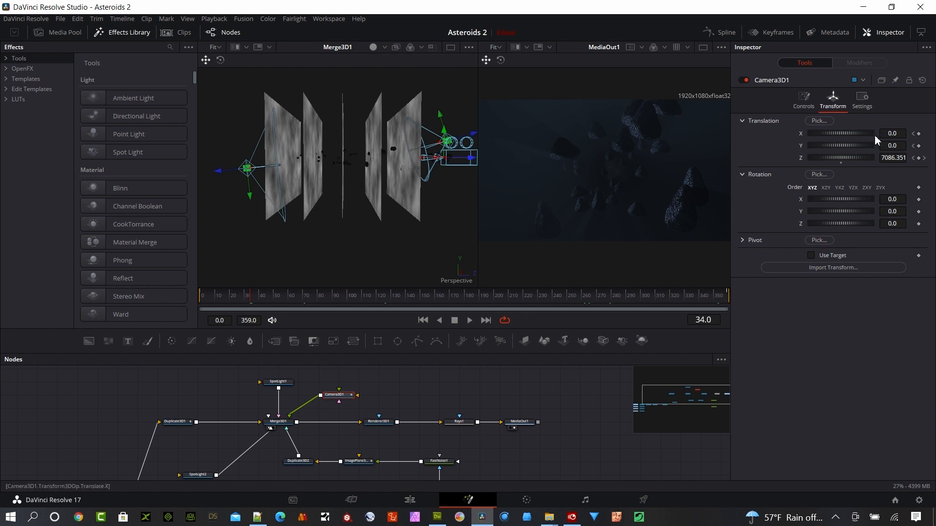
{"action": "left_click", "coordinate": [803, 98]}
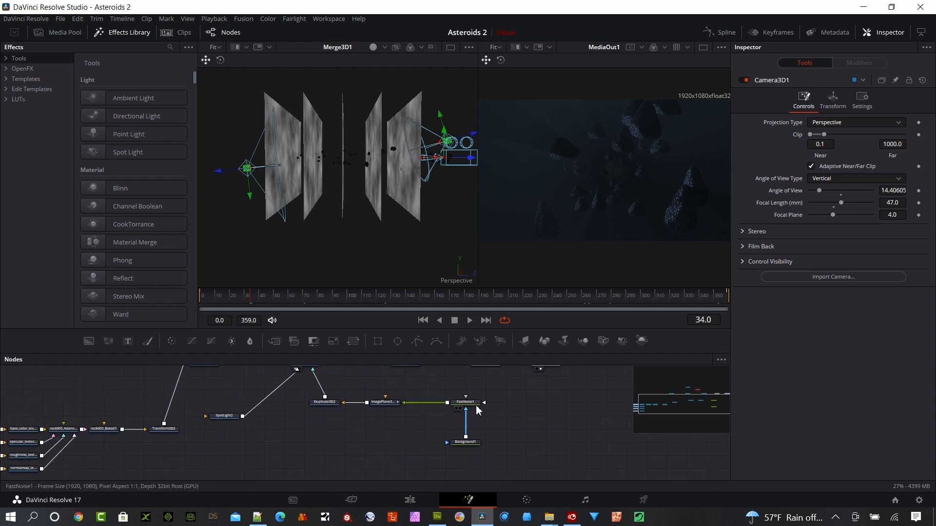
{"action": "left_click", "coordinate": [465, 442]}
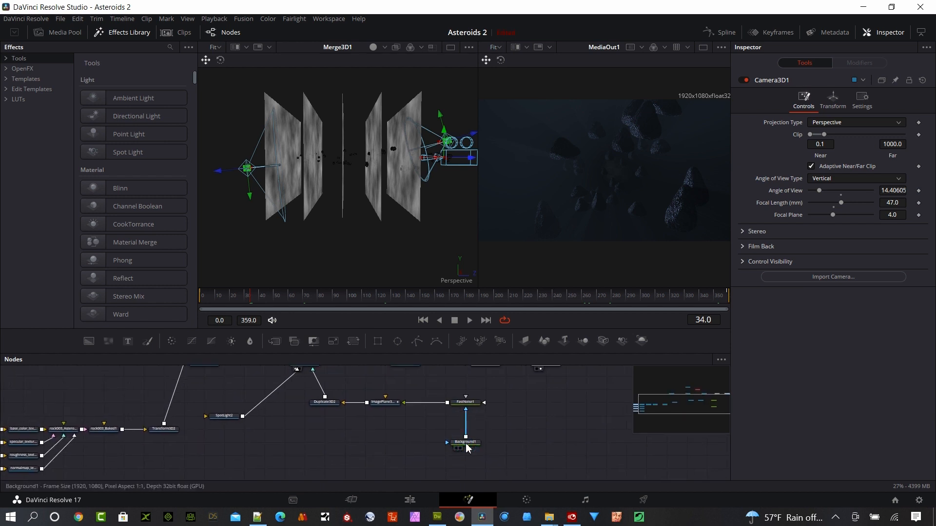
{"action": "left_click", "coordinate": [465, 442]}
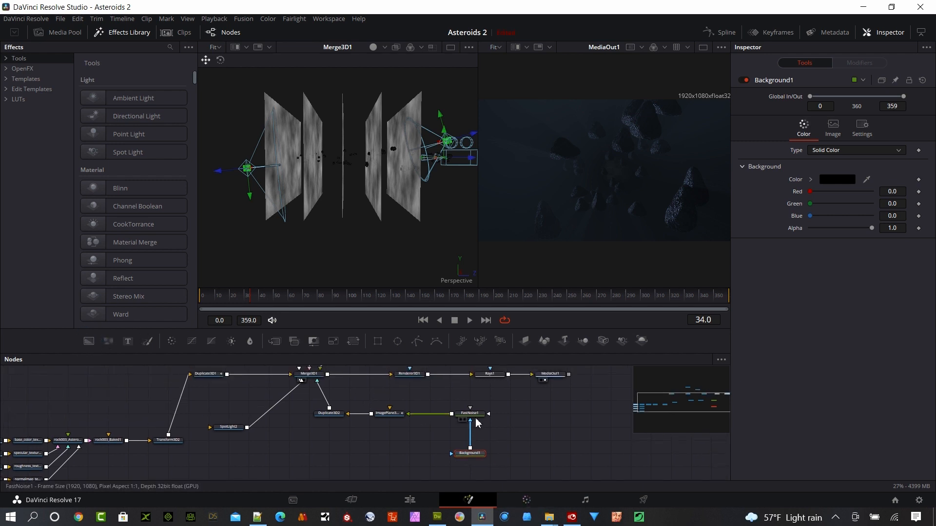
{"action": "left_click", "coordinate": [471, 413]}
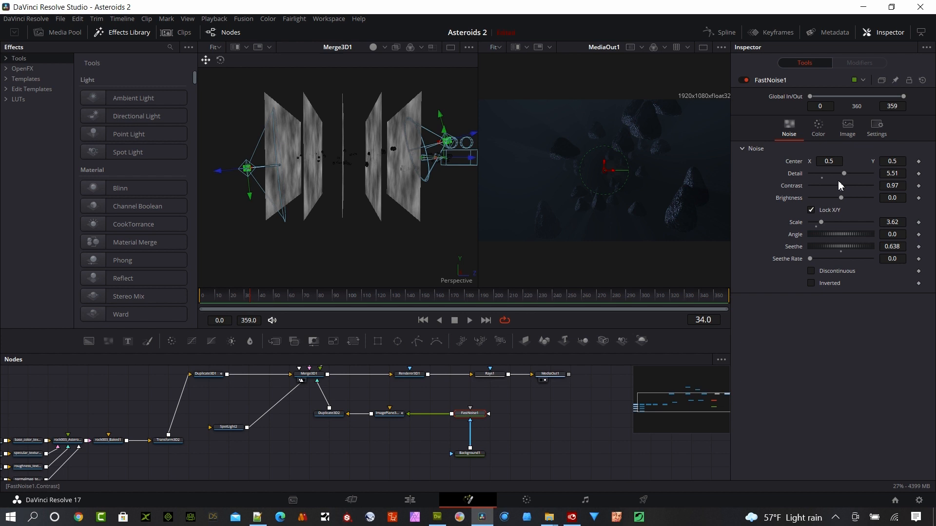
{"action": "mouse_move", "coordinate": [845, 234]}
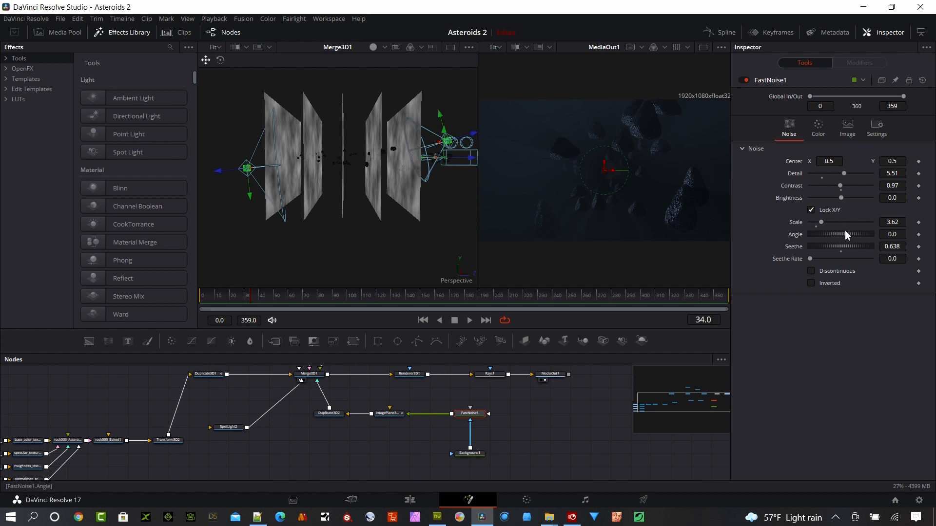
{"action": "mouse_move", "coordinate": [843, 256]}
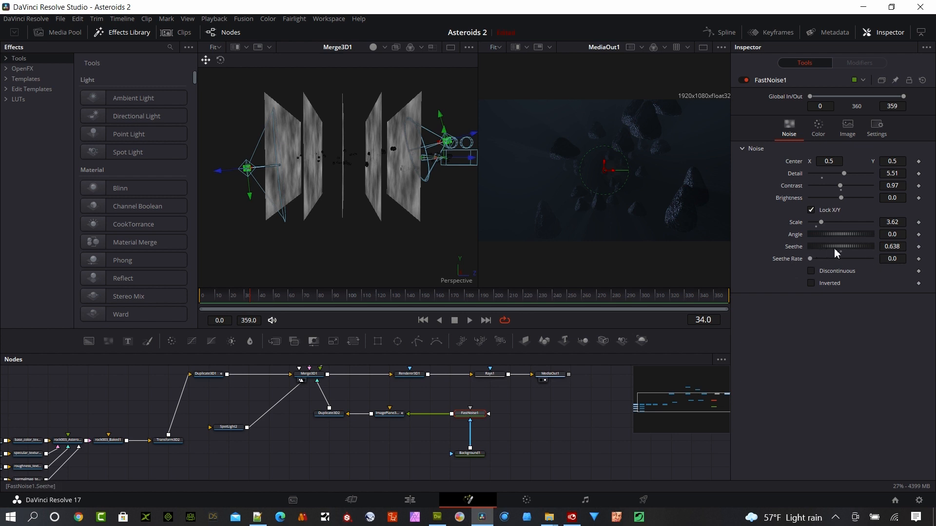
{"action": "mouse_move", "coordinate": [840, 253]}
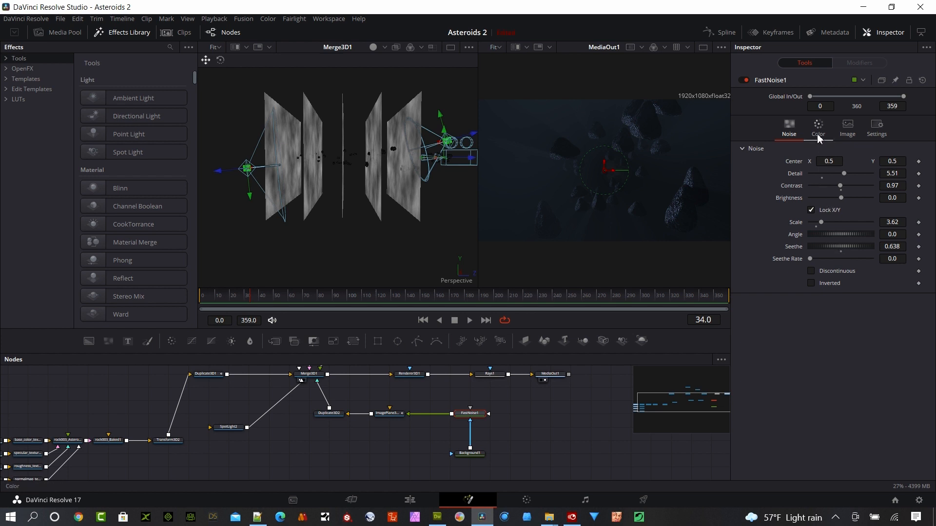
{"action": "left_click", "coordinate": [817, 125]}
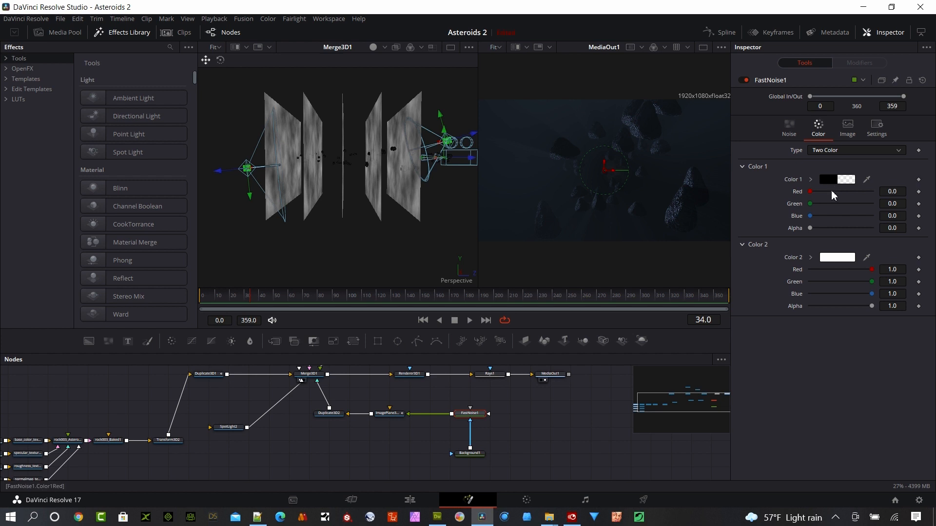
{"action": "mouse_move", "coordinate": [850, 187]}
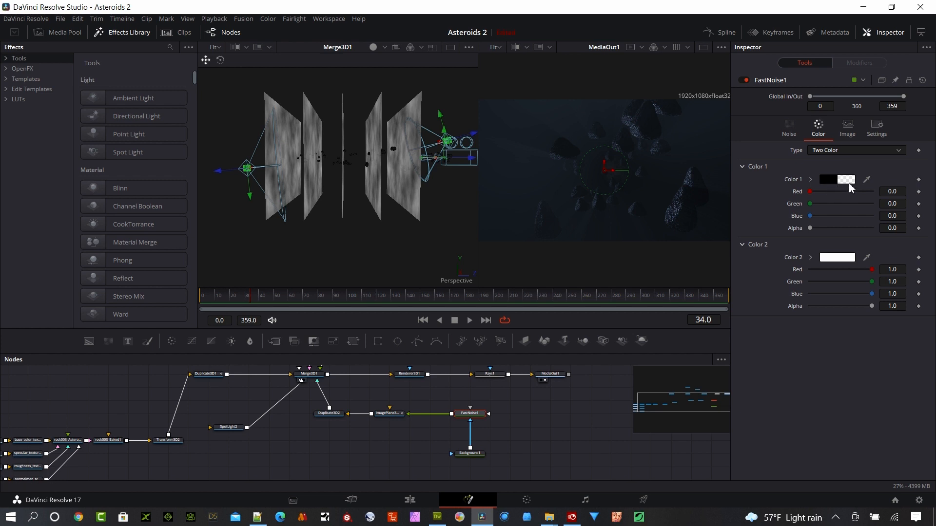
{"action": "left_click", "coordinate": [489, 374]}
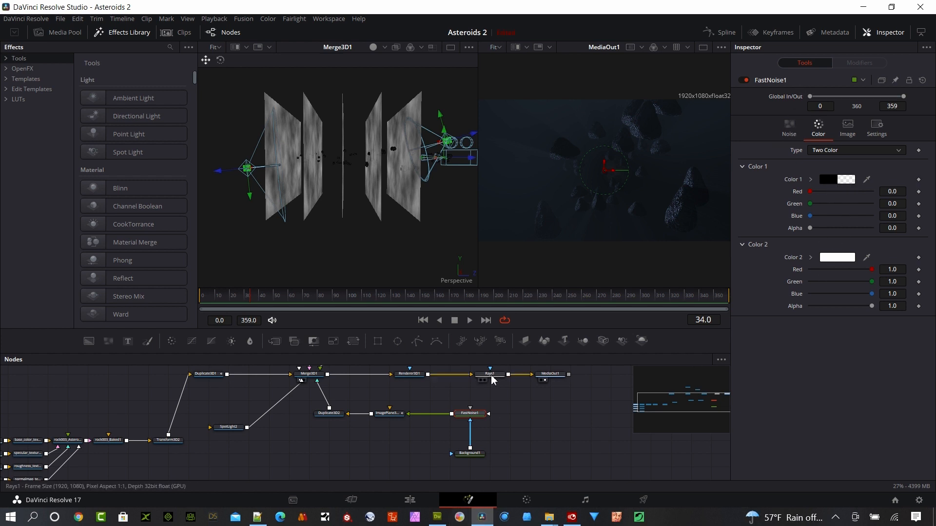
{"action": "left_click", "coordinate": [470, 453]}
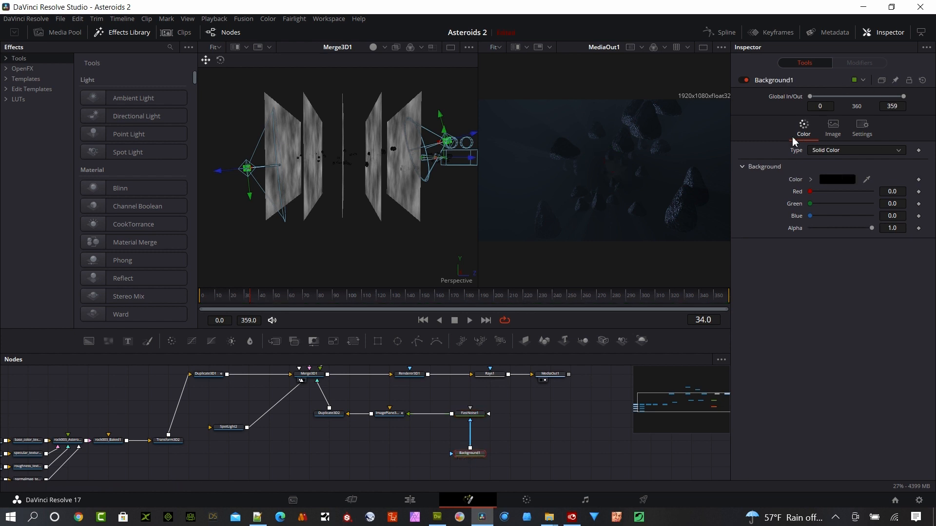
{"action": "mouse_move", "coordinate": [605, 423]}
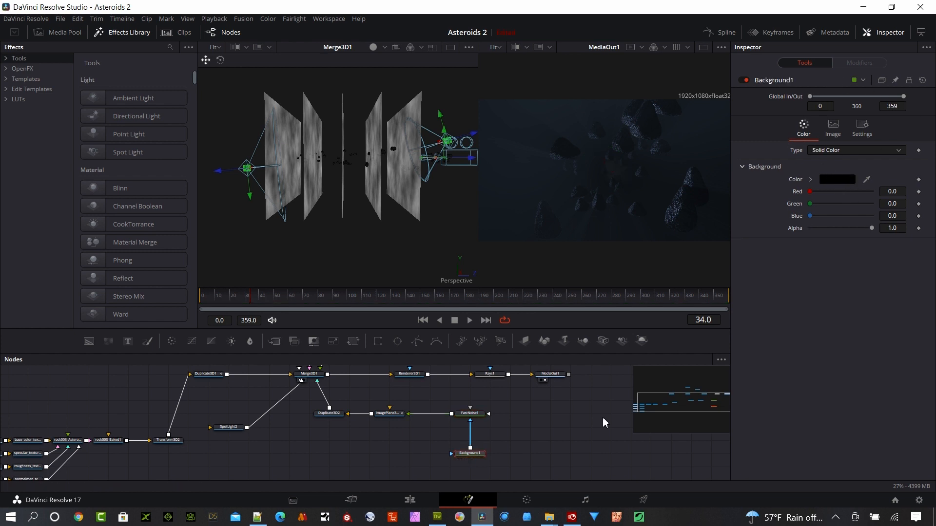
{"action": "left_click", "coordinate": [388, 413]}
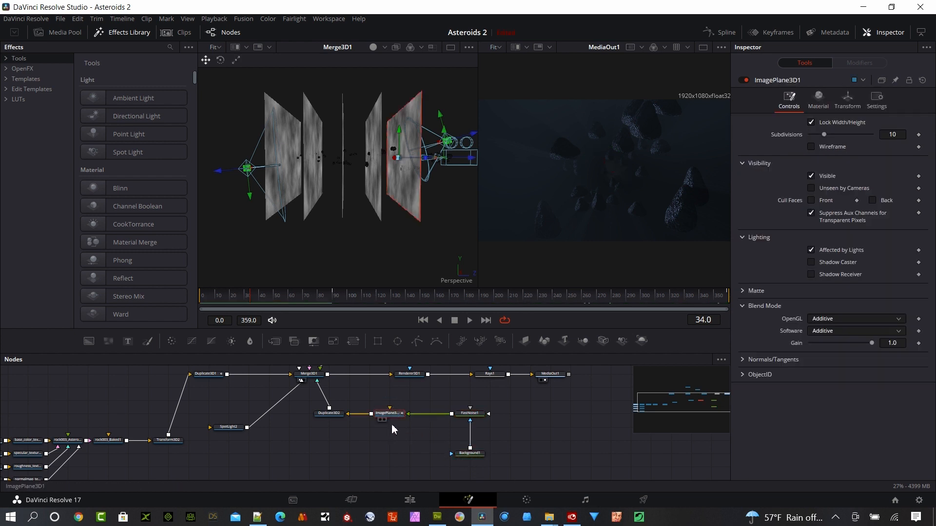
{"action": "mouse_move", "coordinate": [391, 413]}
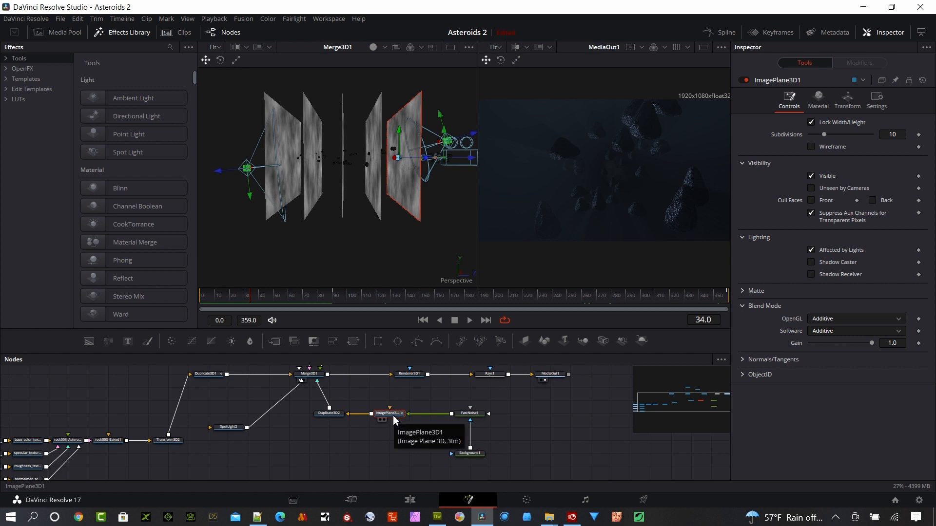
{"action": "mouse_move", "coordinate": [515, 351]}
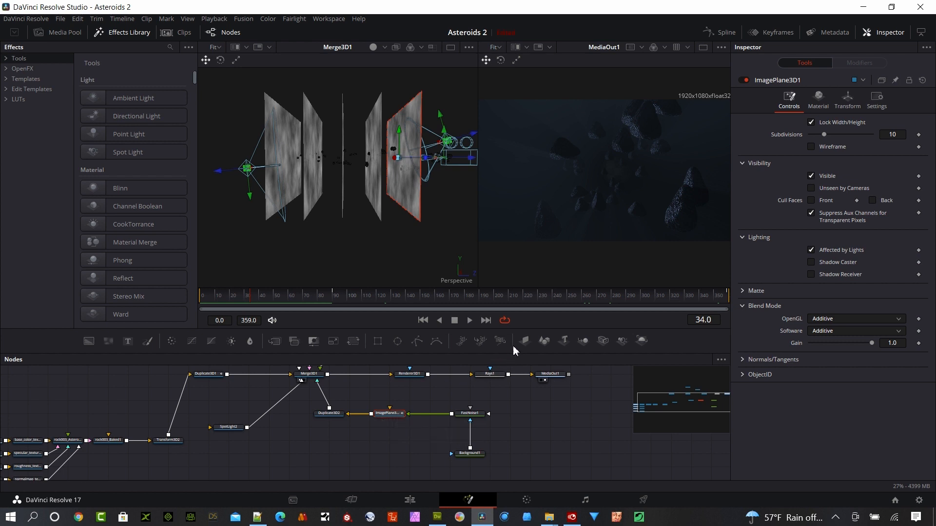
{"action": "mouse_move", "coordinate": [524, 341]}
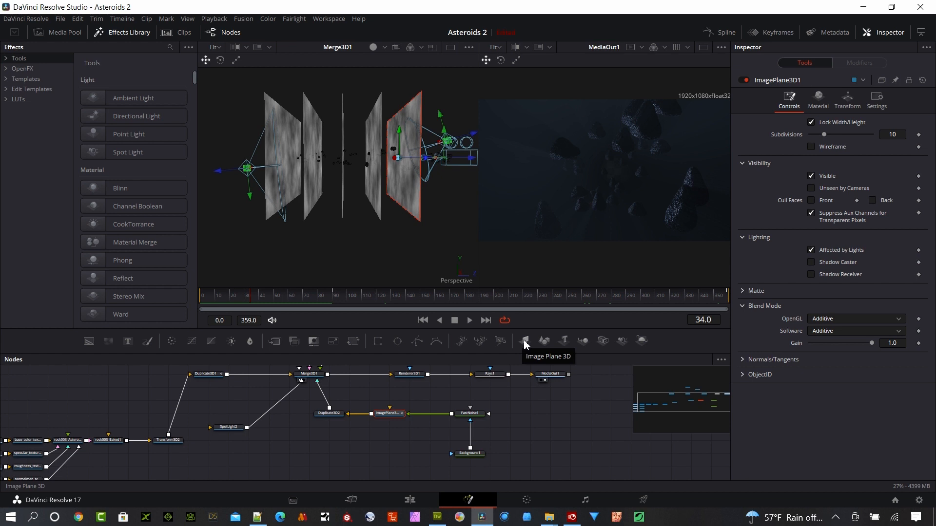
{"action": "left_click", "coordinate": [523, 341]}
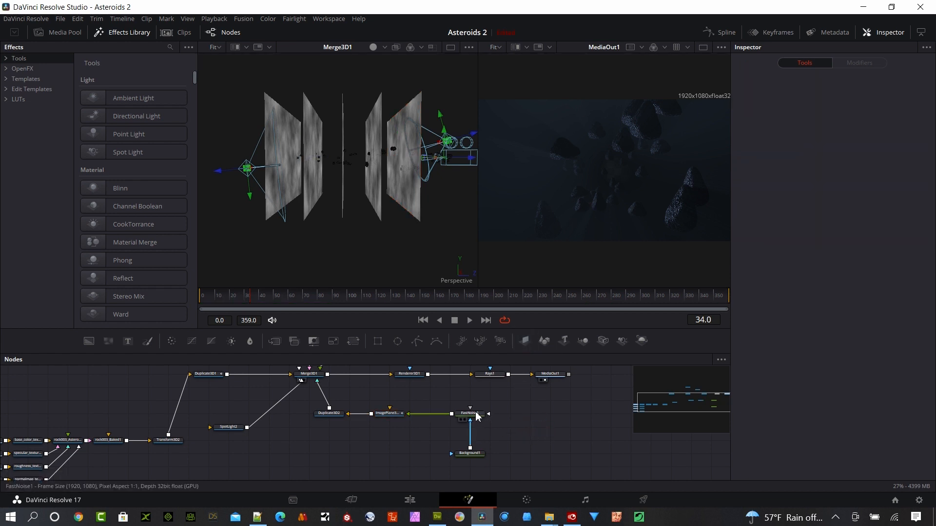
{"action": "left_click", "coordinate": [388, 413]}
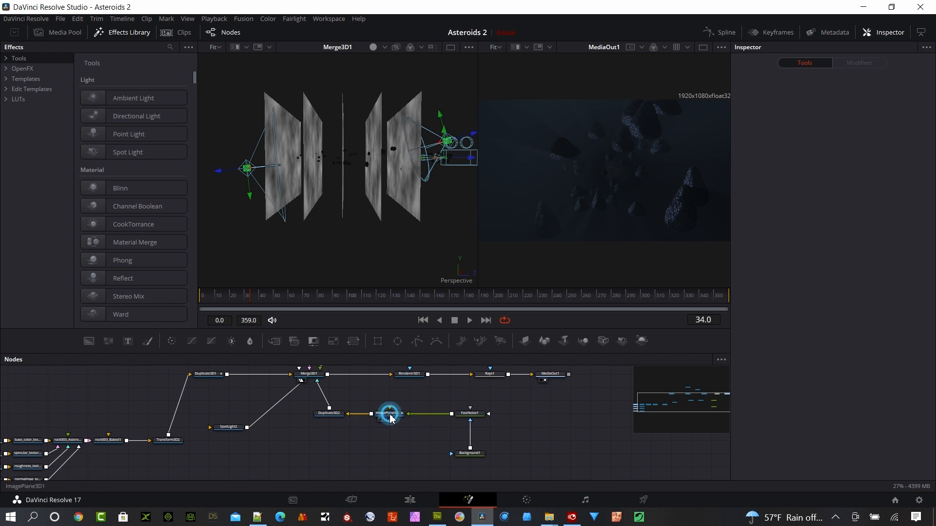
{"action": "left_click", "coordinate": [389, 413]}
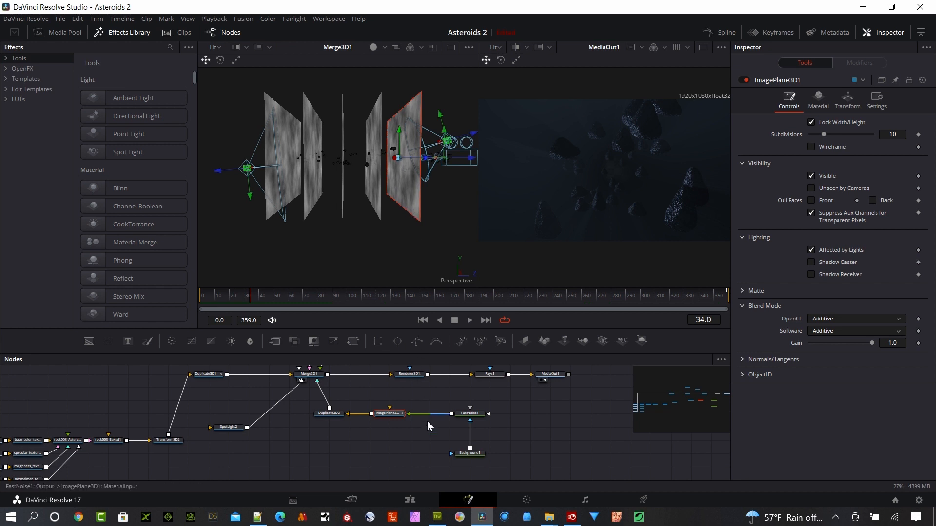
Show Duplicate3D2's settings: five fog-plane copies at a Z offset of about -1354.
{"action": "left_click", "coordinate": [328, 414]}
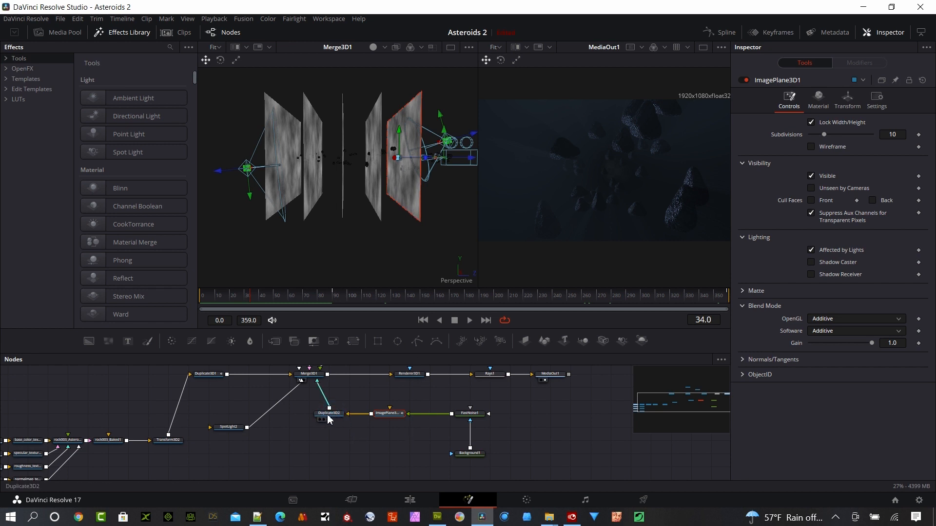
{"action": "left_click", "coordinate": [328, 412]}
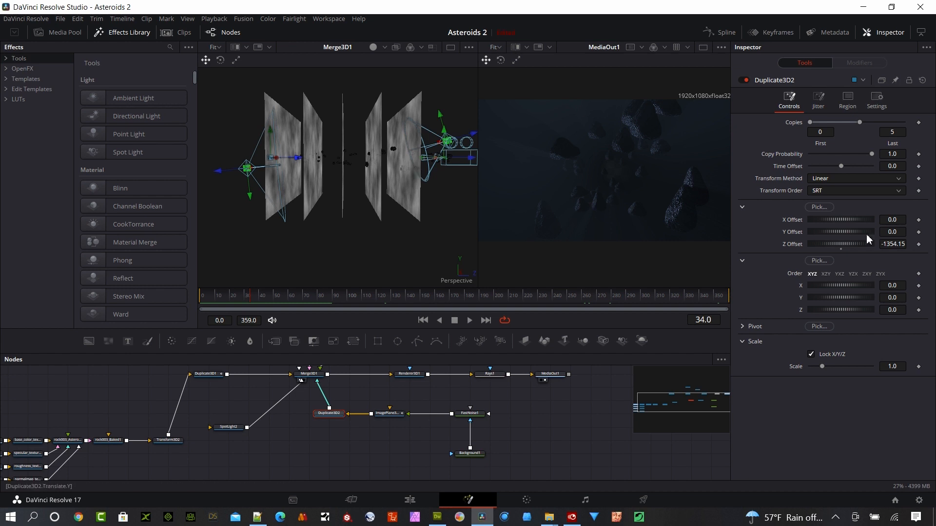
{"action": "mouse_move", "coordinate": [837, 253]}
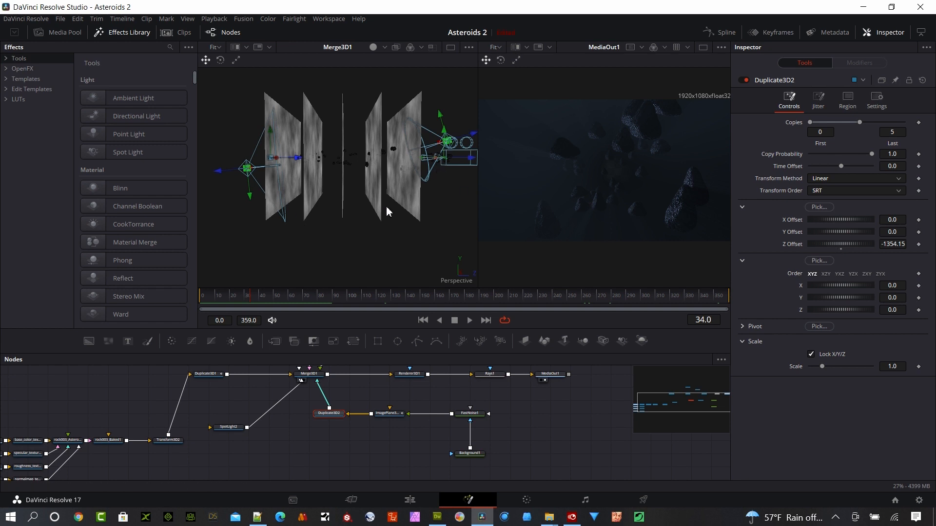
{"action": "mouse_move", "coordinate": [416, 190]}
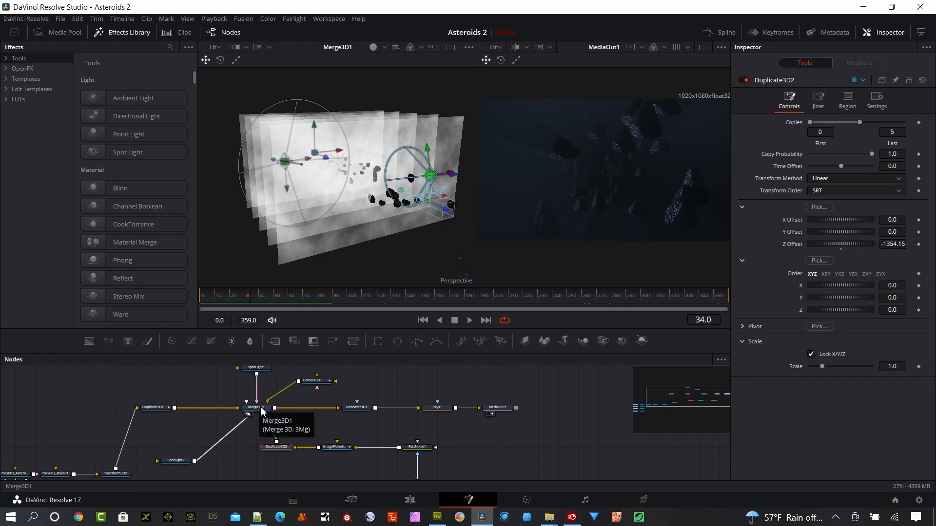
Inspect Merge3D1 then Renderer3D1, rendering through Camera3D1 with OpenGL into the left viewer.
{"action": "left_click", "coordinate": [256, 408]}
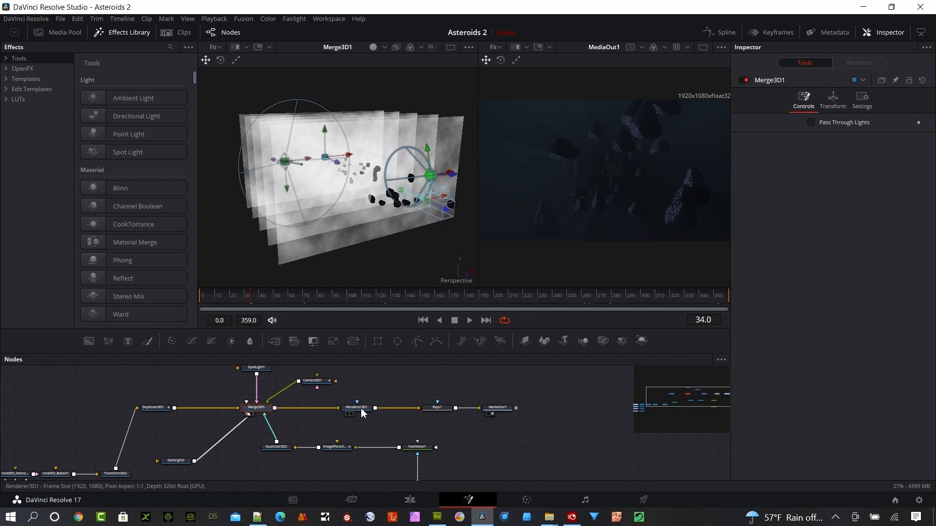
{"action": "left_click", "coordinate": [357, 408]}
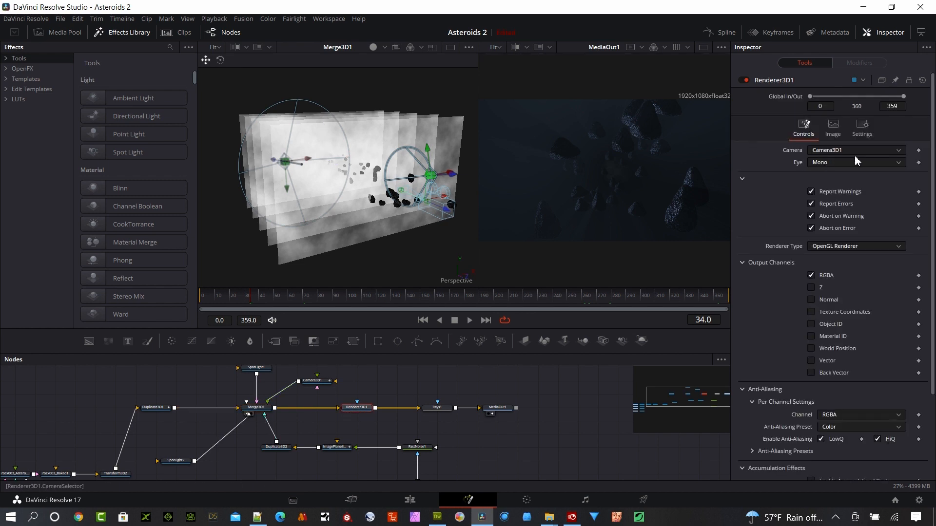
{"action": "mouse_move", "coordinate": [869, 161]}
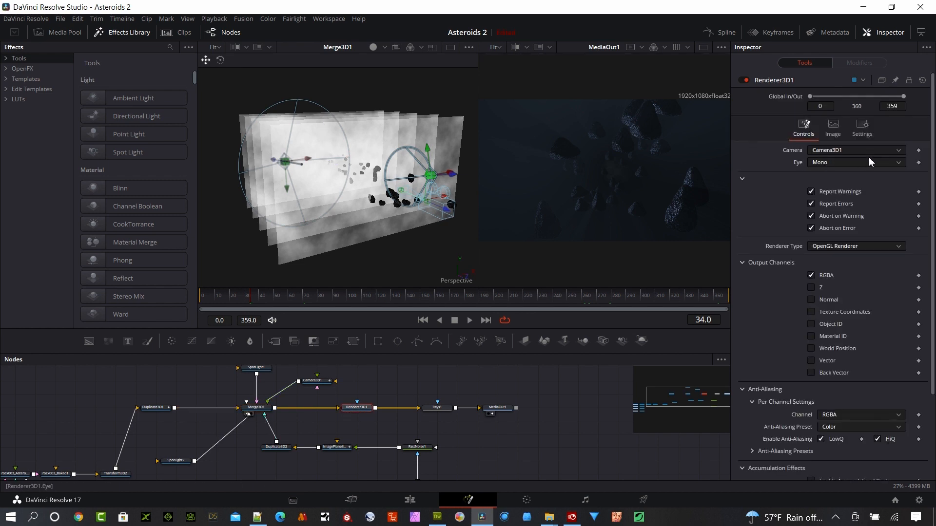
{"action": "mouse_move", "coordinate": [878, 227]}
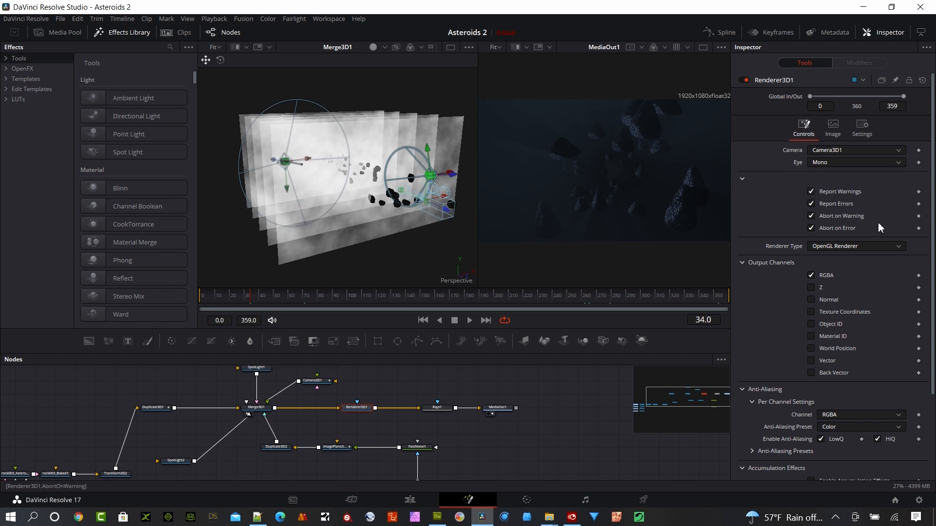
{"action": "mouse_move", "coordinate": [867, 252]}
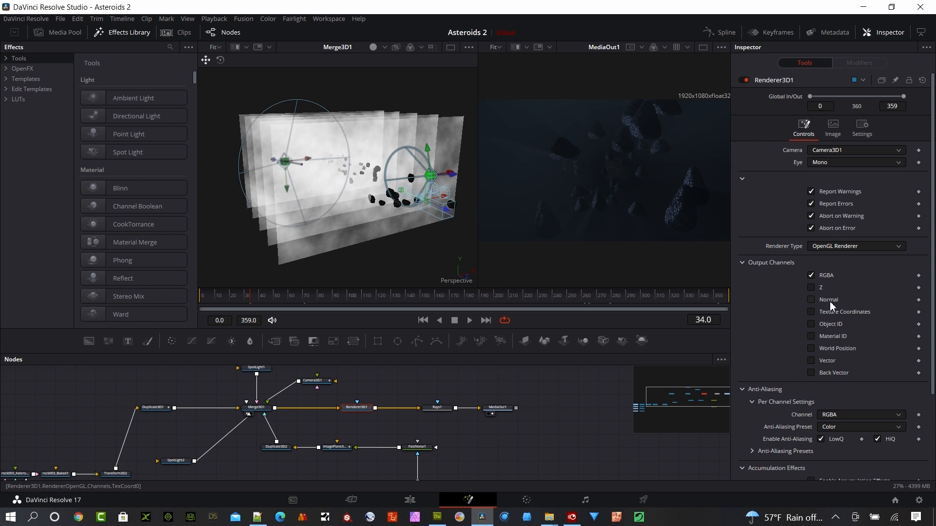
{"action": "left_click", "coordinate": [810, 287]}
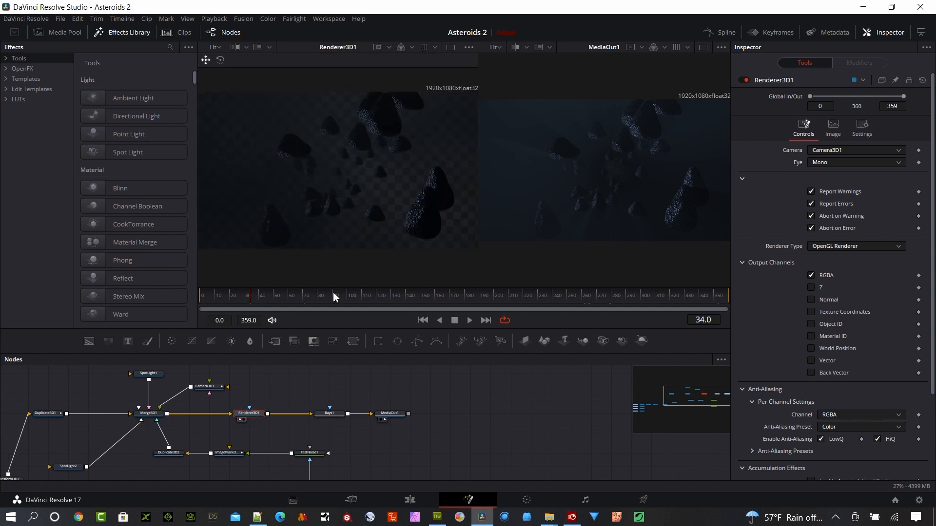
Move to frame 200 and load Rays1's output into the right viewer.
{"action": "left_click", "coordinate": [495, 295]}
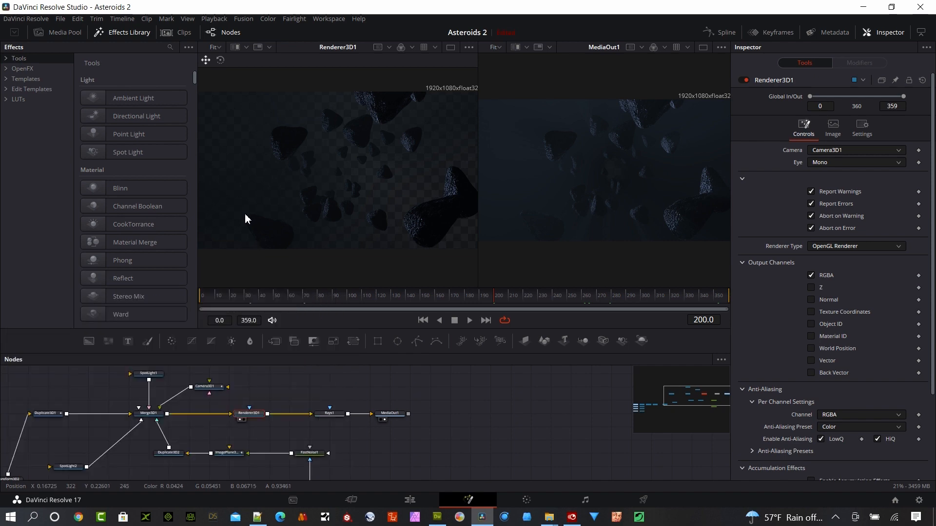
{"action": "mouse_move", "coordinate": [349, 198]}
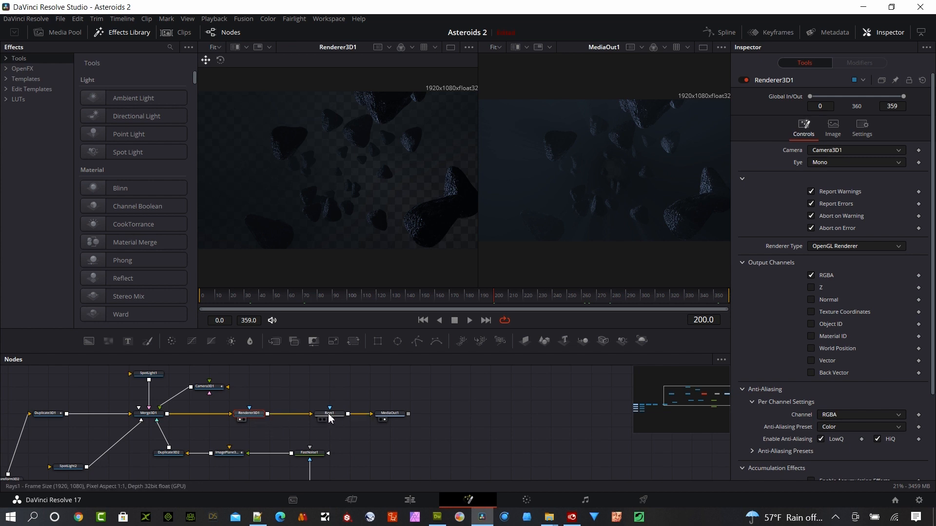
{"action": "left_click", "coordinate": [328, 414]}
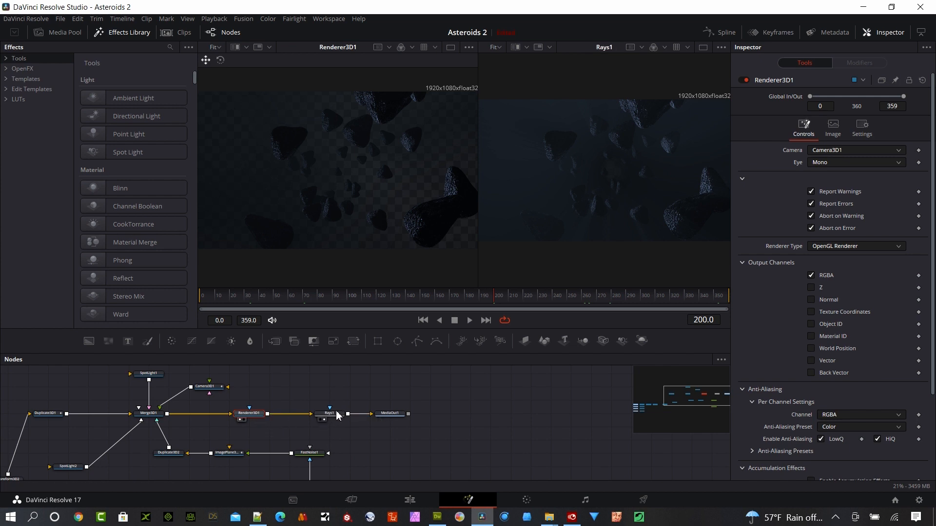
{"action": "left_click", "coordinate": [310, 414]}
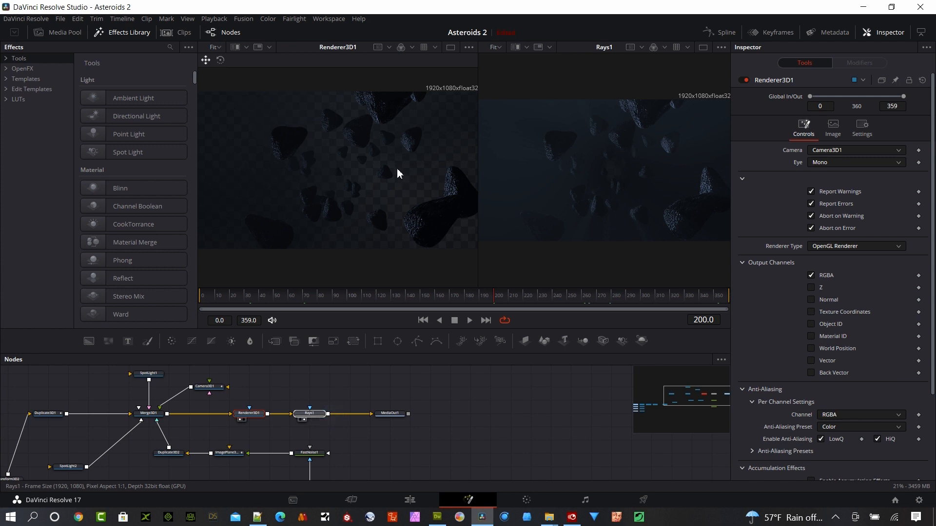
Review Rays1's controls: decay 0.0028, weight 6.56, exposure 0.125, threshold 0.002, merge over on.
{"action": "left_click", "coordinate": [309, 413]}
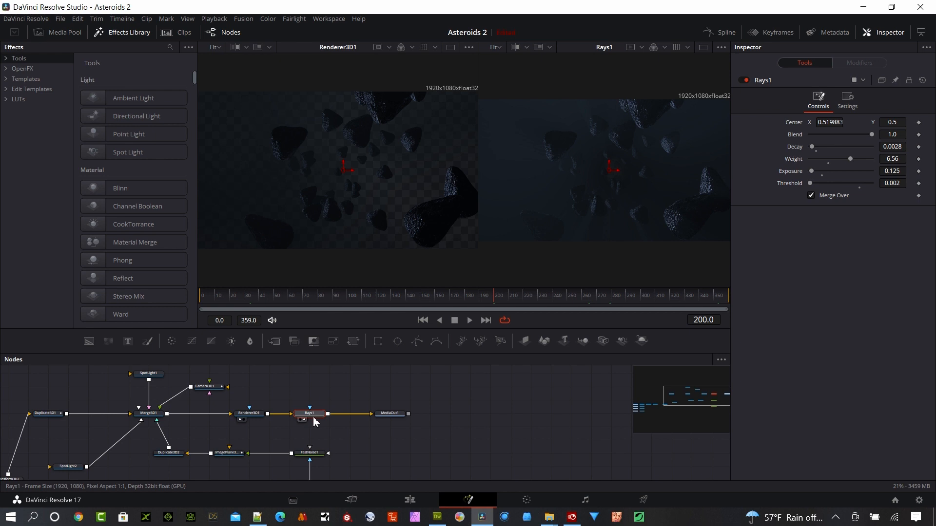
{"action": "mouse_move", "coordinate": [309, 414]}
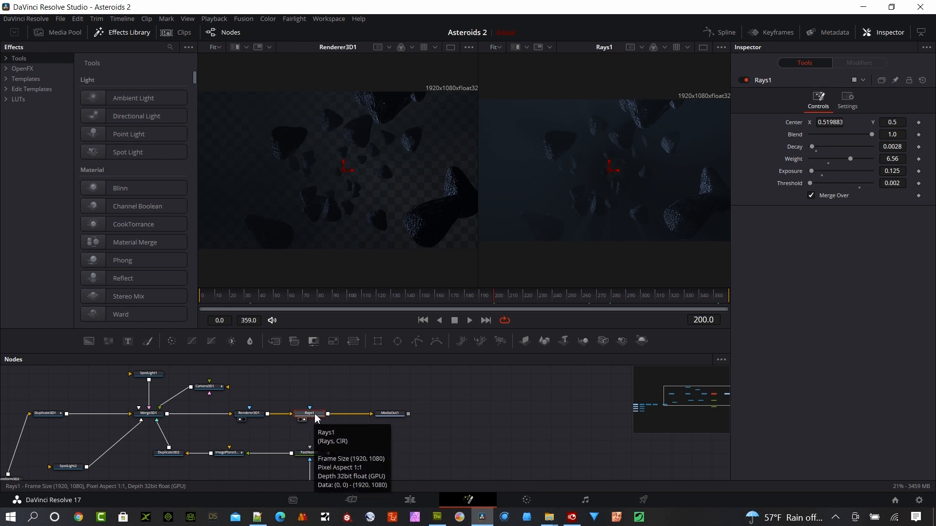
{"action": "mouse_move", "coordinate": [337, 391]}
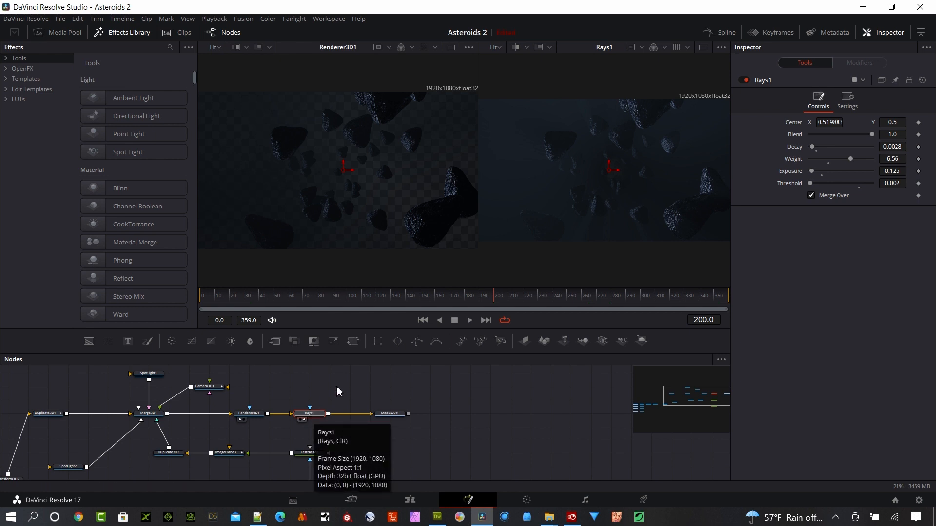
{"action": "mouse_move", "coordinate": [611, 187]}
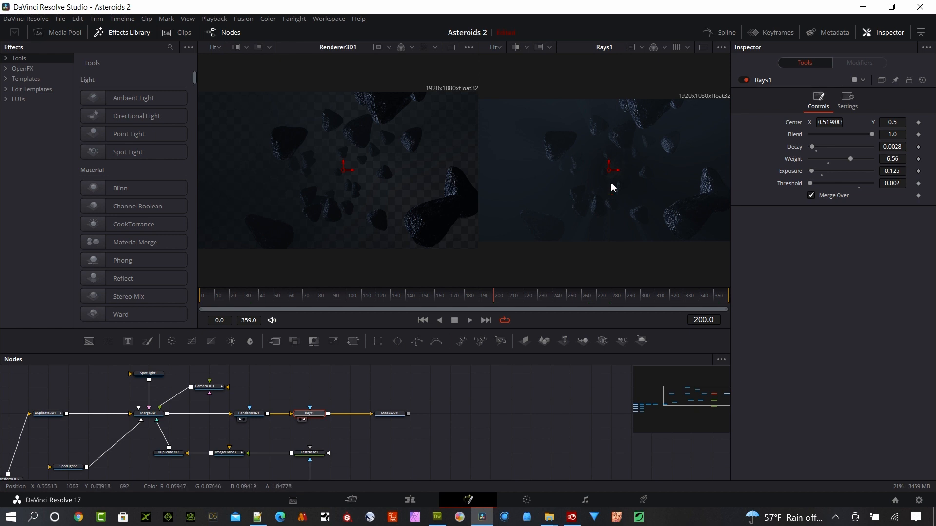
{"action": "mouse_move", "coordinate": [427, 412]}
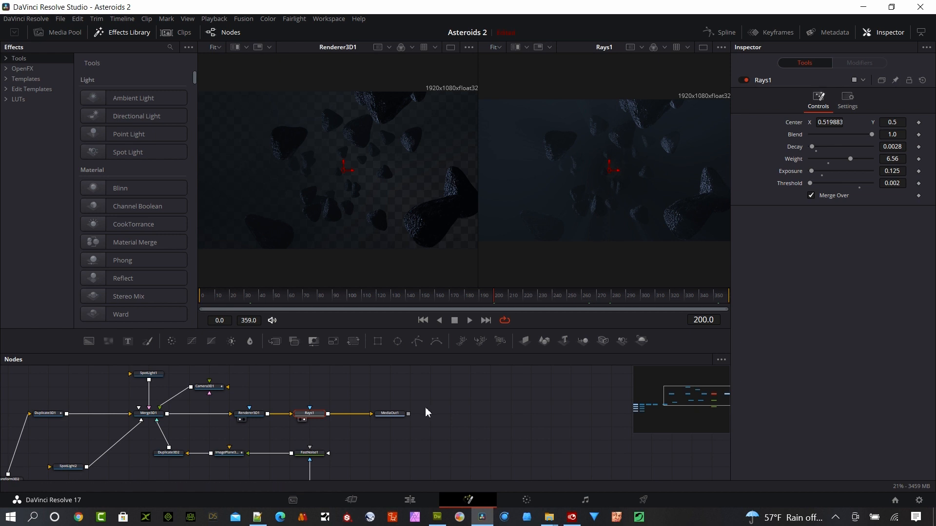
{"action": "mouse_move", "coordinate": [822, 149]}
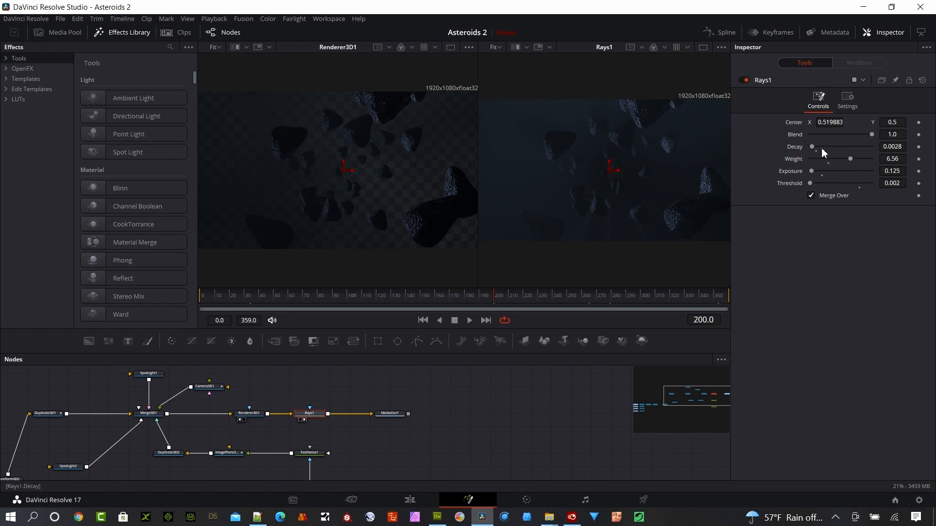
{"action": "mouse_move", "coordinate": [819, 165]}
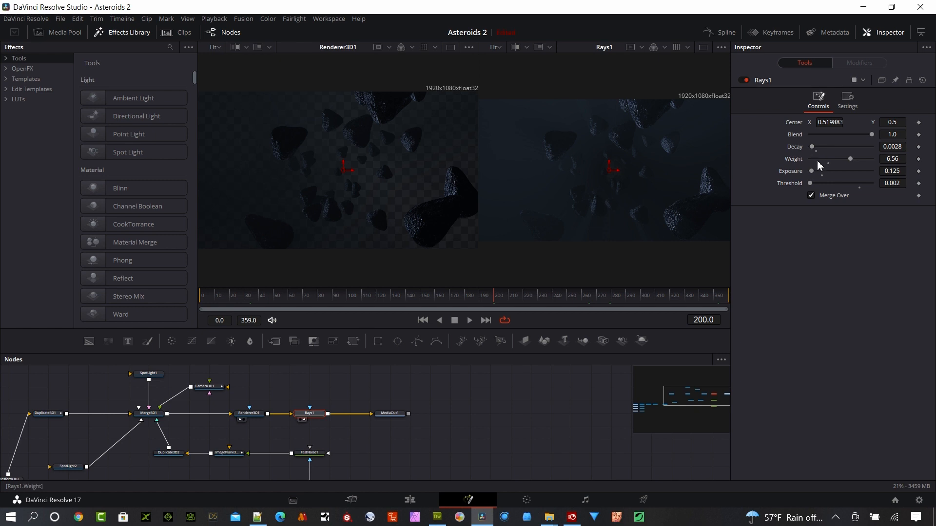
{"action": "mouse_move", "coordinate": [852, 165]}
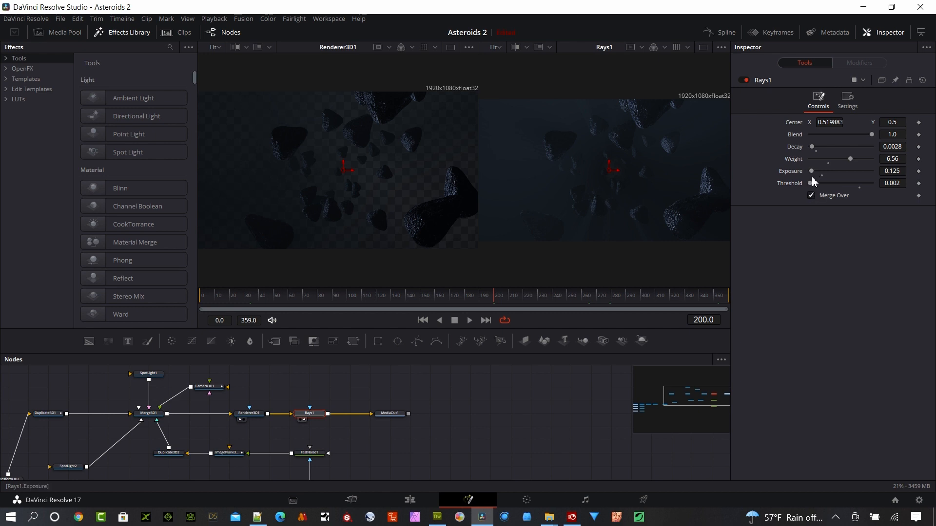
{"action": "left_click", "coordinate": [812, 171]}
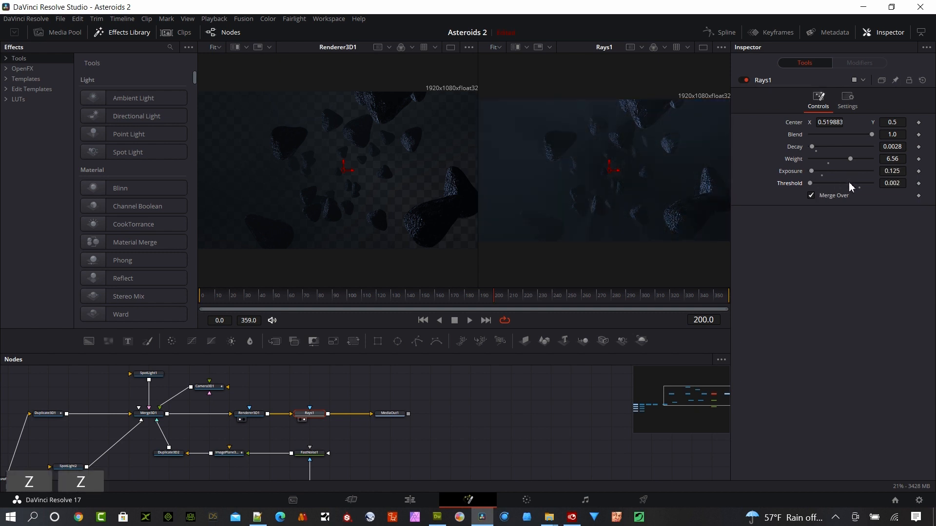
{"action": "mouse_move", "coordinate": [659, 157]}
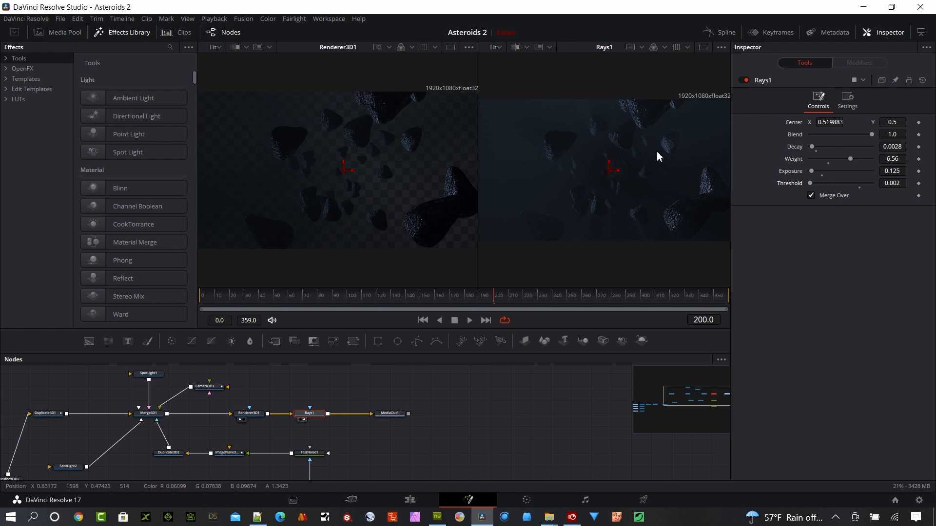
{"action": "mouse_move", "coordinate": [681, 154]}
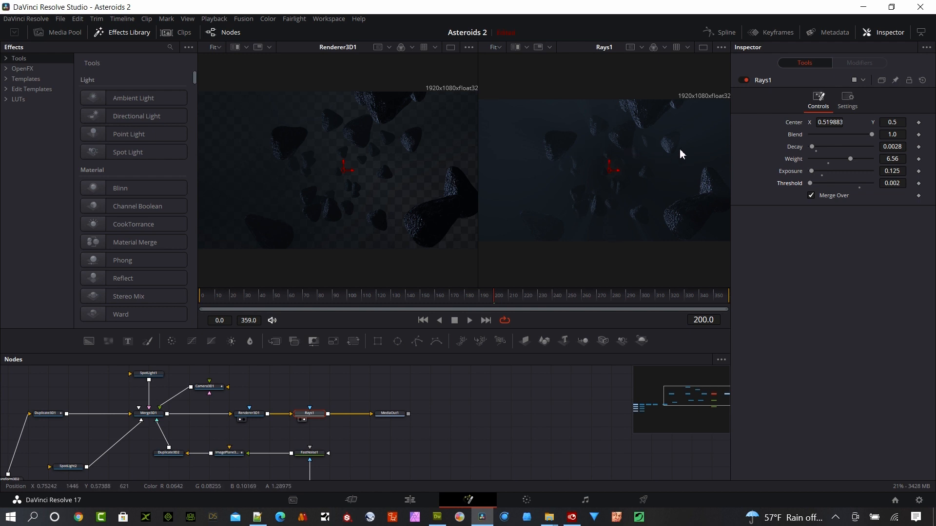
{"action": "mouse_move", "coordinate": [676, 149]}
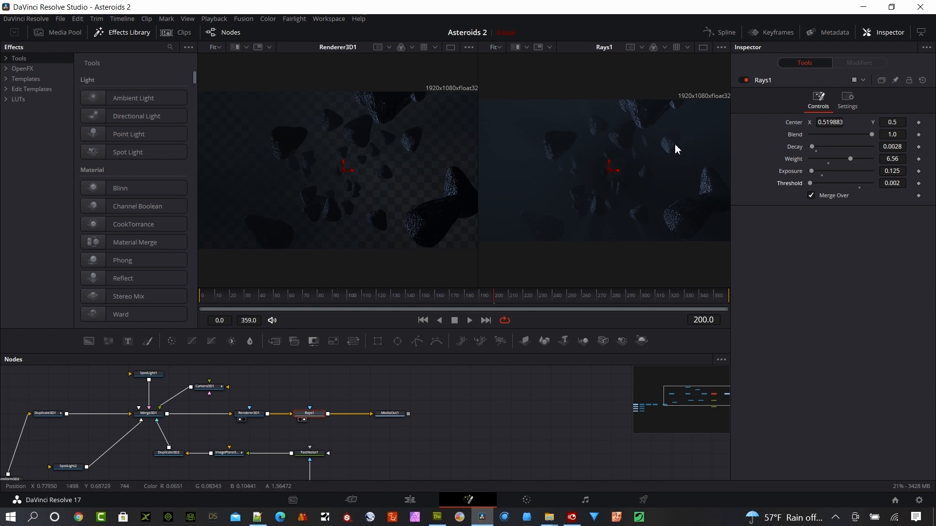
{"action": "mouse_move", "coordinate": [593, 136]}
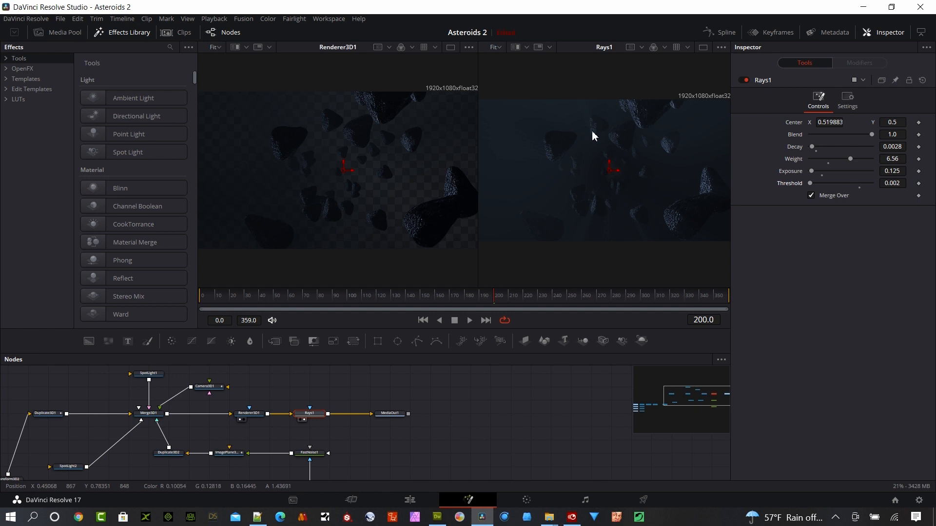
{"action": "mouse_move", "coordinate": [684, 138]}
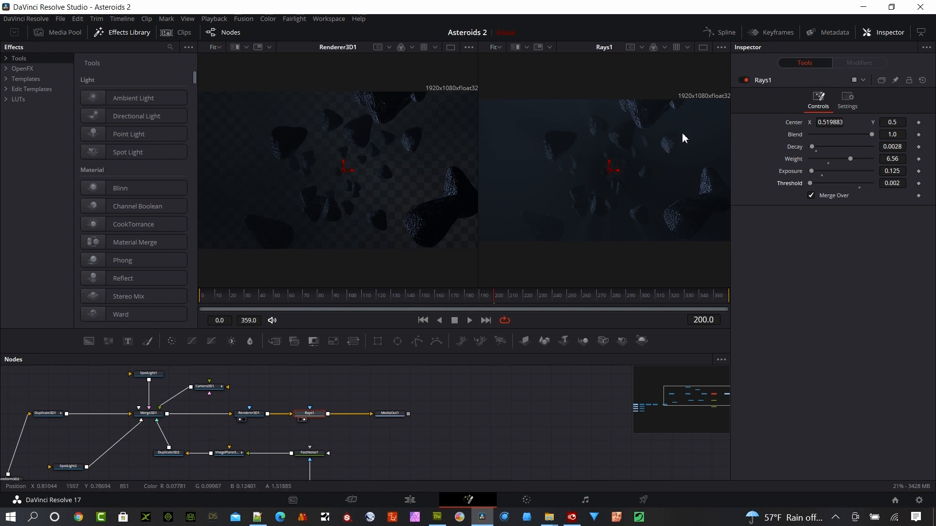
{"action": "mouse_move", "coordinate": [666, 188]}
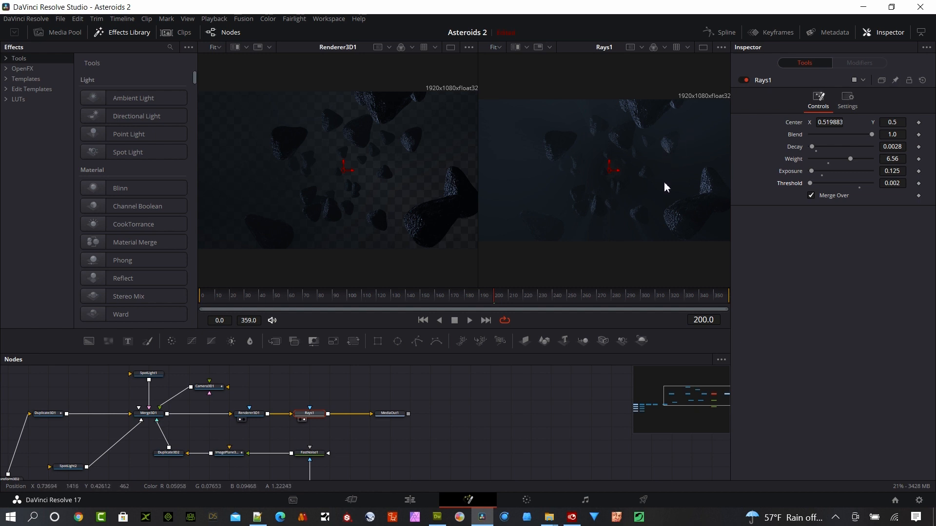